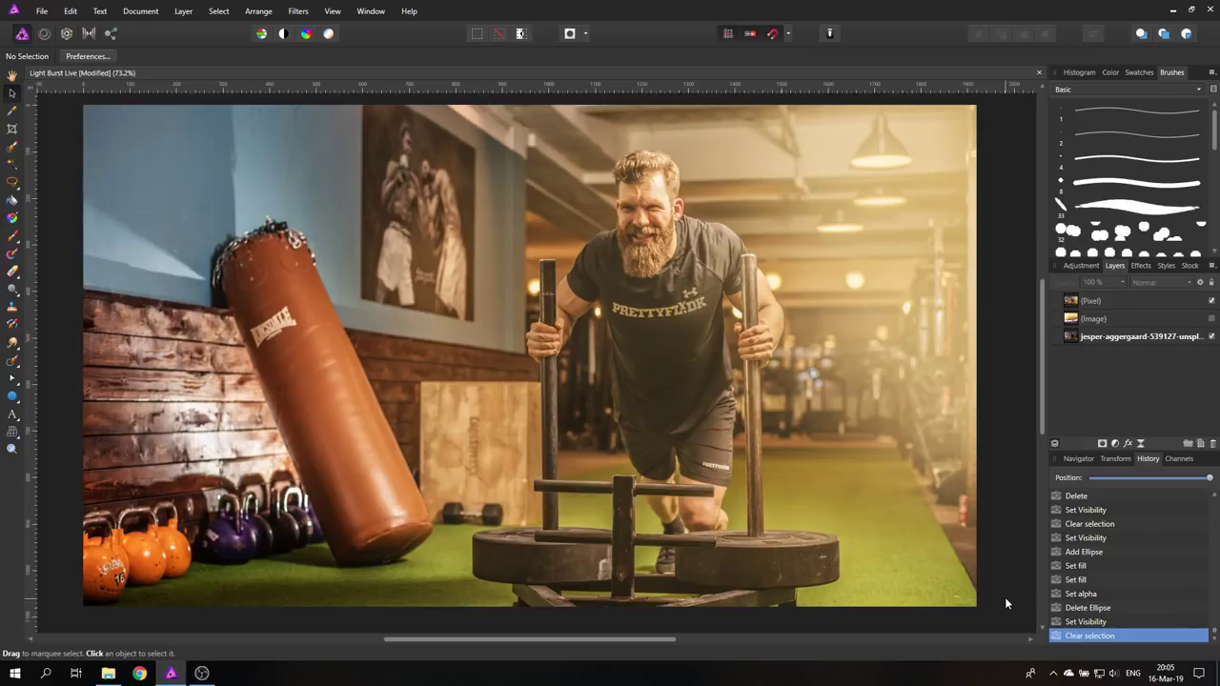
- Toggle visibility of the earlier warm glow layer so the golden haze is hidden
{"action": "left_click", "coordinate": [1209, 301]}
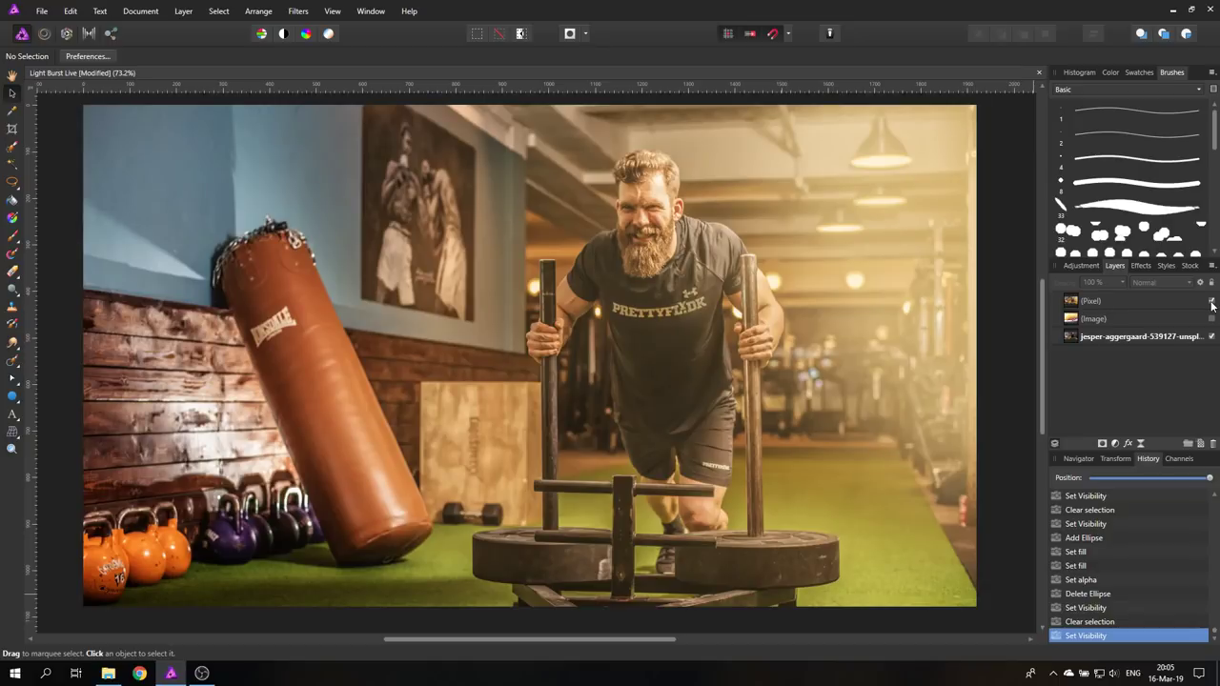
{"action": "left_click", "coordinate": [1208, 301]}
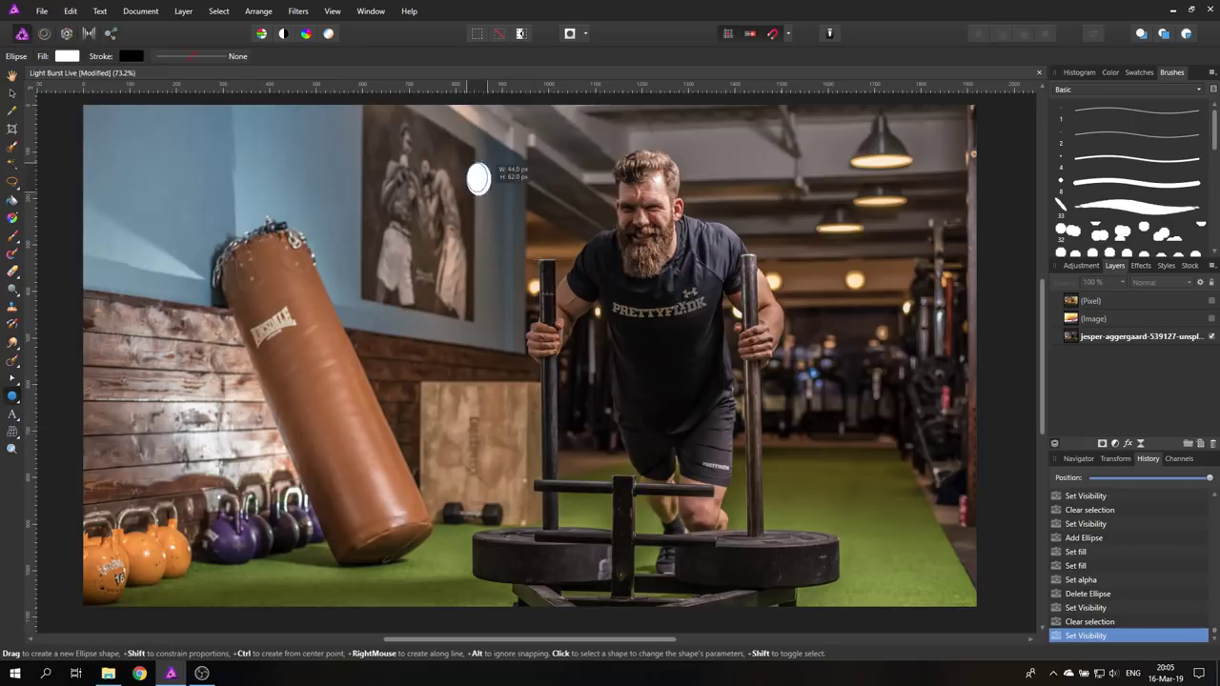
- Draw a large white ellipse and enlarge it over the right side of the man
{"action": "left_click_drag", "start_coordinate": [467, 164], "coordinate": [770, 522]}
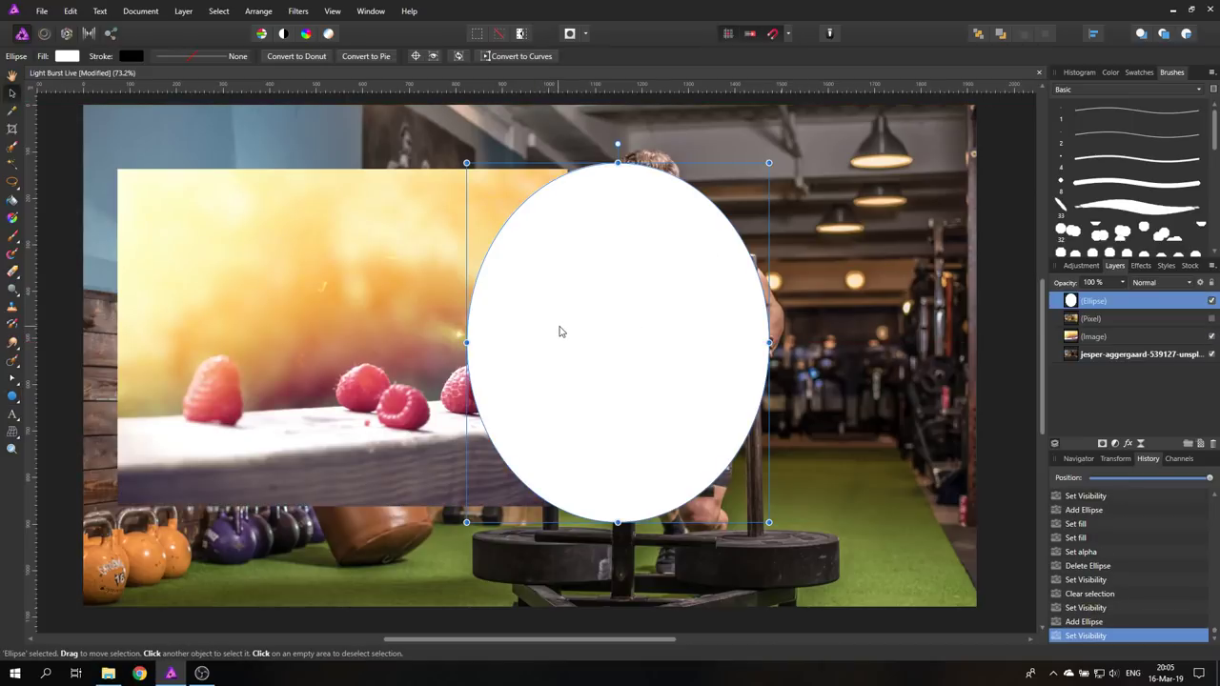
{"action": "left_click_drag", "start_coordinate": [617, 341], "coordinate": [774, 351]}
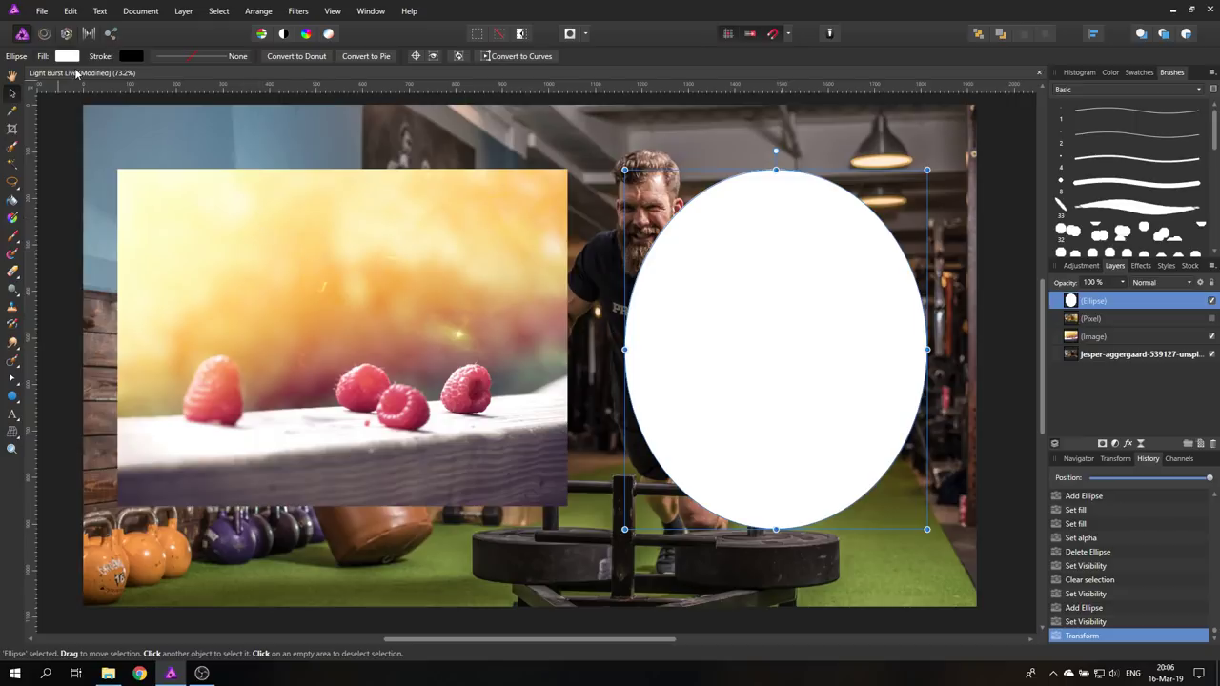
- Fill the ellipse with a radial gradient and start choosing a pale warm yellow centre stop
{"action": "left_click", "coordinate": [129, 80]}
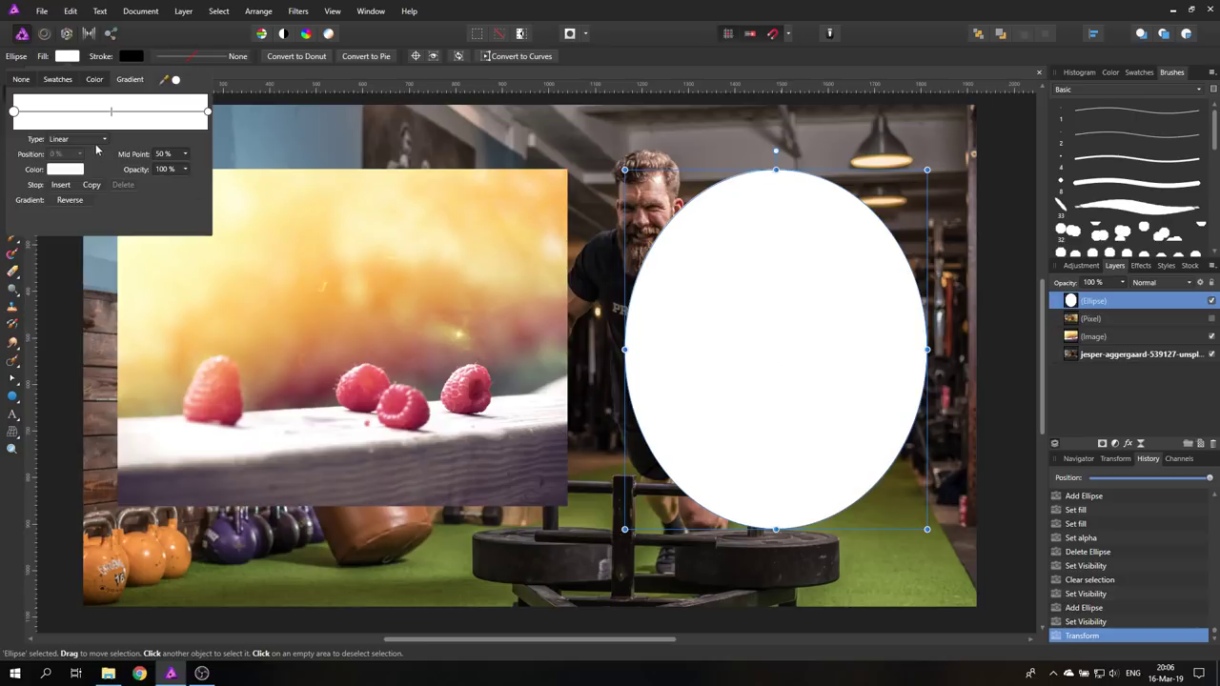
{"action": "left_click", "coordinate": [80, 139]}
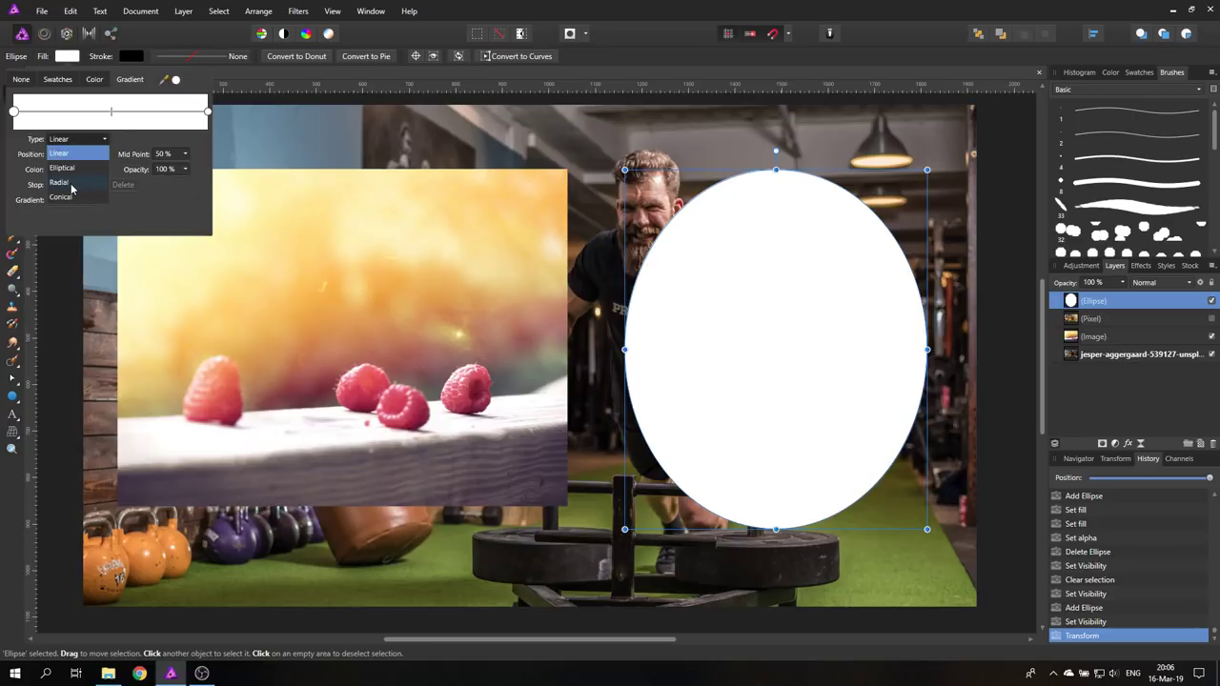
{"action": "left_click", "coordinate": [59, 181]}
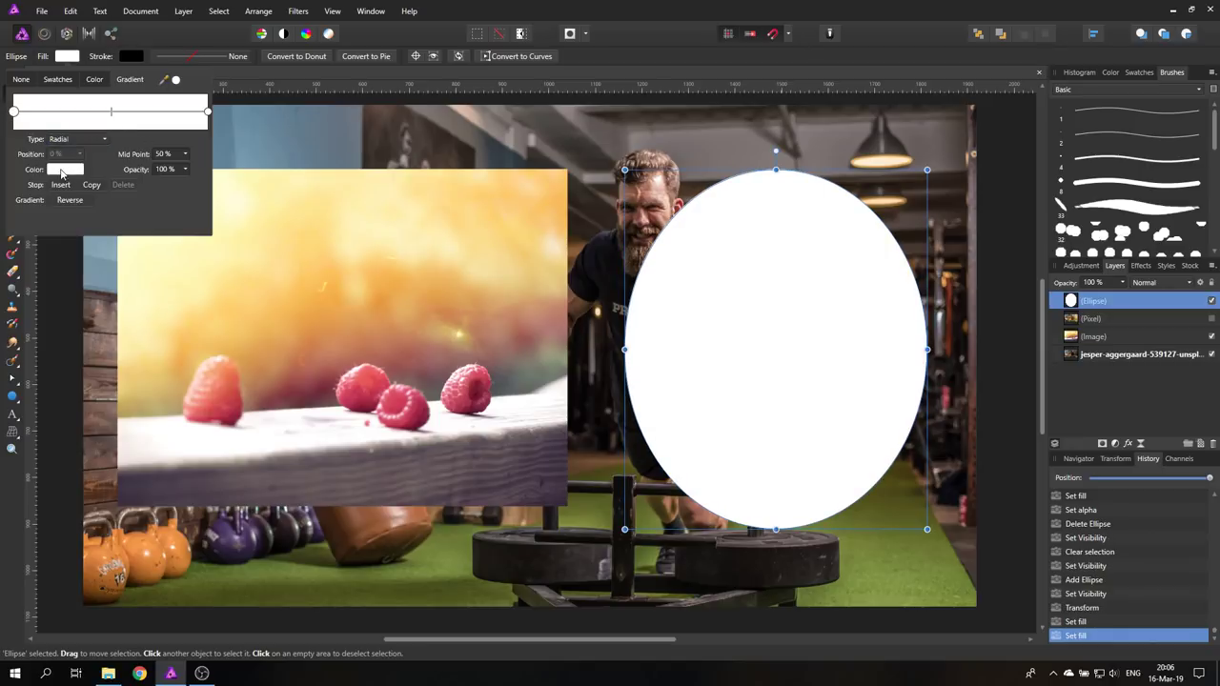
{"action": "left_click", "coordinate": [65, 168]}
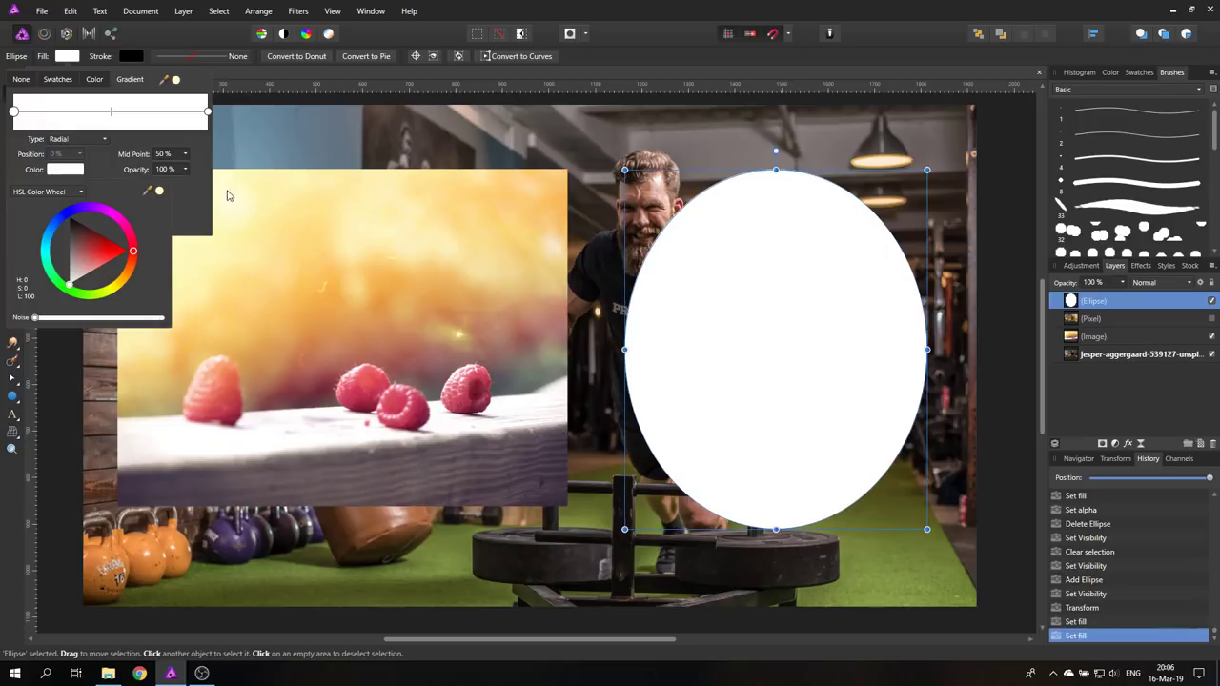
{"action": "mouse_move", "coordinate": [160, 193]}
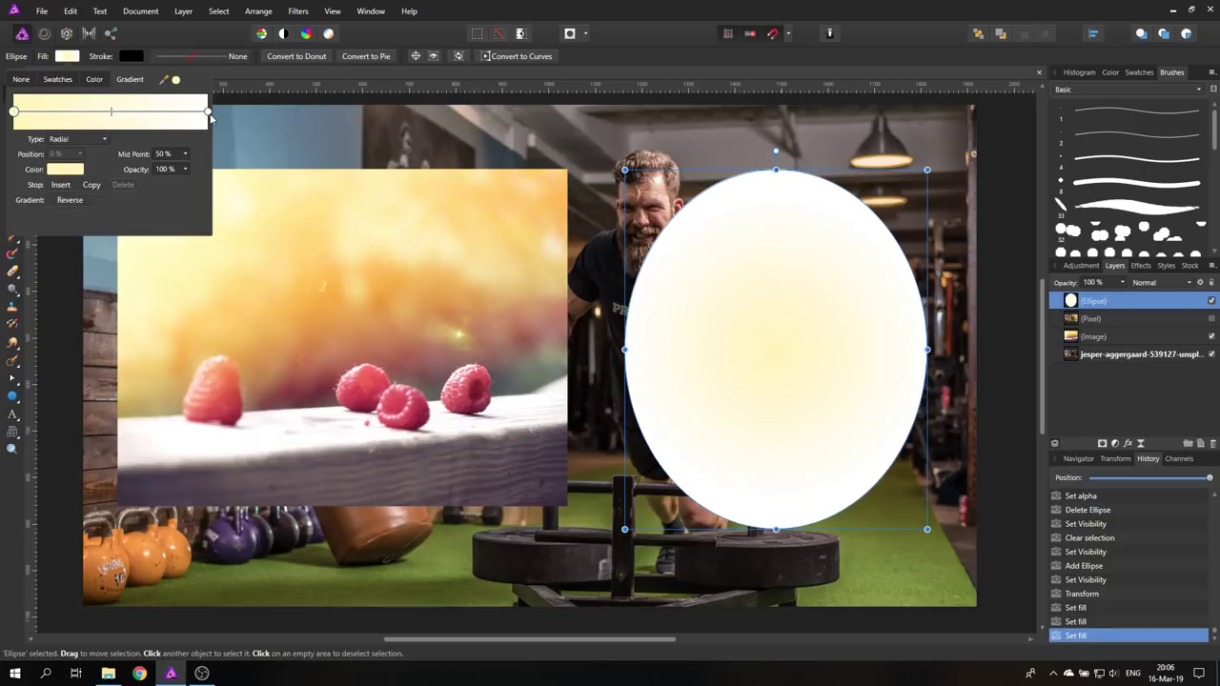
{"action": "mouse_move", "coordinate": [198, 156]}
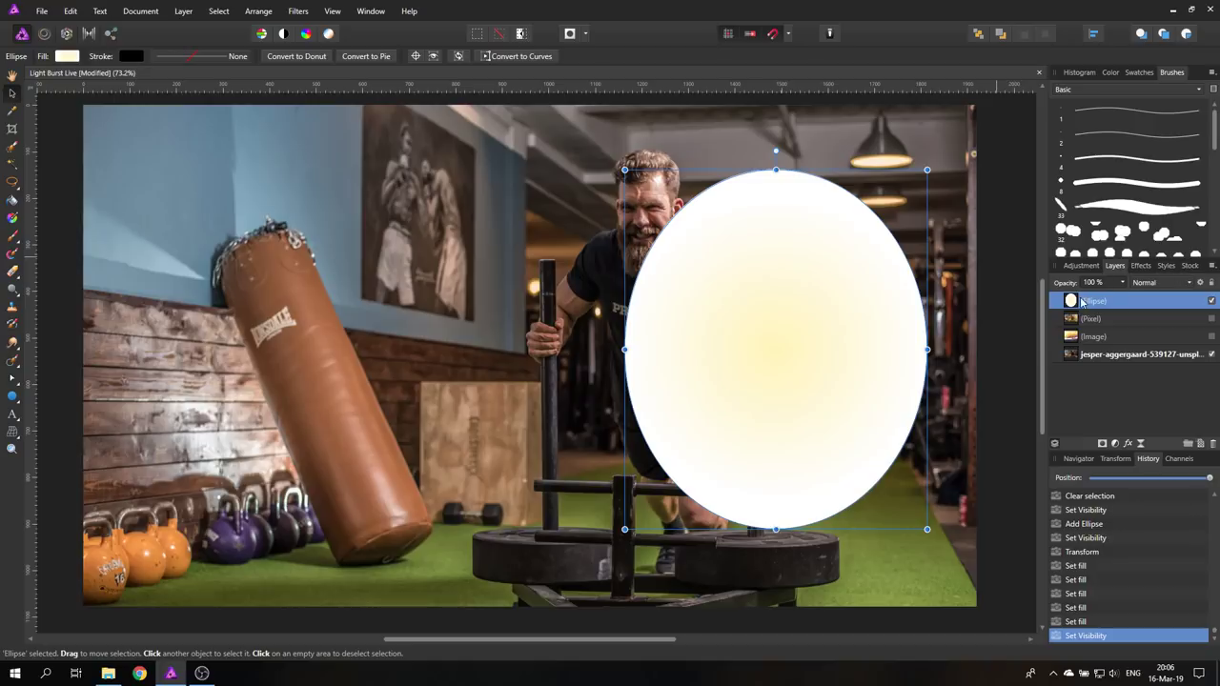
{"action": "mouse_move", "coordinate": [1130, 272]}
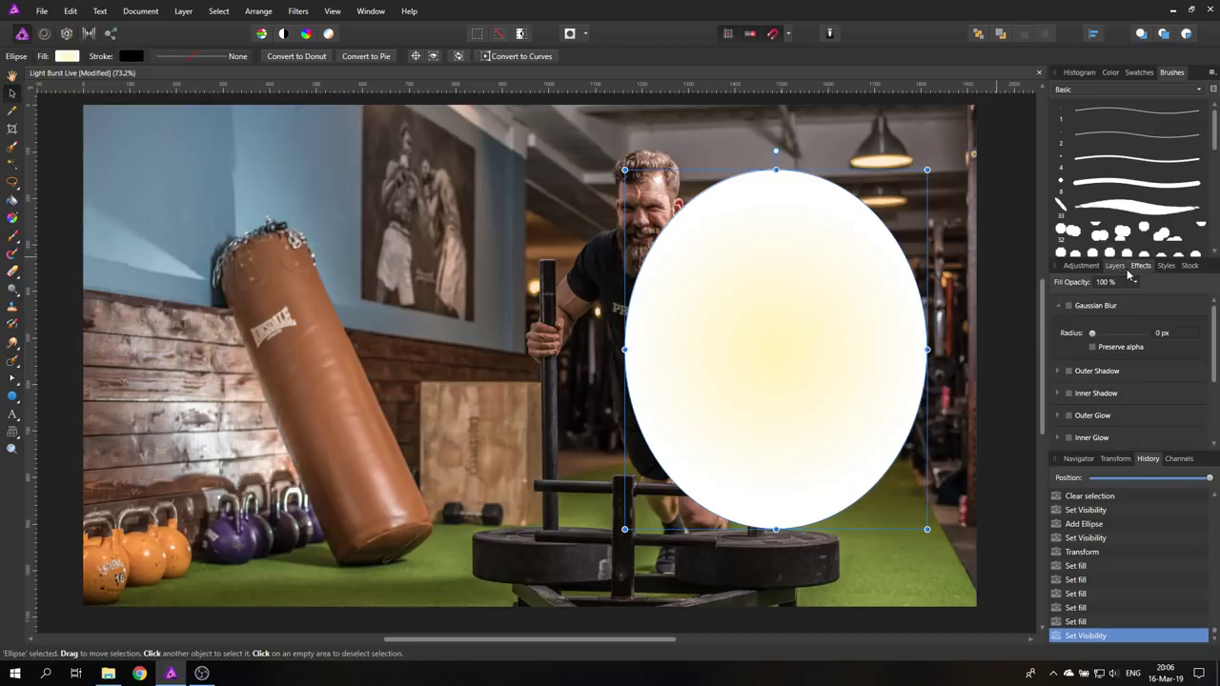
- Apply a Gaussian Blur of 100 px radius to the gradient ellipse
{"action": "left_click", "coordinate": [1069, 305]}
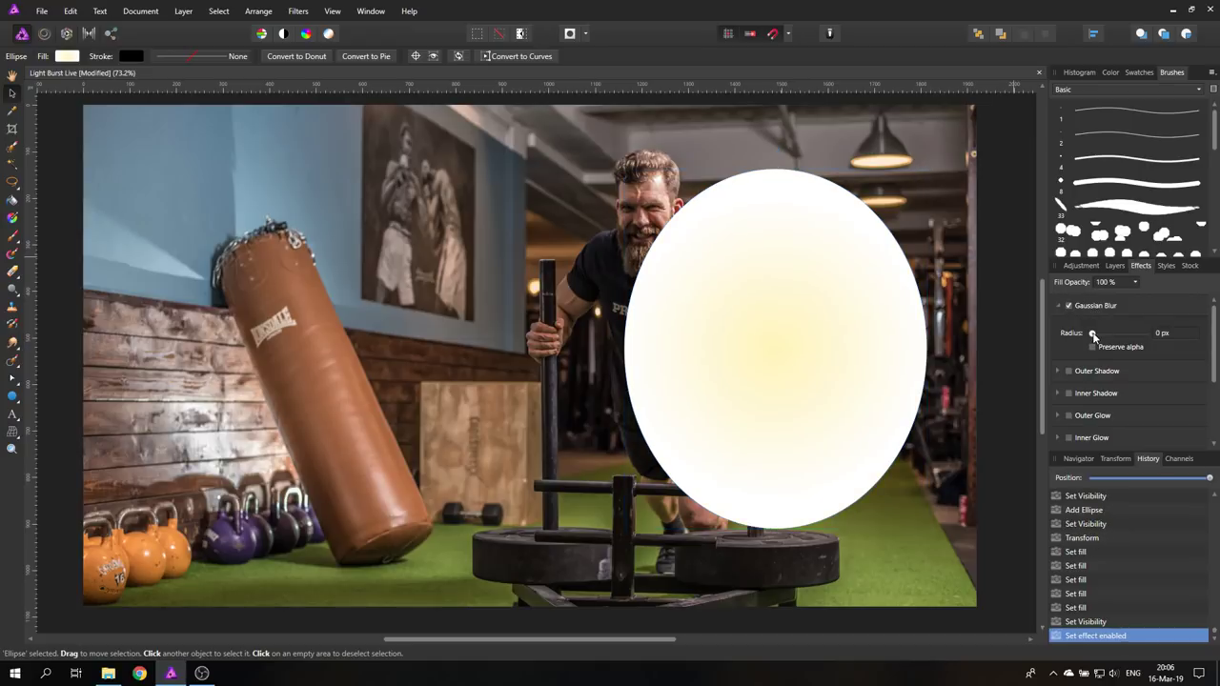
{"action": "left_click_drag", "start_coordinate": [1094, 334], "coordinate": [1174, 333]}
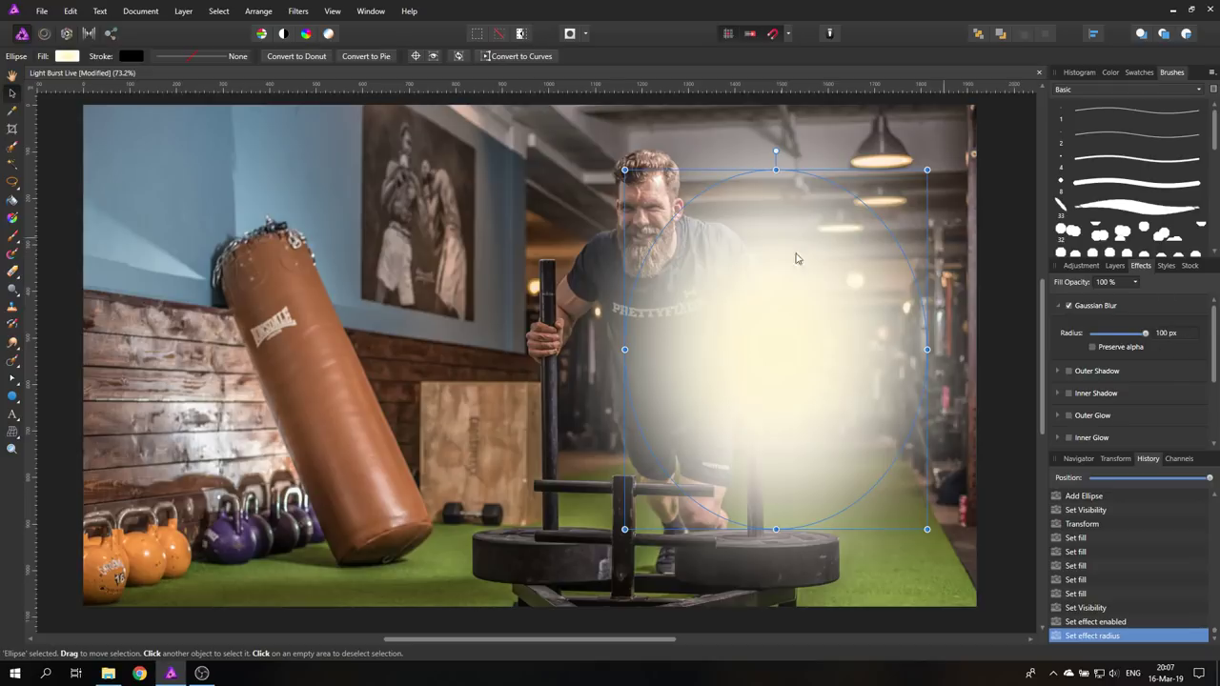
{"action": "mouse_move", "coordinate": [720, 370]}
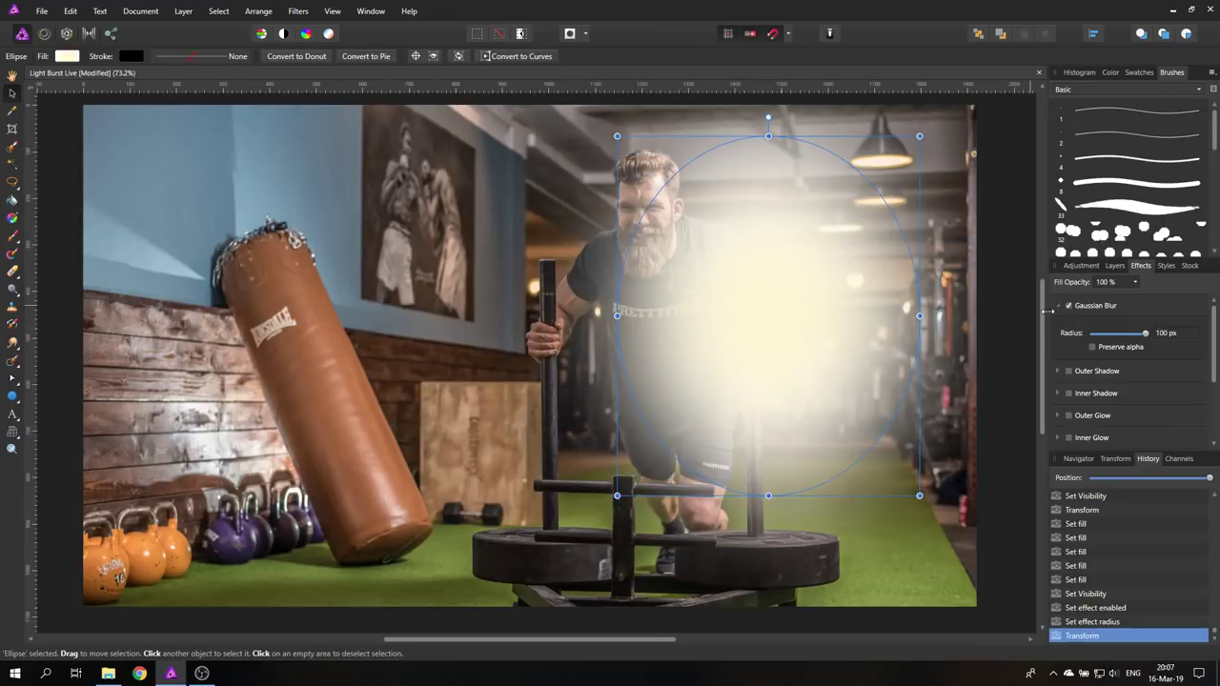
- Change the blurred ellipse's blend mode so the glow blends into the photo
{"action": "left_click", "coordinate": [1115, 267]}
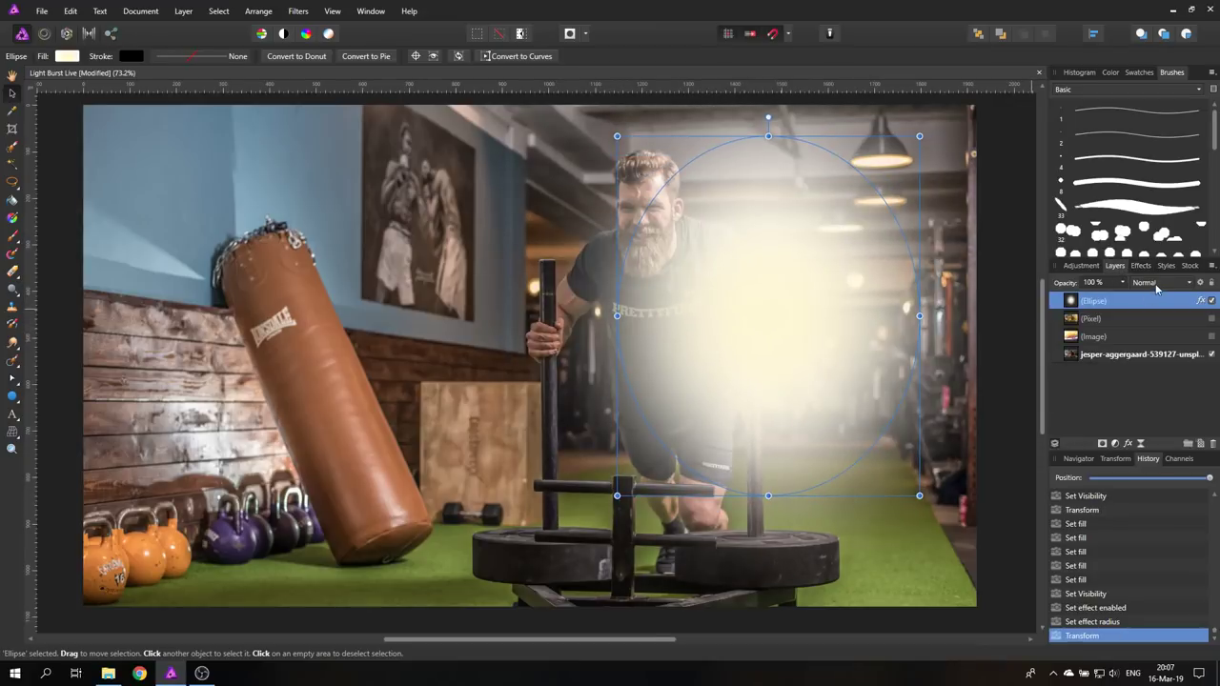
{"action": "left_click", "coordinate": [1159, 282]}
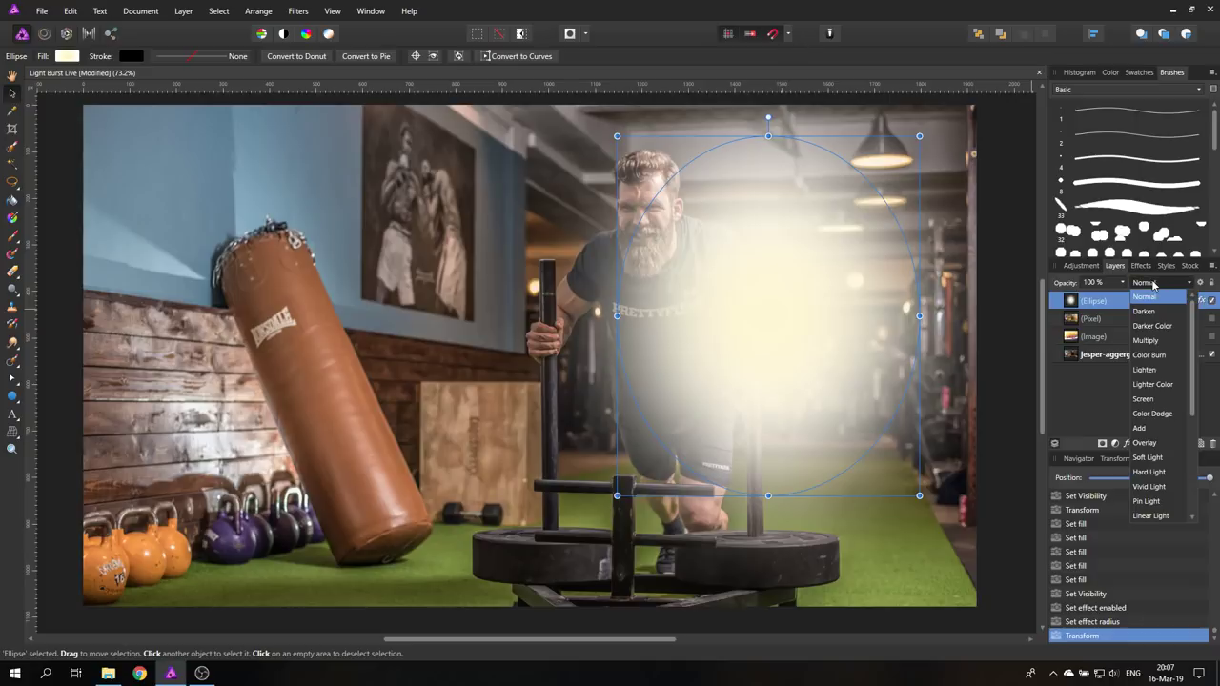
{"action": "left_click", "coordinate": [1144, 399]}
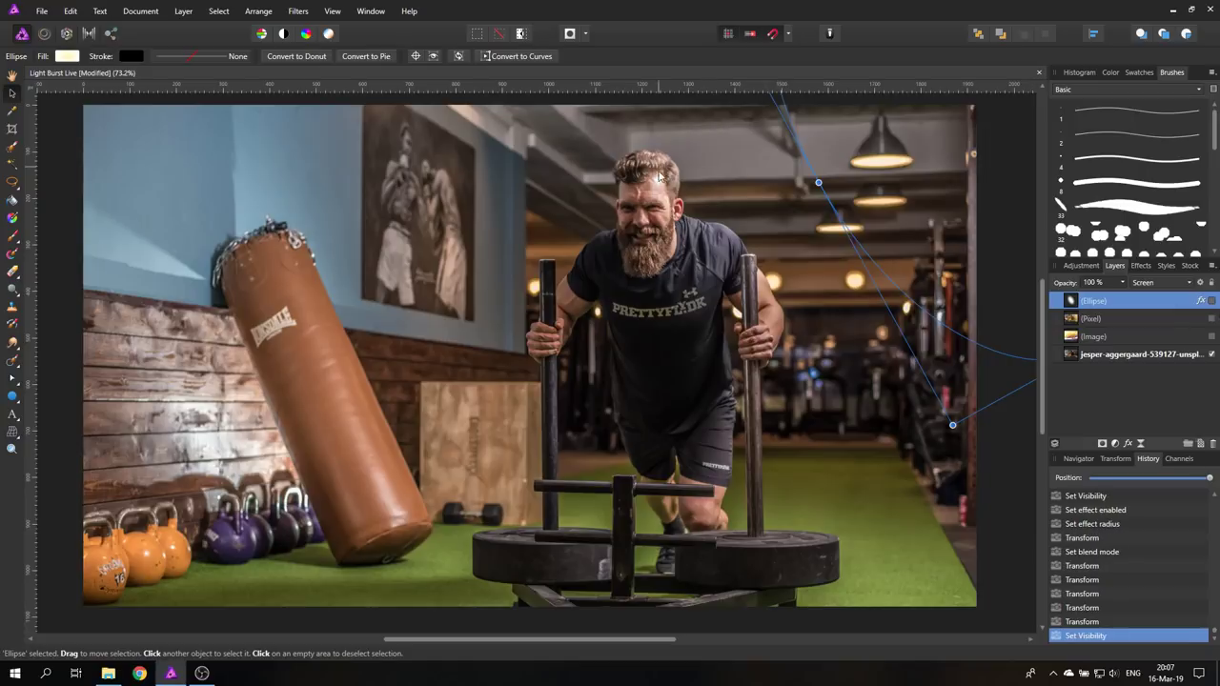
{"action": "mouse_move", "coordinate": [758, 125]}
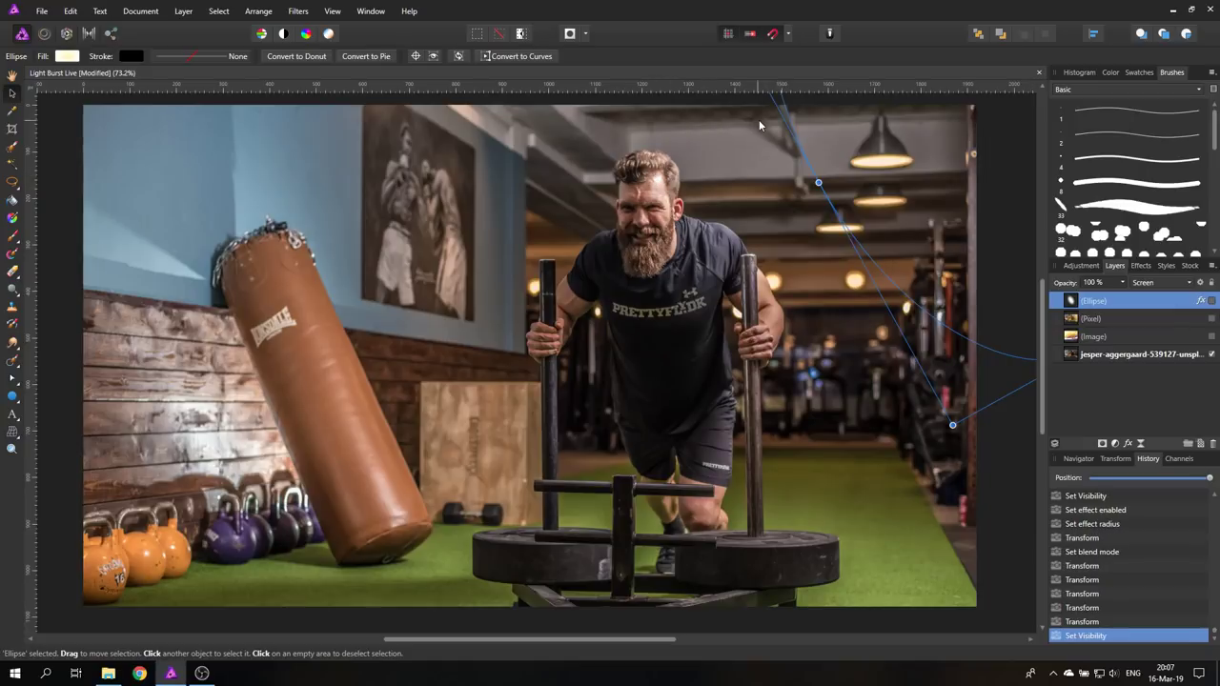
{"action": "mouse_move", "coordinate": [658, 175]}
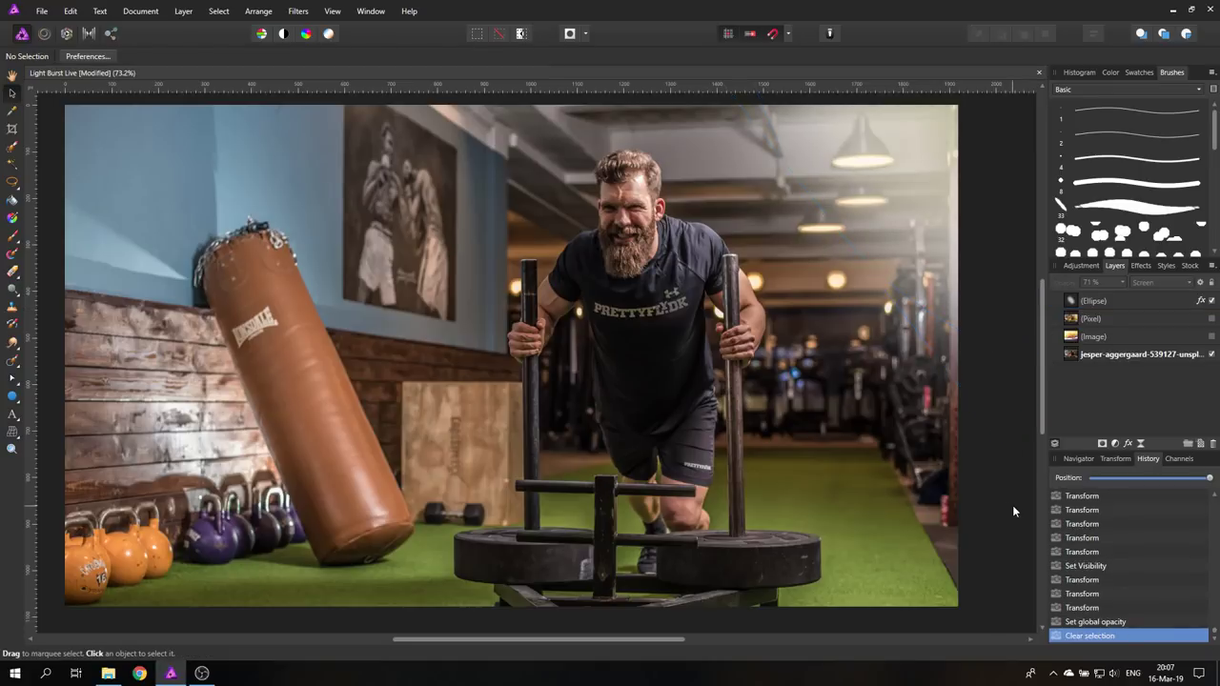
{"action": "mouse_move", "coordinate": [1010, 493]}
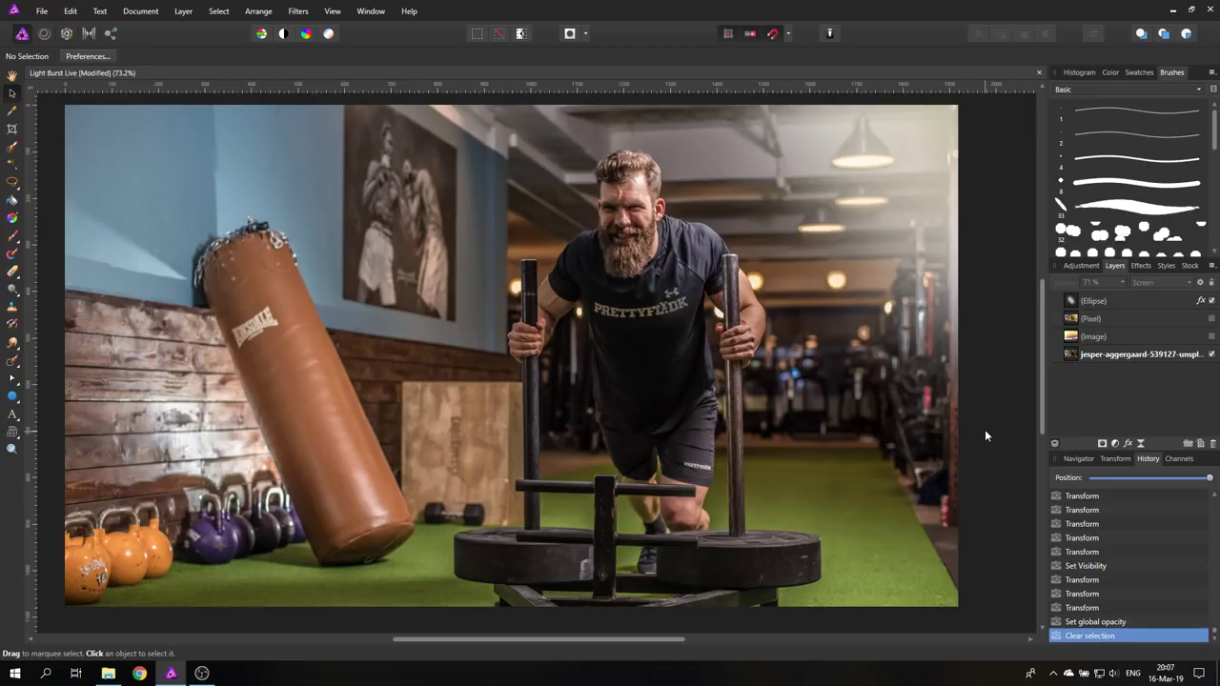
{"action": "mouse_move", "coordinate": [703, 112]}
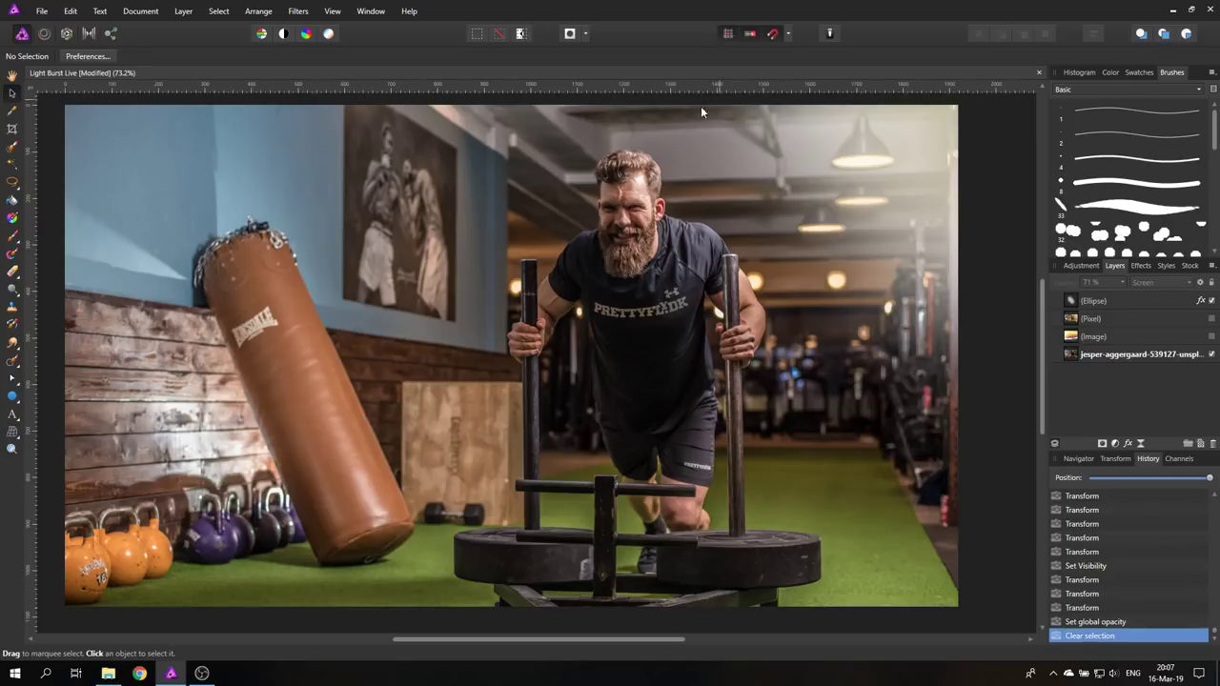
{"action": "mouse_move", "coordinate": [964, 404]}
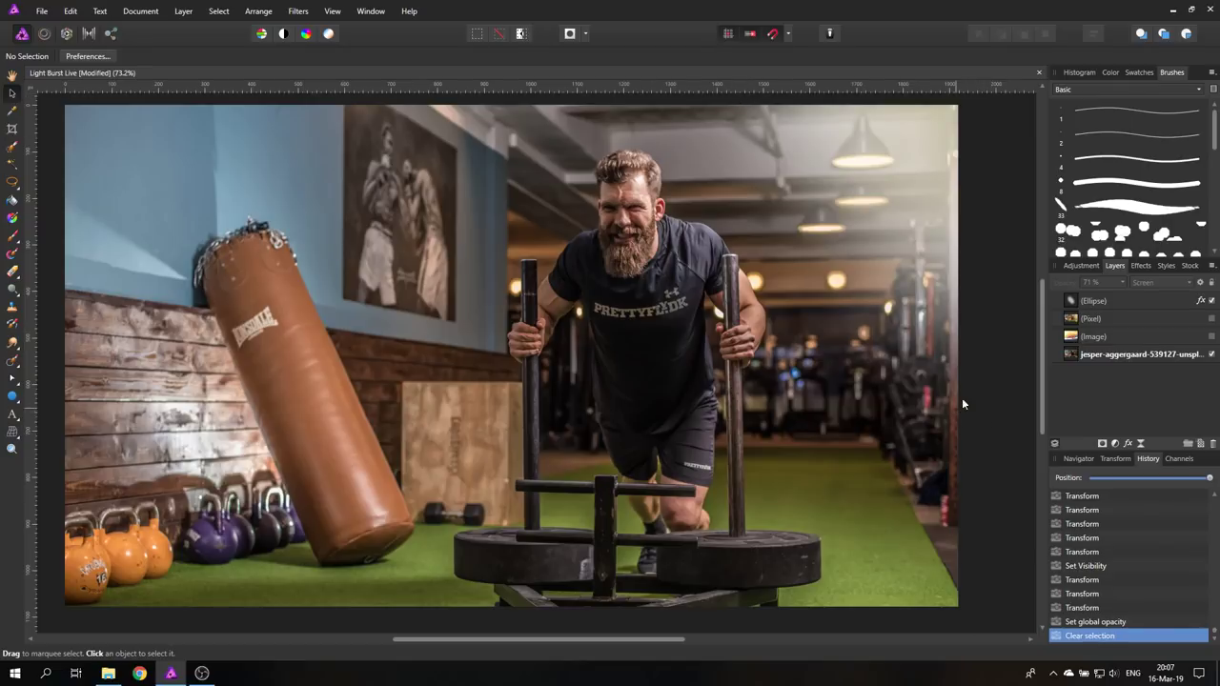
{"action": "mouse_move", "coordinate": [402, 332]}
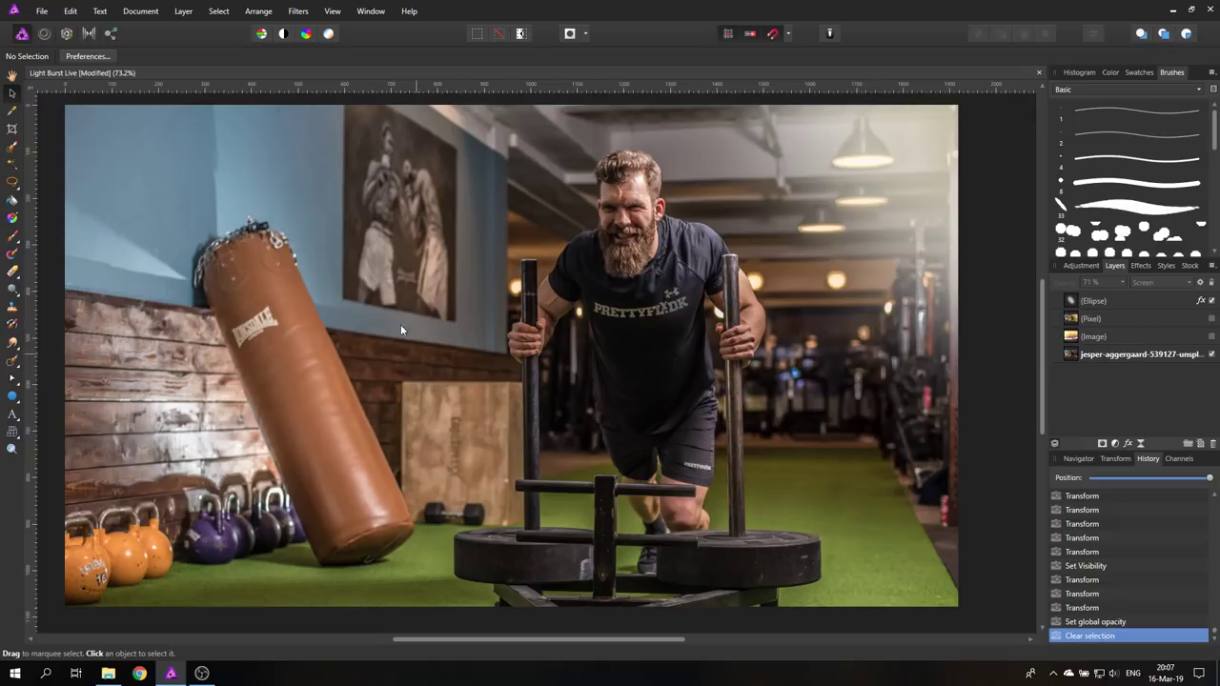
{"action": "mouse_move", "coordinate": [156, 496]}
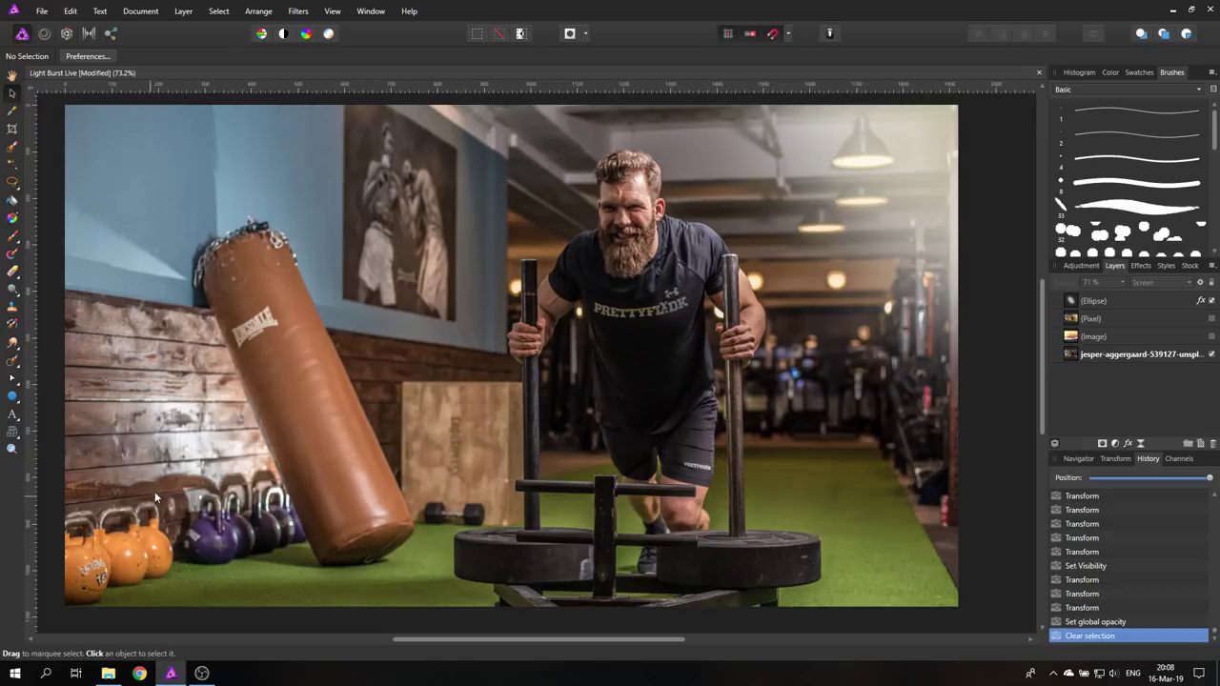
{"action": "mouse_move", "coordinate": [145, 480]}
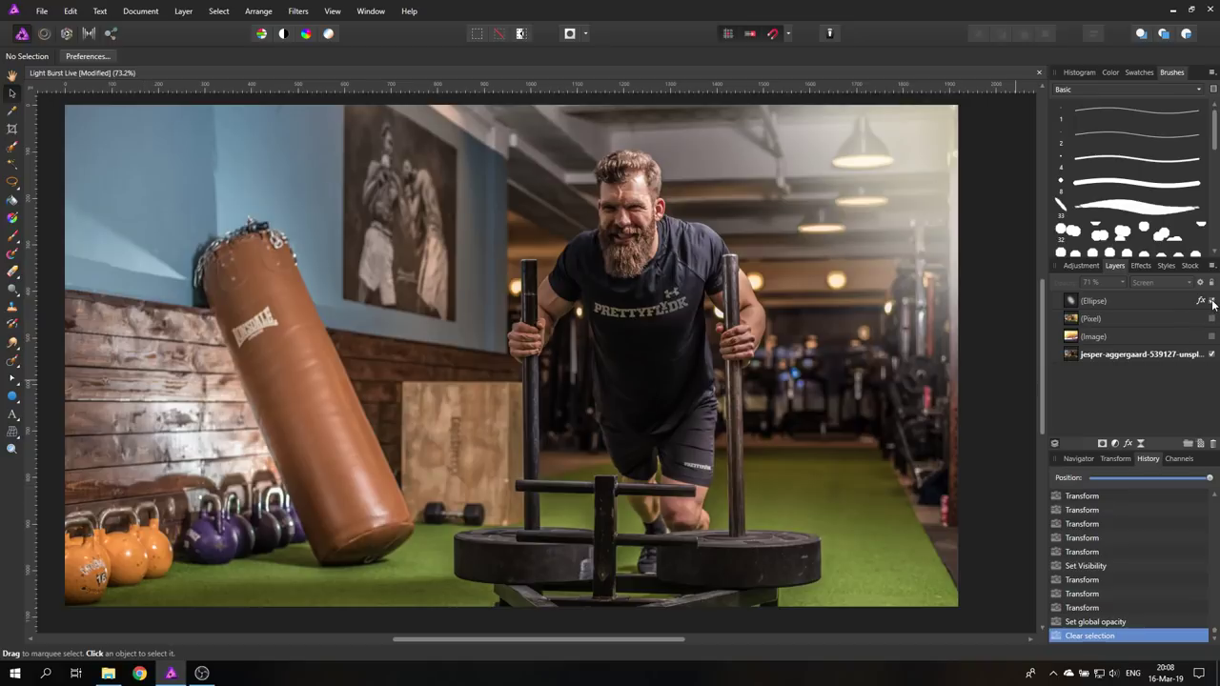
- Duplicate the sunburst ellipse layer and set the copy's blend mode to Soft Light
{"action": "right_click", "coordinate": [1098, 301]}
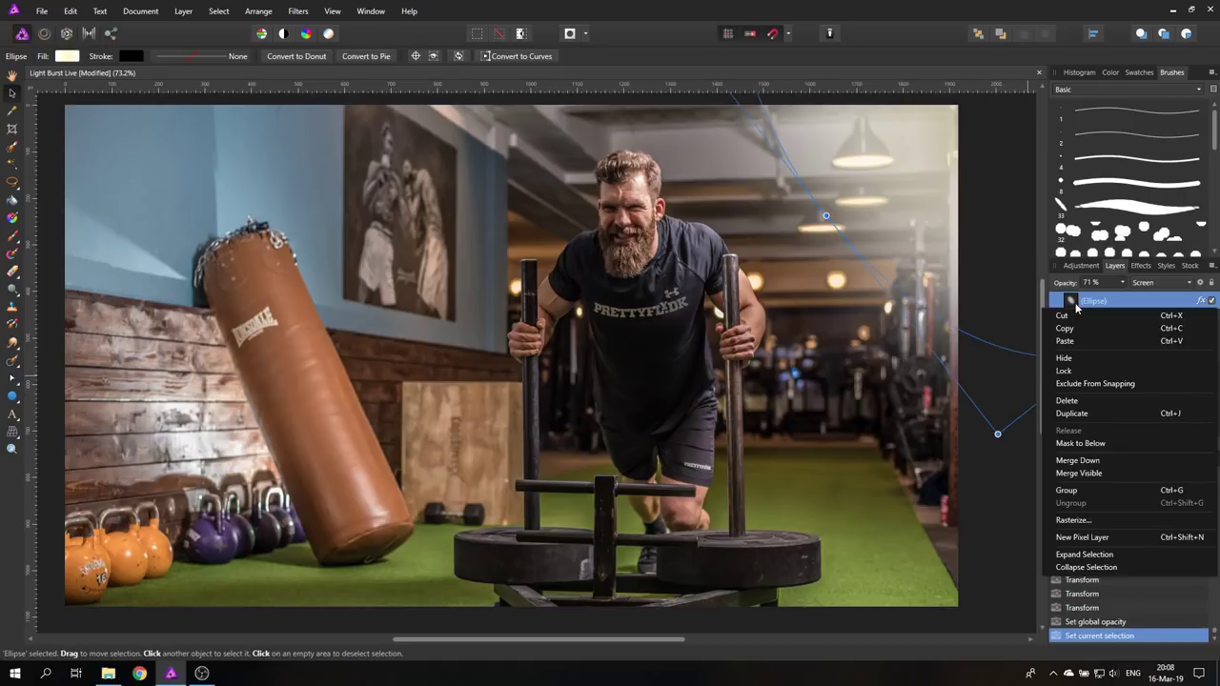
{"action": "left_click", "coordinate": [1071, 411]}
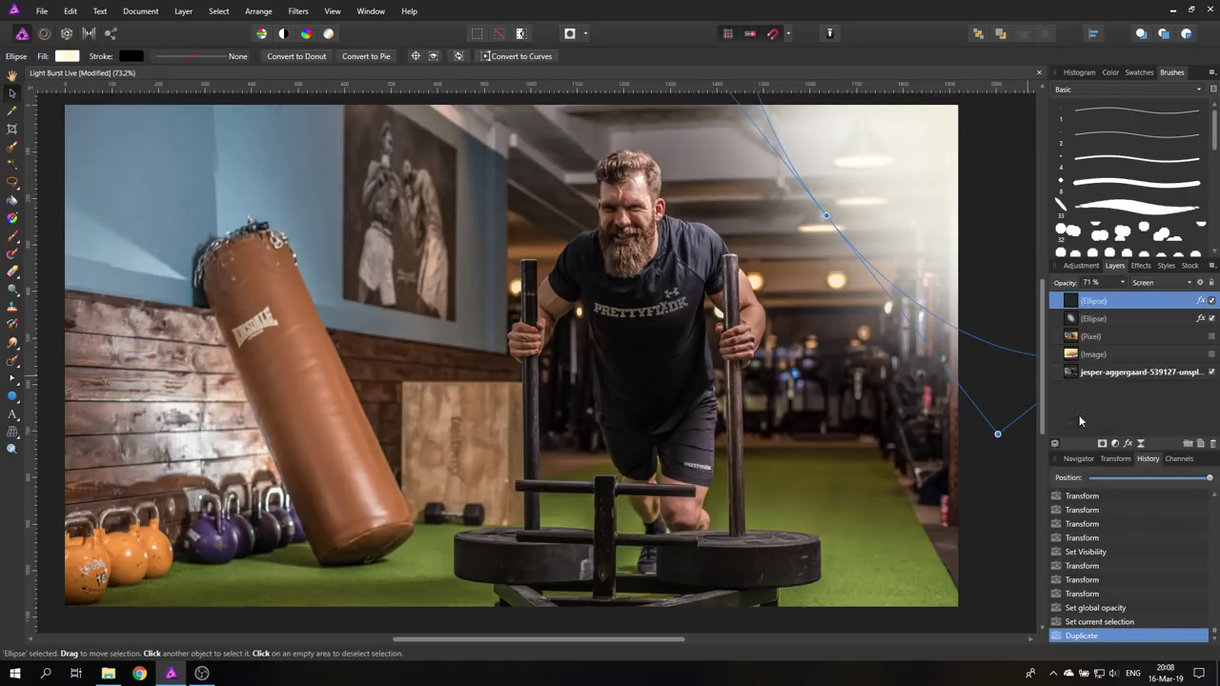
{"action": "left_click", "coordinate": [1158, 282]}
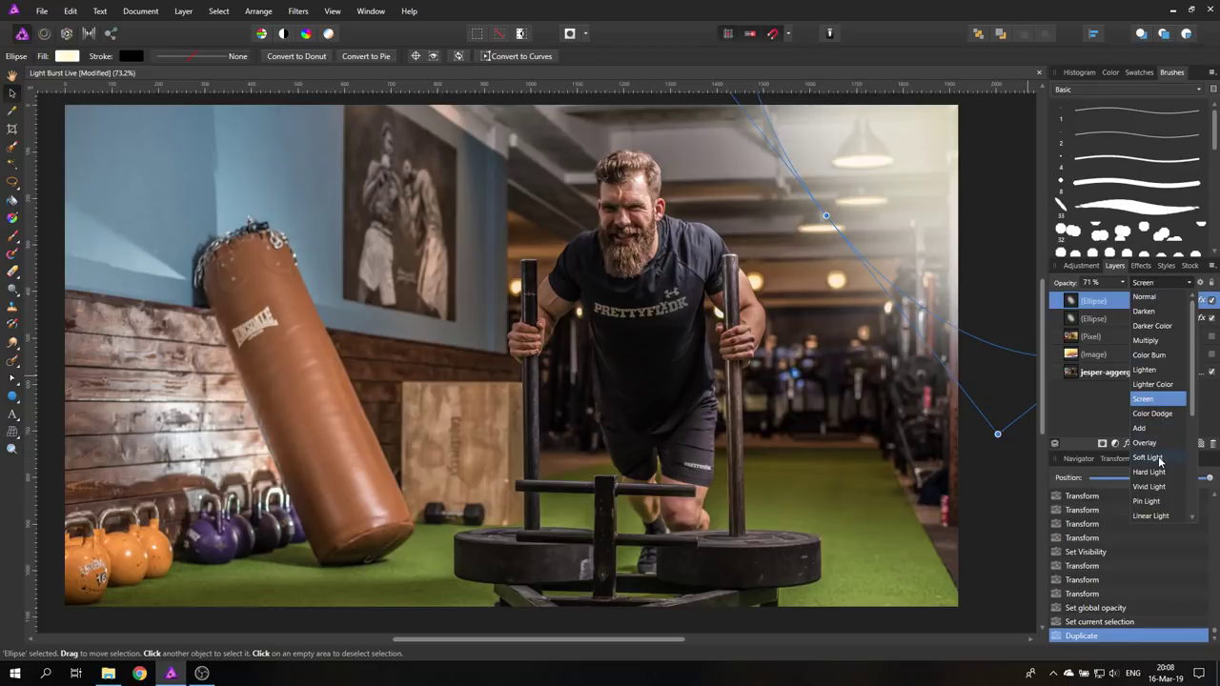
{"action": "left_click", "coordinate": [1147, 455]}
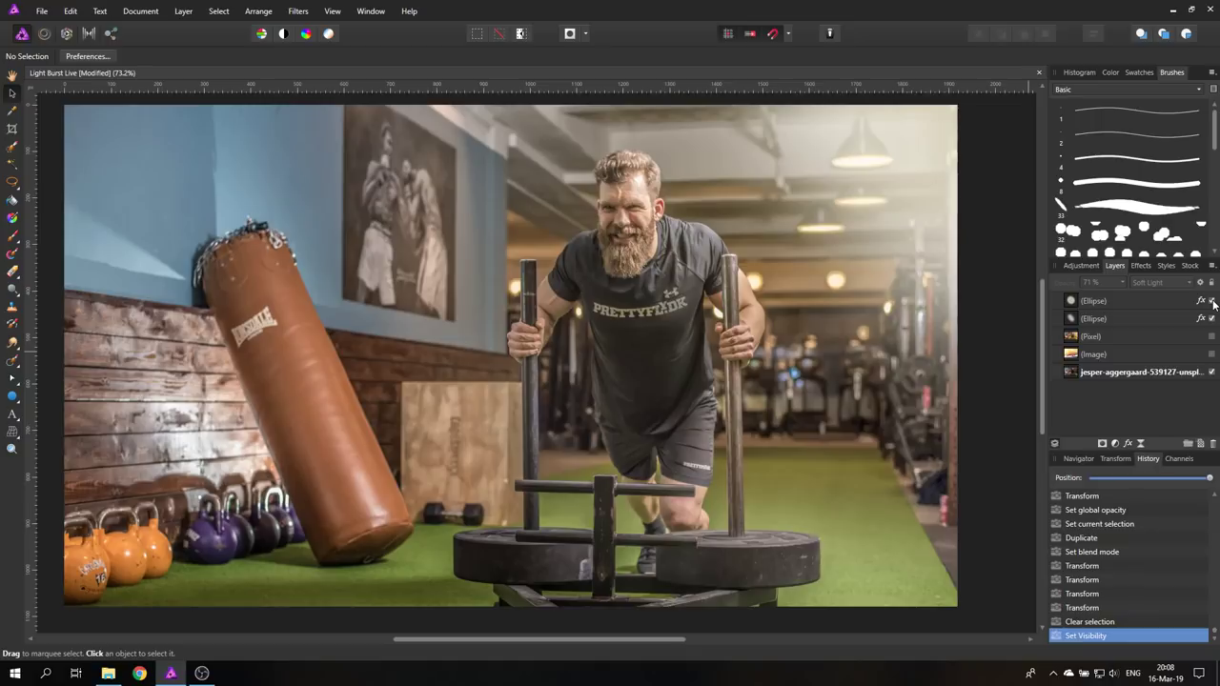
{"action": "mouse_move", "coordinate": [1116, 305]}
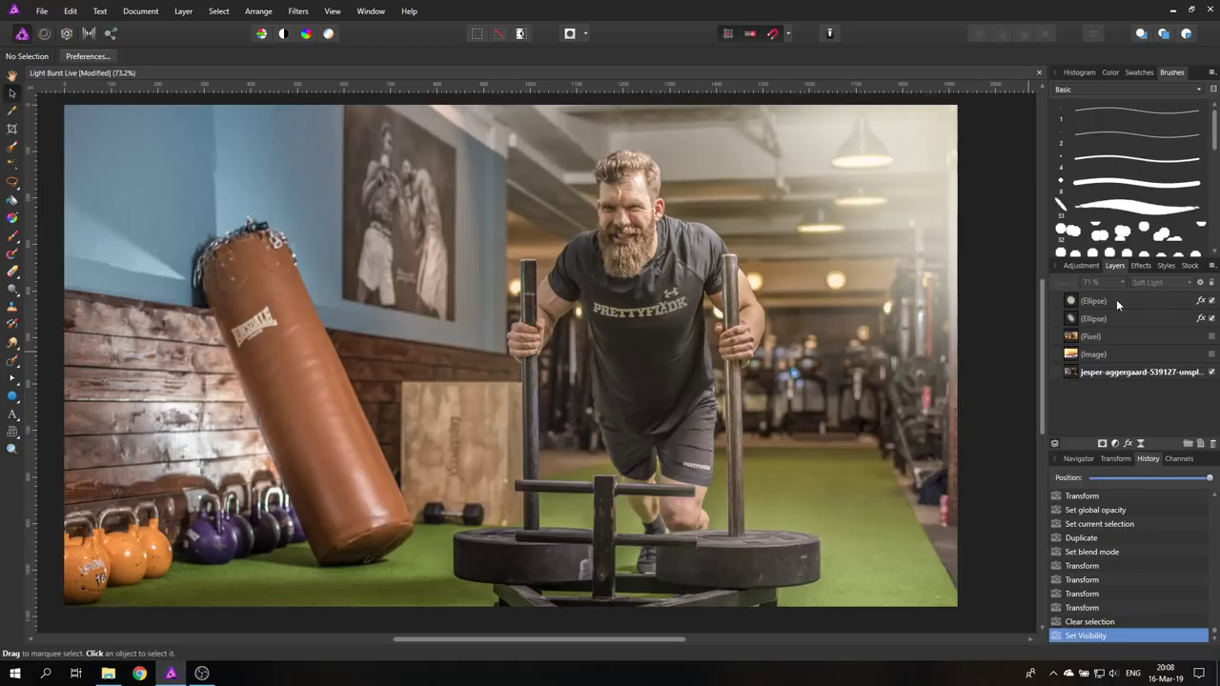
{"action": "mouse_move", "coordinate": [1115, 442]}
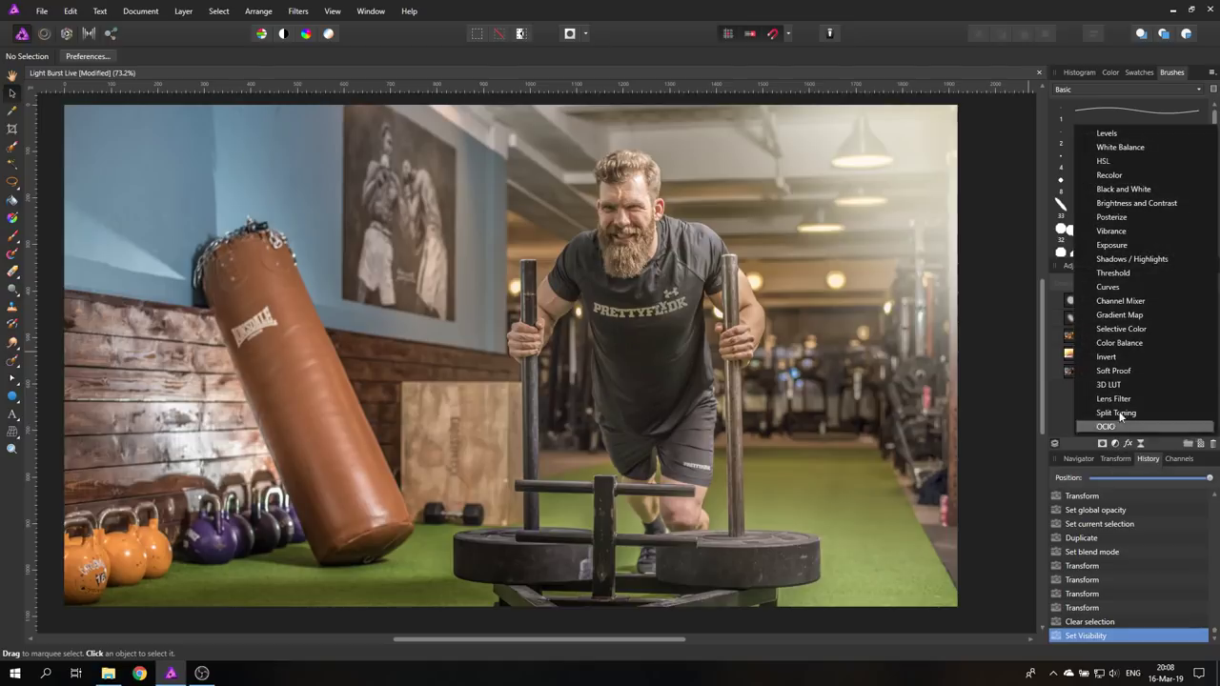
- Add a Lens Filter adjustment and give it a warm orange filter colour
{"action": "left_click", "coordinate": [1113, 398]}
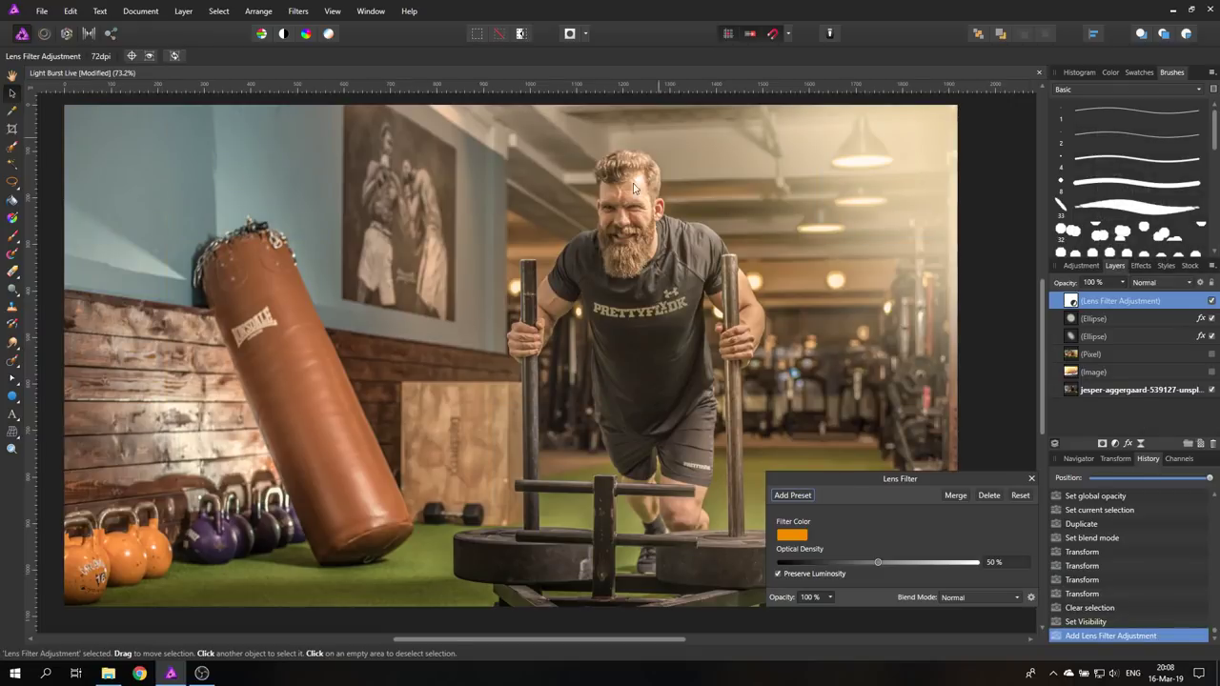
{"action": "mouse_move", "coordinate": [663, 339]}
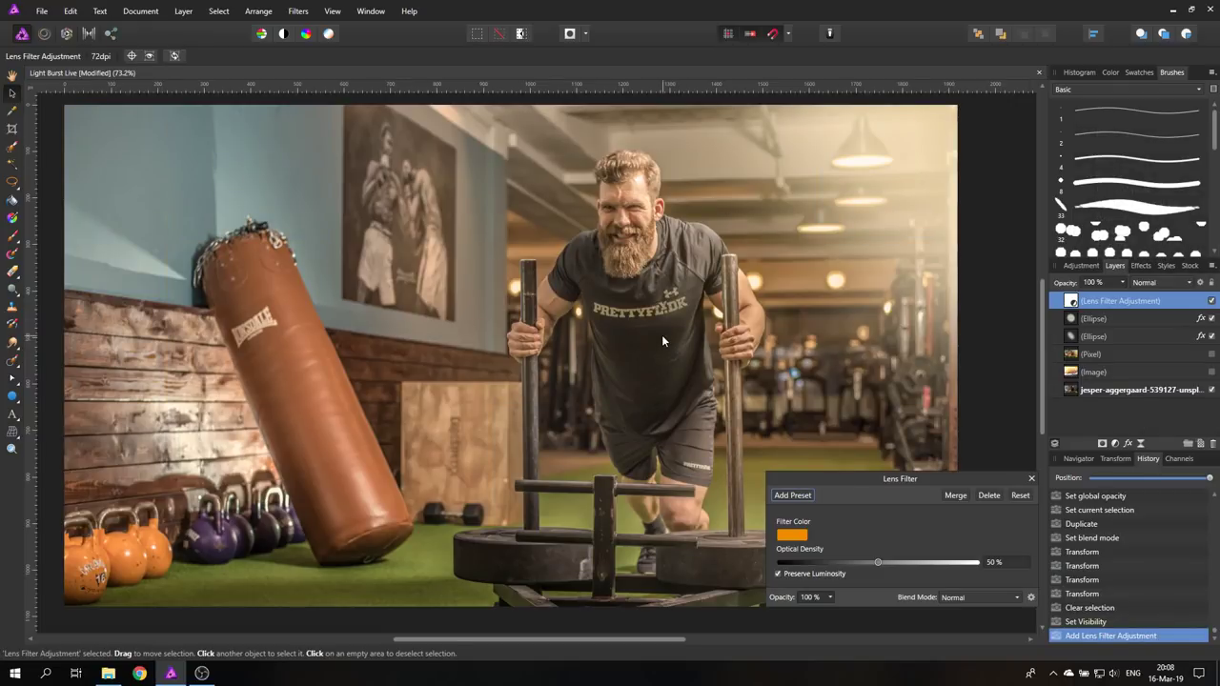
{"action": "left_click_drag", "start_coordinate": [900, 478], "coordinate": [1059, 499]}
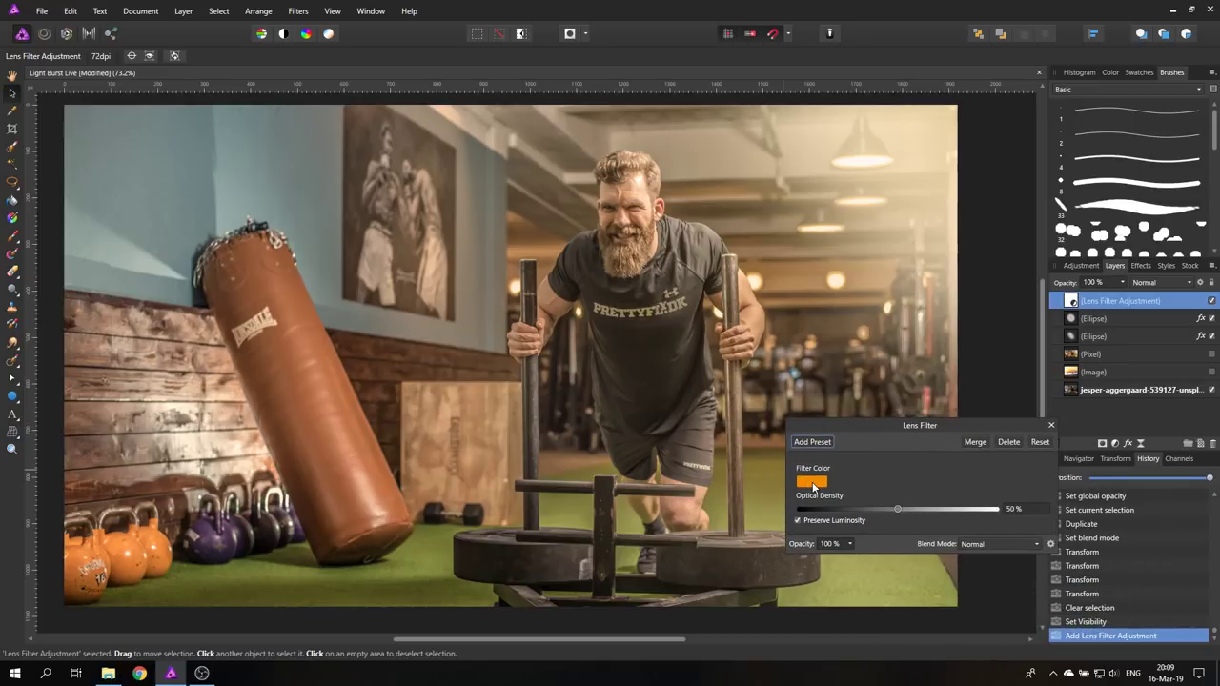
{"action": "left_click", "coordinate": [811, 484]}
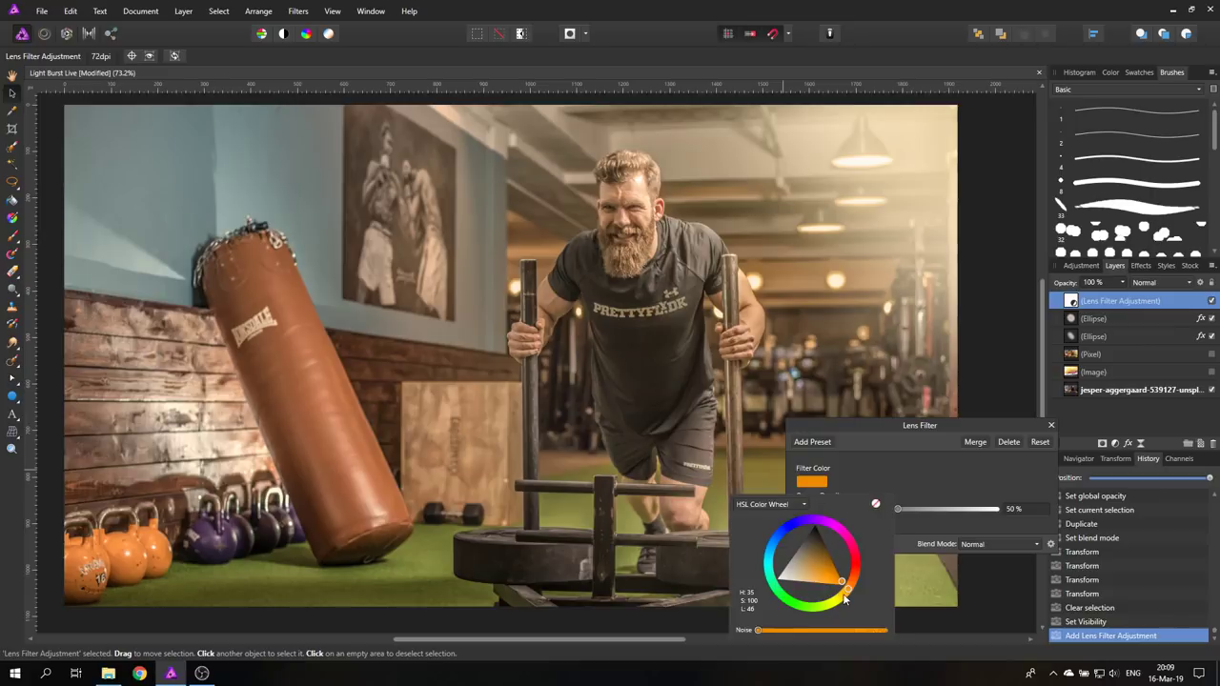
{"action": "left_click_drag", "start_coordinate": [842, 579], "coordinate": [829, 583]}
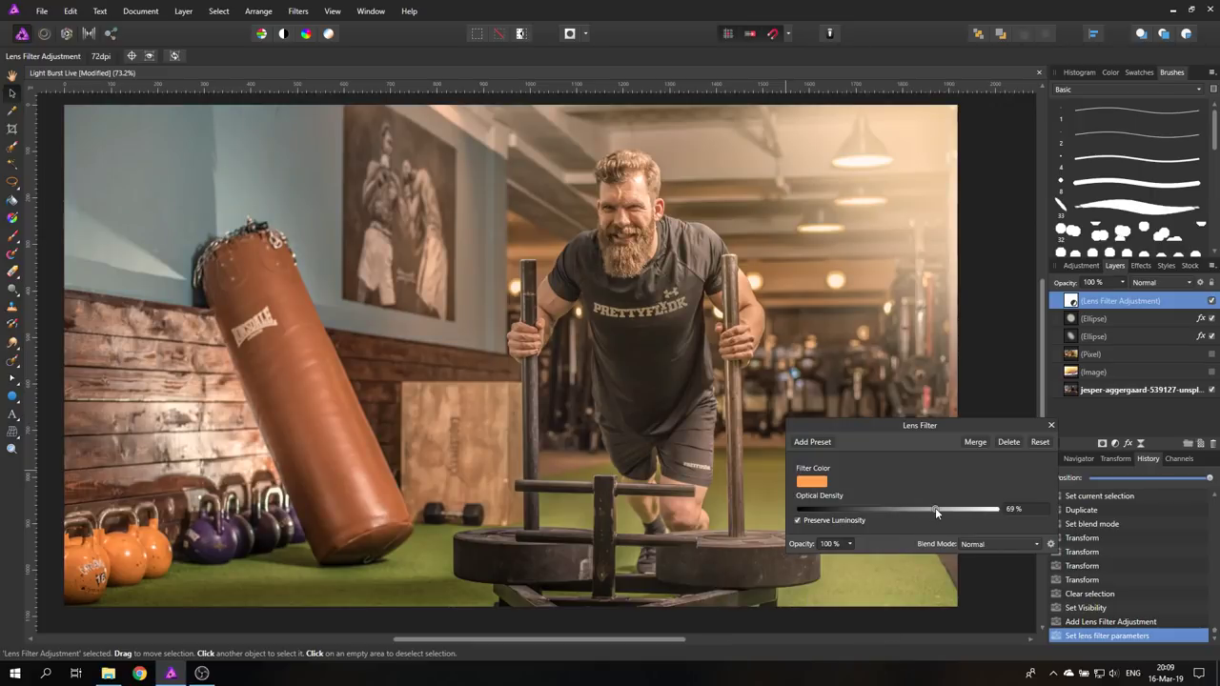
- Raise Optical Density to about 72%, comparing with Preserve Luminosity off then back on
{"action": "left_click_drag", "start_coordinate": [938, 509], "coordinate": [933, 508]}
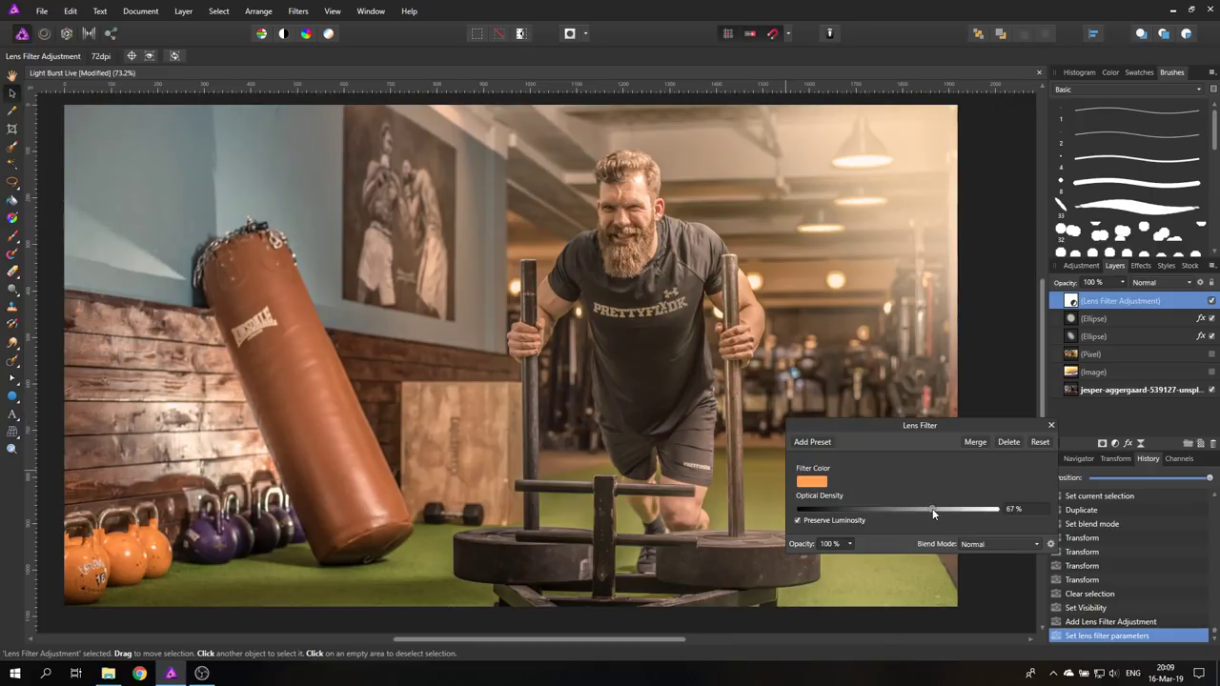
{"action": "left_click_drag", "start_coordinate": [932, 507], "coordinate": [942, 507]}
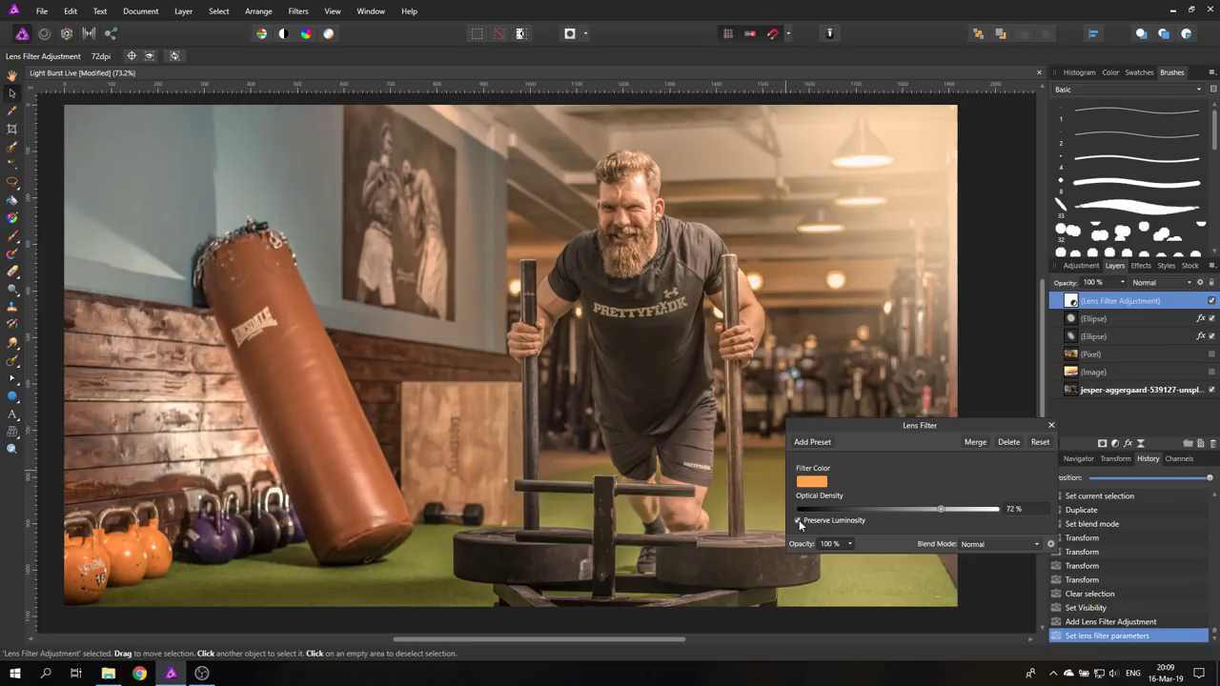
{"action": "left_click", "coordinate": [797, 522]}
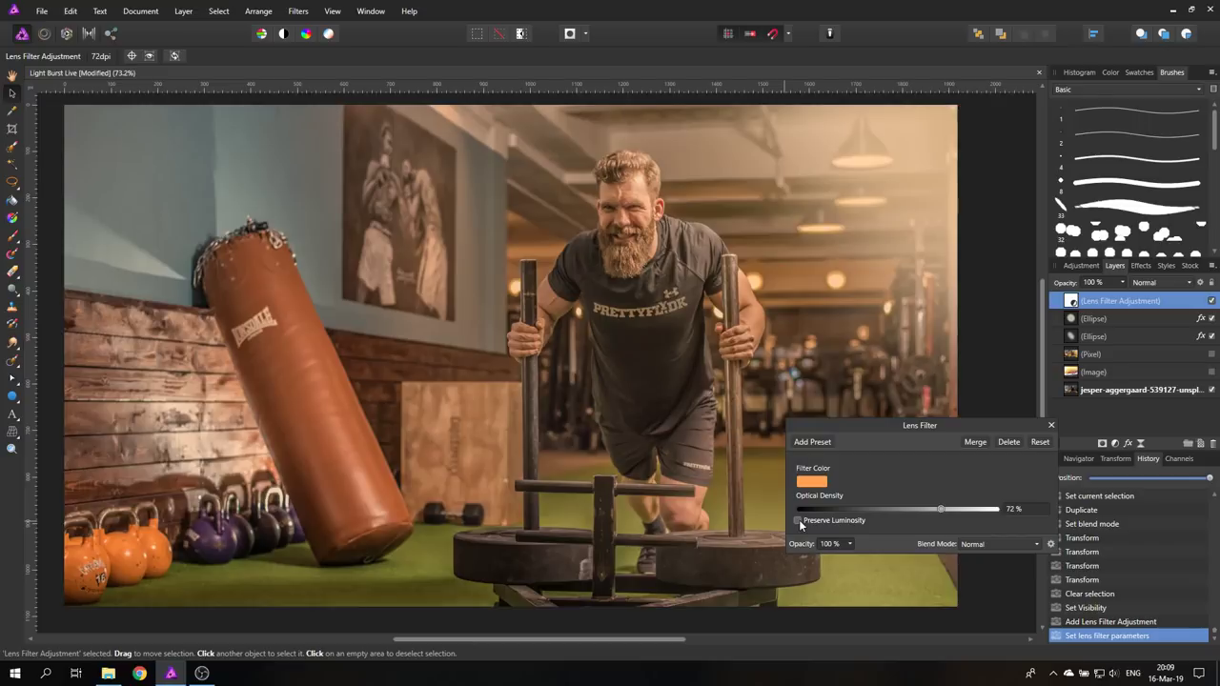
{"action": "left_click", "coordinate": [799, 522]}
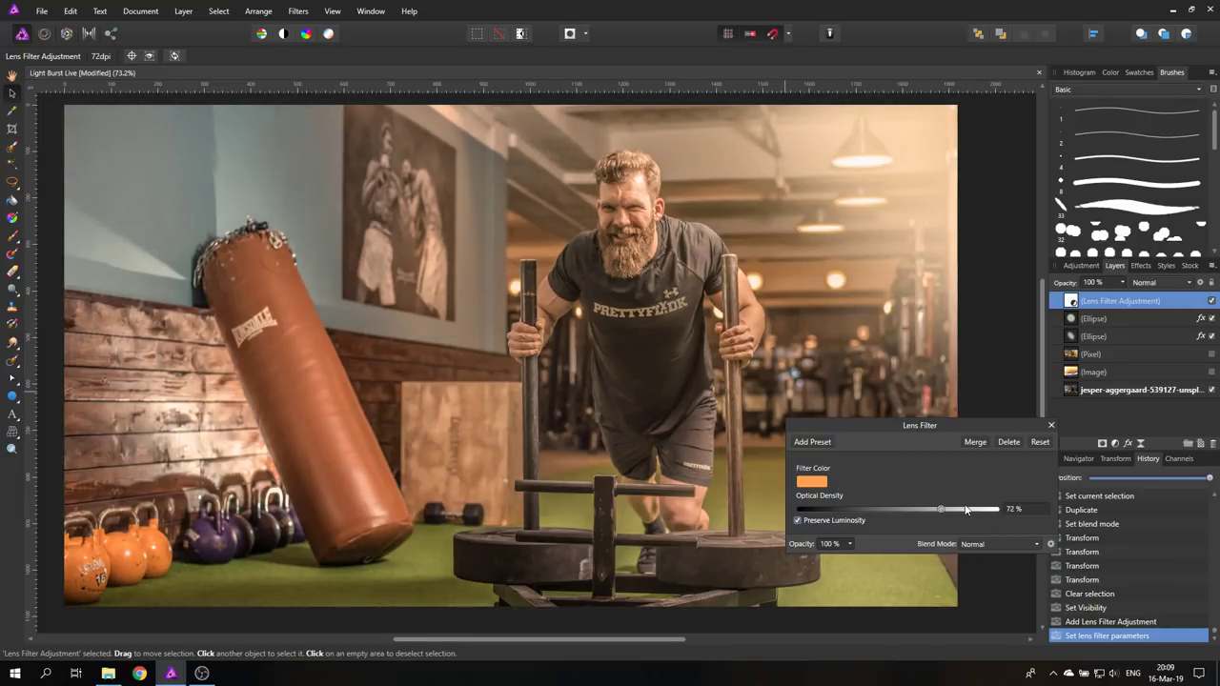
{"action": "left_click_drag", "start_coordinate": [964, 507], "coordinate": [961, 507]}
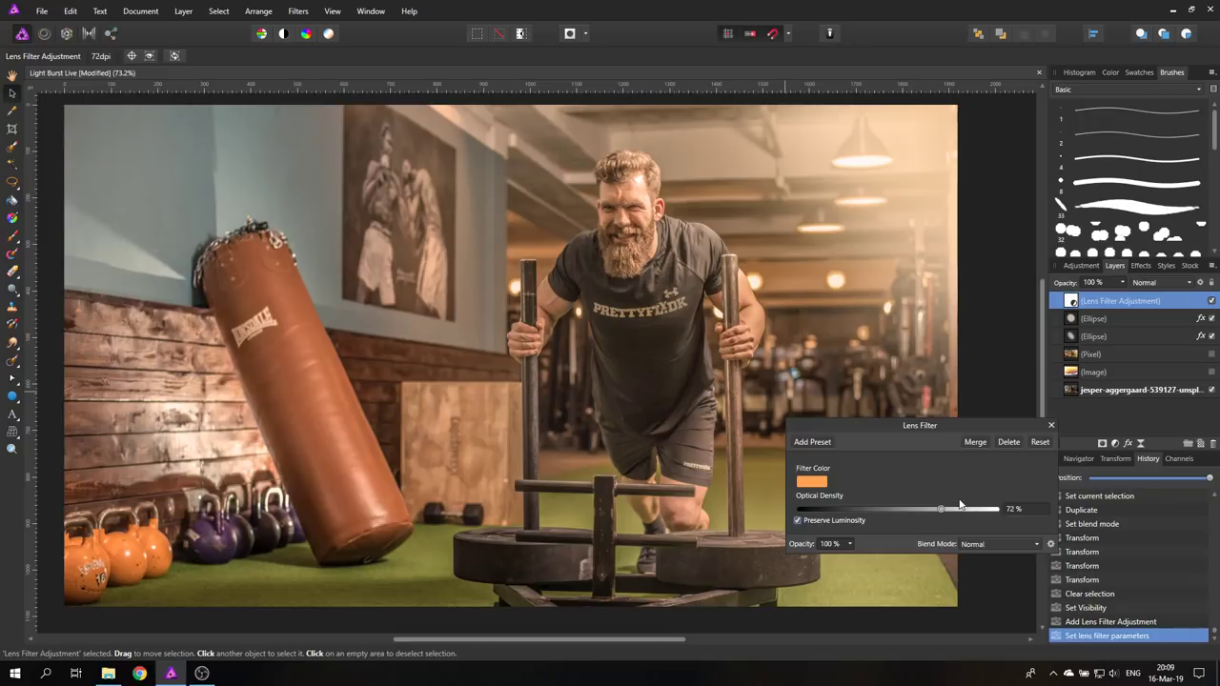
{"action": "mouse_move", "coordinate": [1002, 542]}
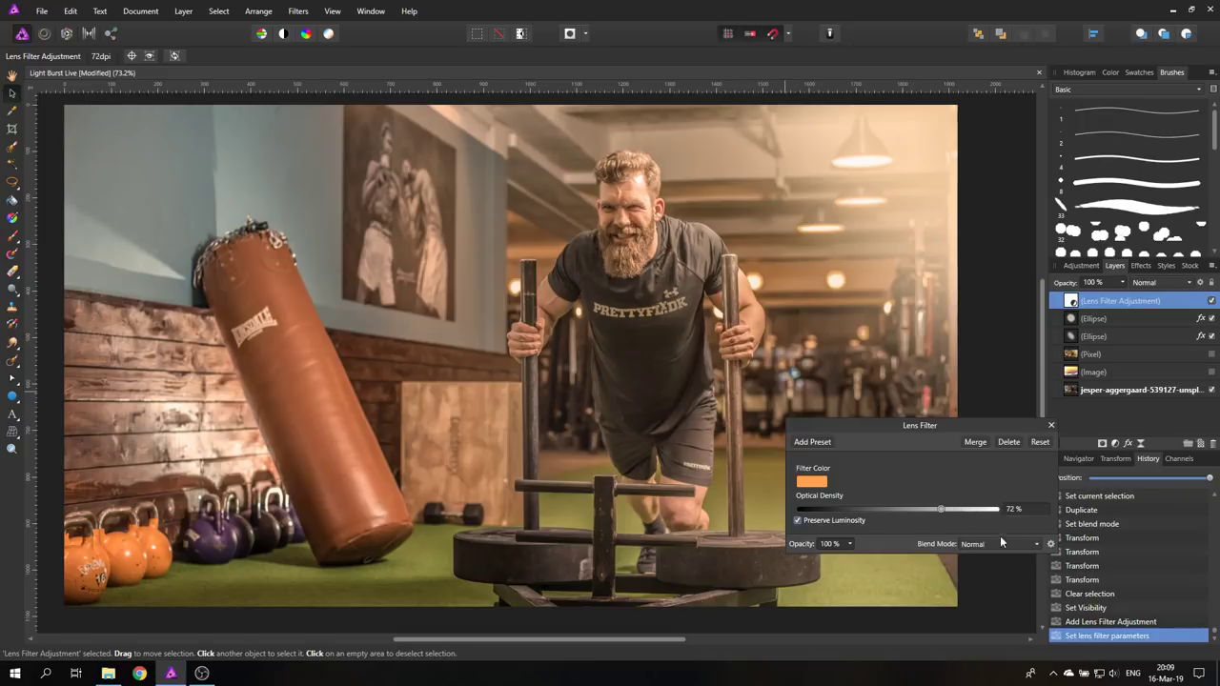
- Set the Lens Filter's blend mode to Soft Light and settle optical density around 71%
{"action": "left_click", "coordinate": [1001, 545]}
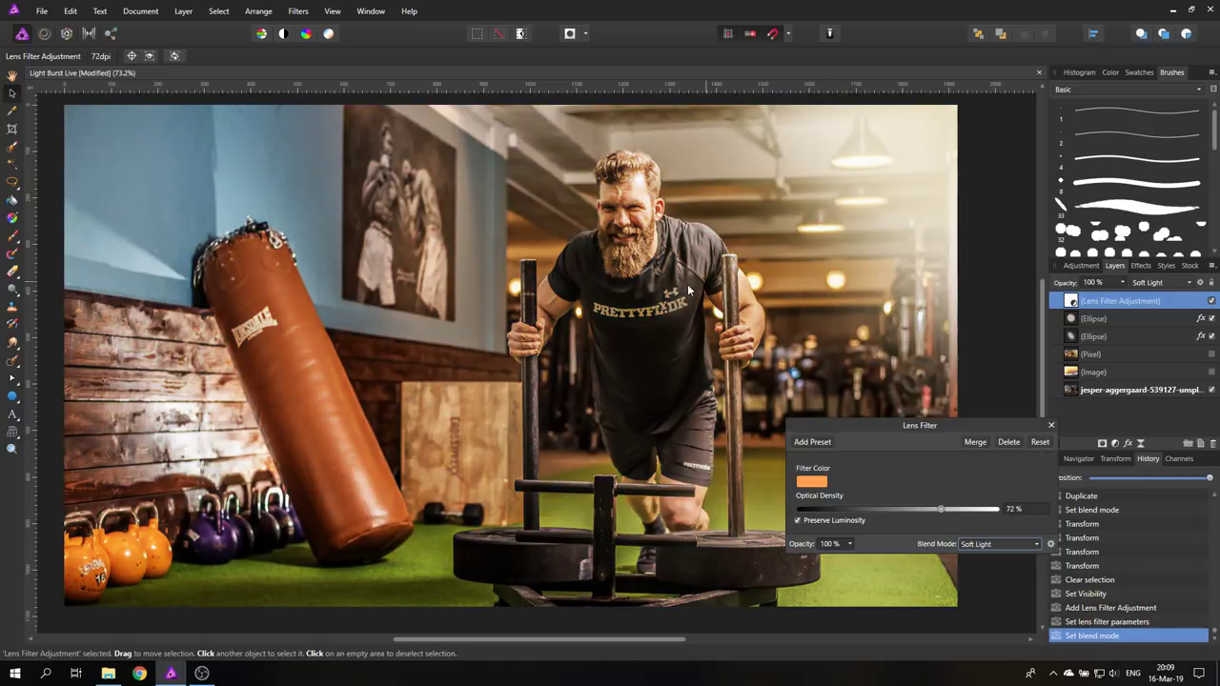
{"action": "mouse_move", "coordinate": [923, 442]}
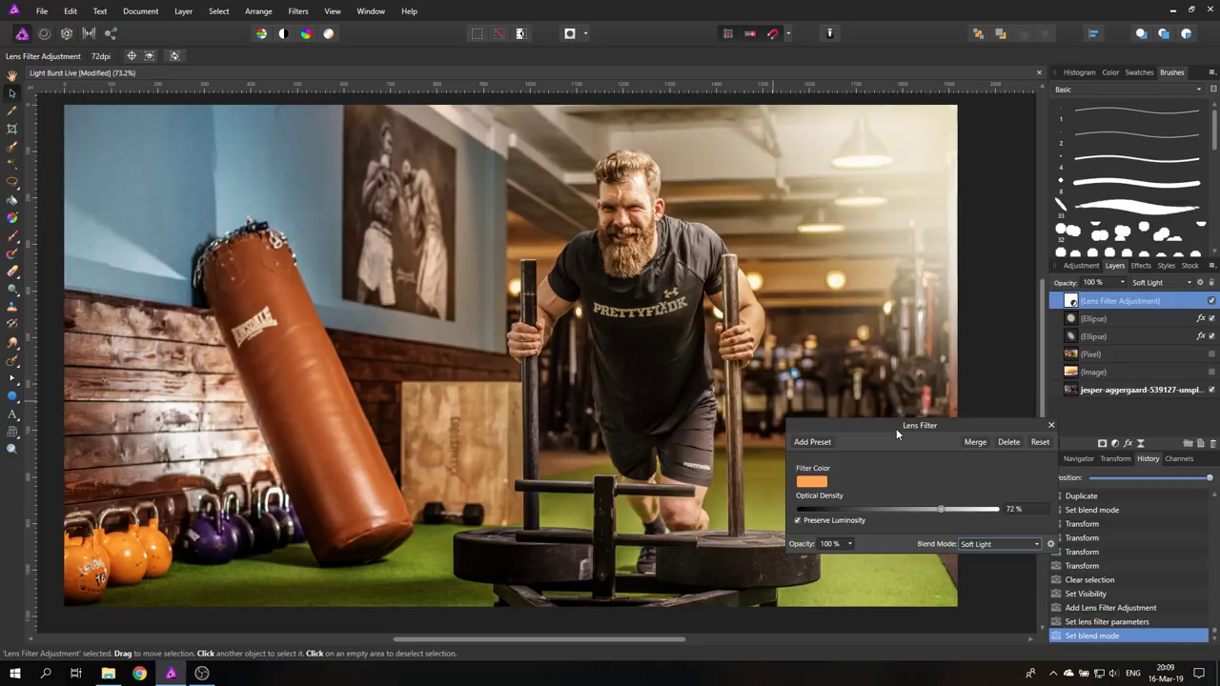
{"action": "left_click_drag", "start_coordinate": [941, 507], "coordinate": [926, 507]}
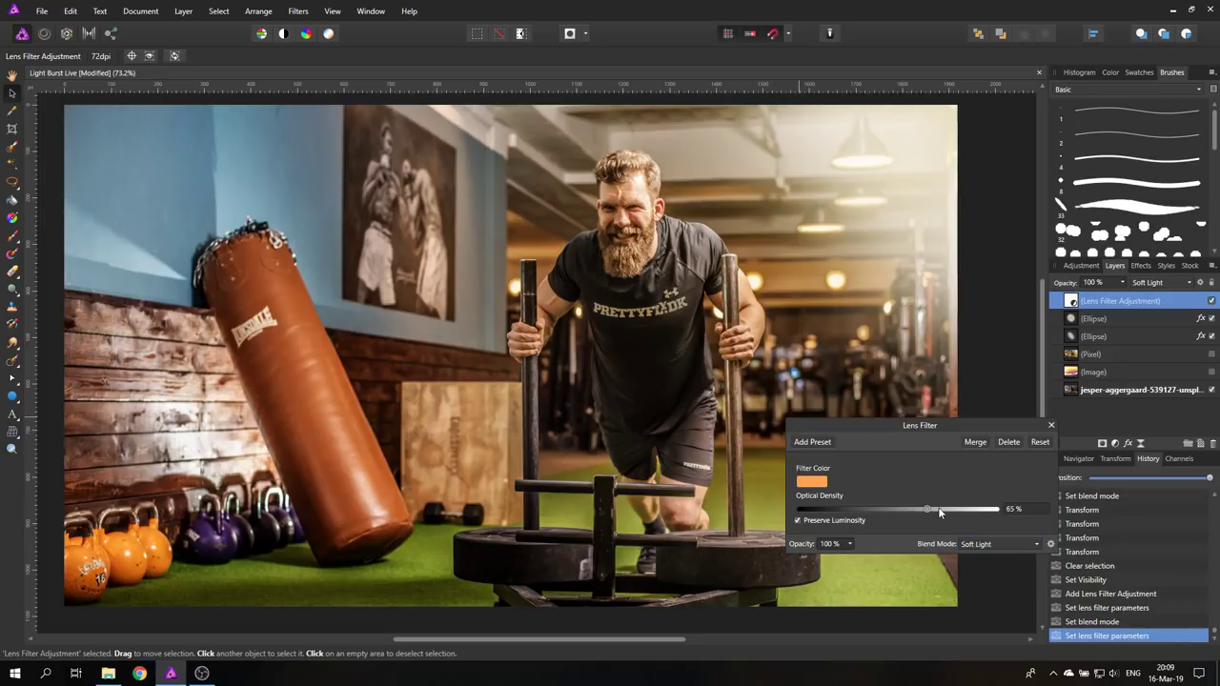
{"action": "left_click_drag", "start_coordinate": [926, 507], "coordinate": [987, 507]}
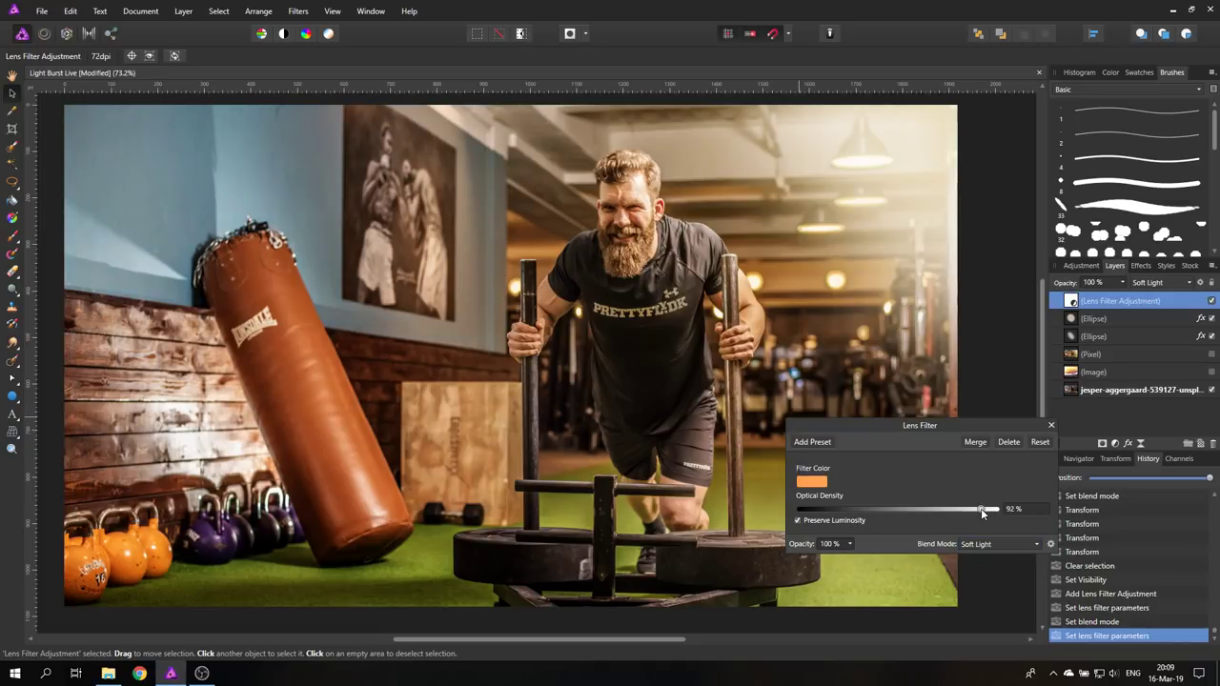
{"action": "left_click_drag", "start_coordinate": [987, 507], "coordinate": [930, 507]}
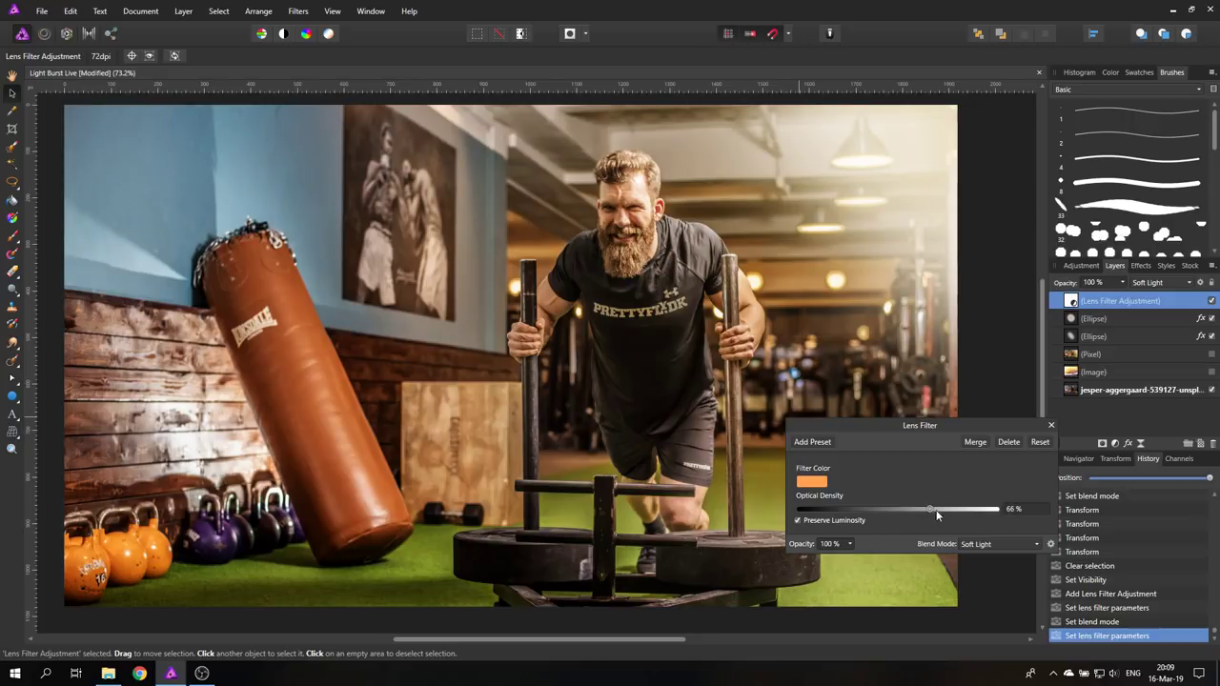
{"action": "left_click_drag", "start_coordinate": [930, 507], "coordinate": [938, 507]}
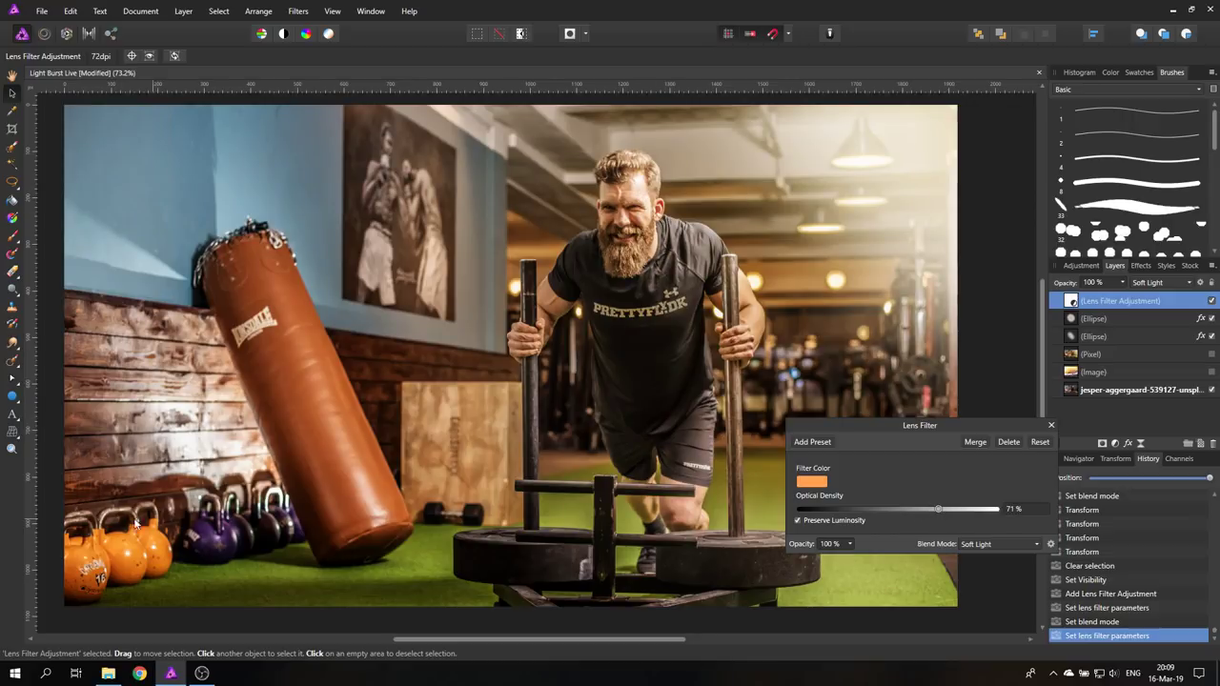
{"action": "mouse_move", "coordinate": [256, 263]}
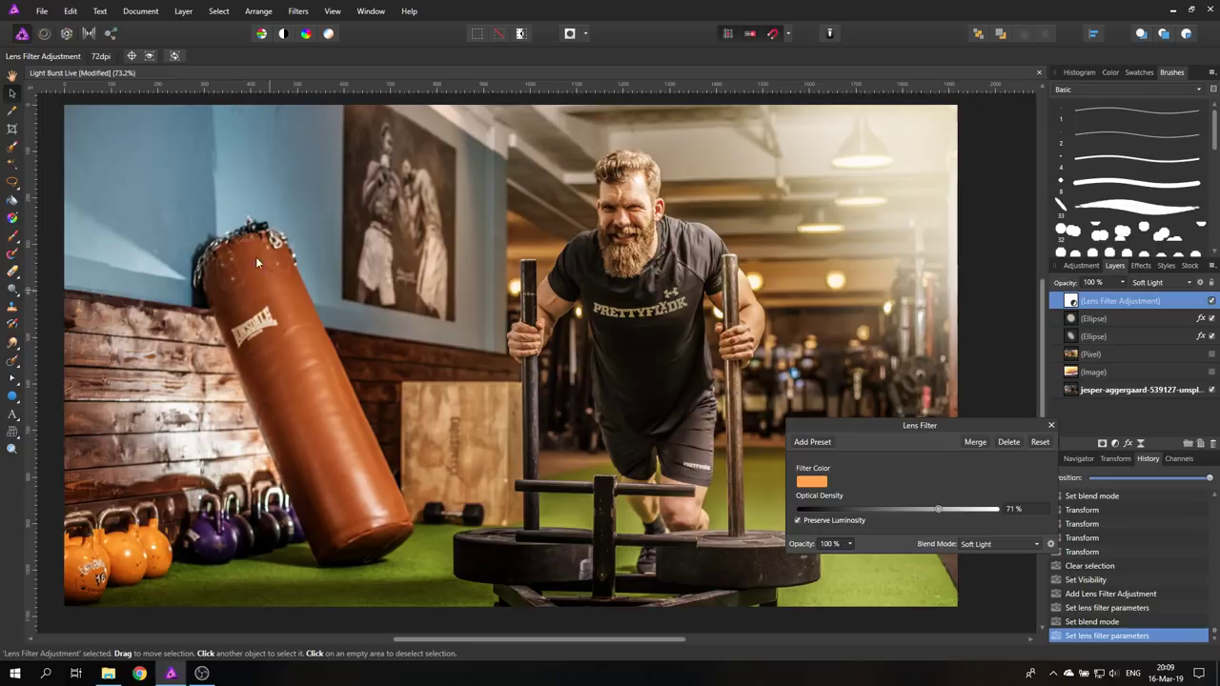
{"action": "mouse_move", "coordinate": [964, 519]}
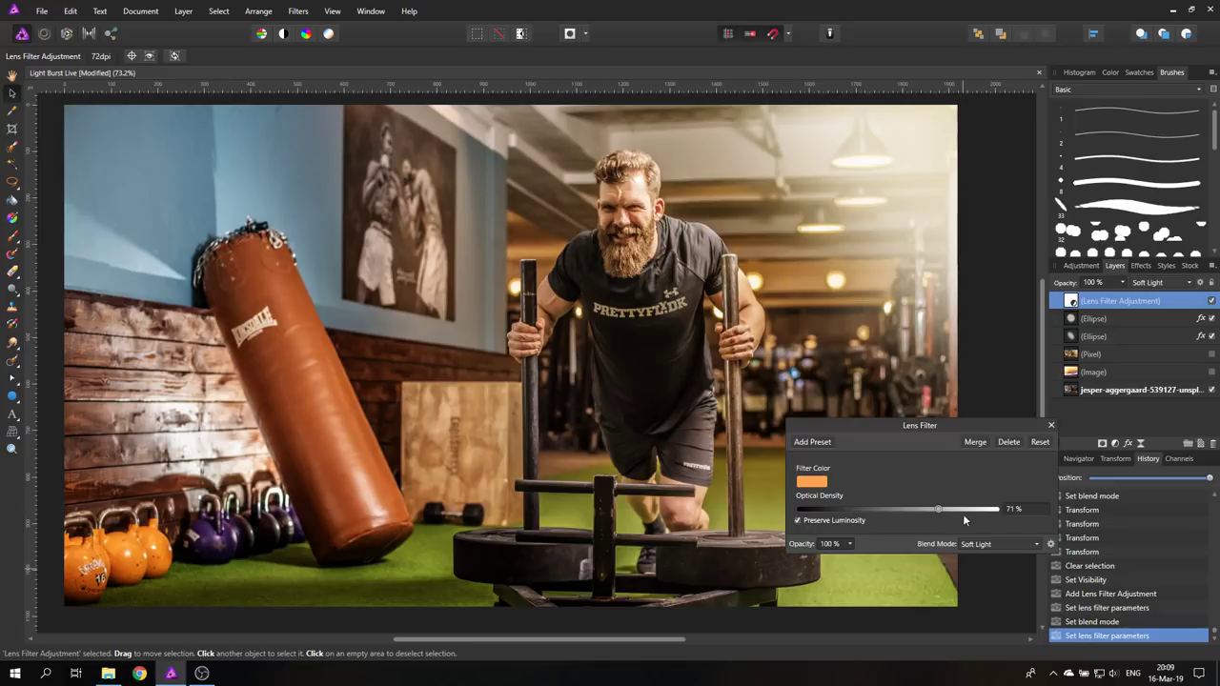
- Fine-tune the optical density and close the Lens Filter settings
{"action": "left_click_drag", "start_coordinate": [937, 507], "coordinate": [953, 507]}
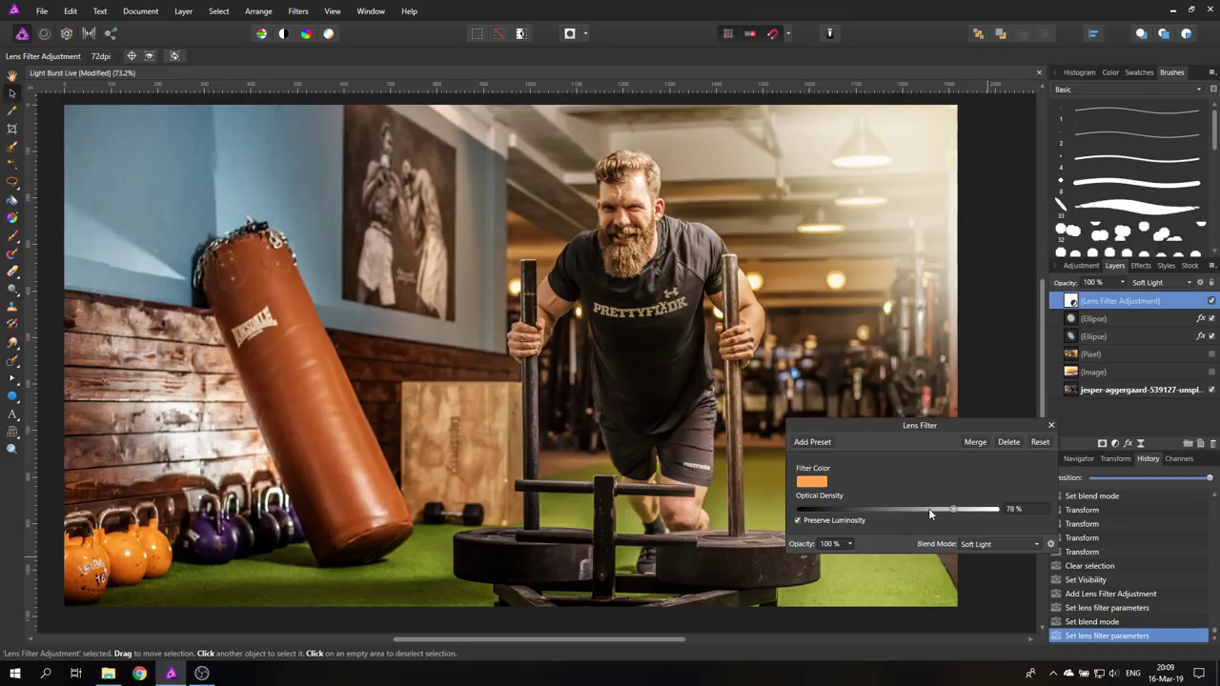
{"action": "left_click_drag", "start_coordinate": [953, 507], "coordinate": [938, 506]}
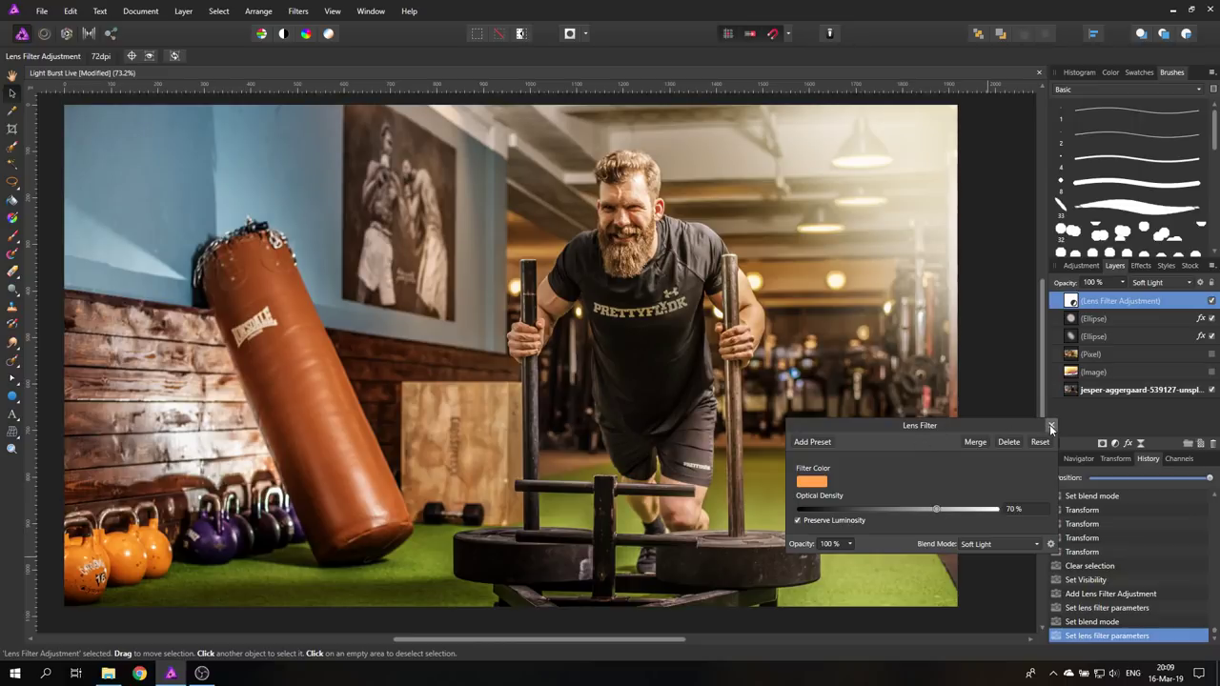
{"action": "left_click", "coordinate": [1052, 427]}
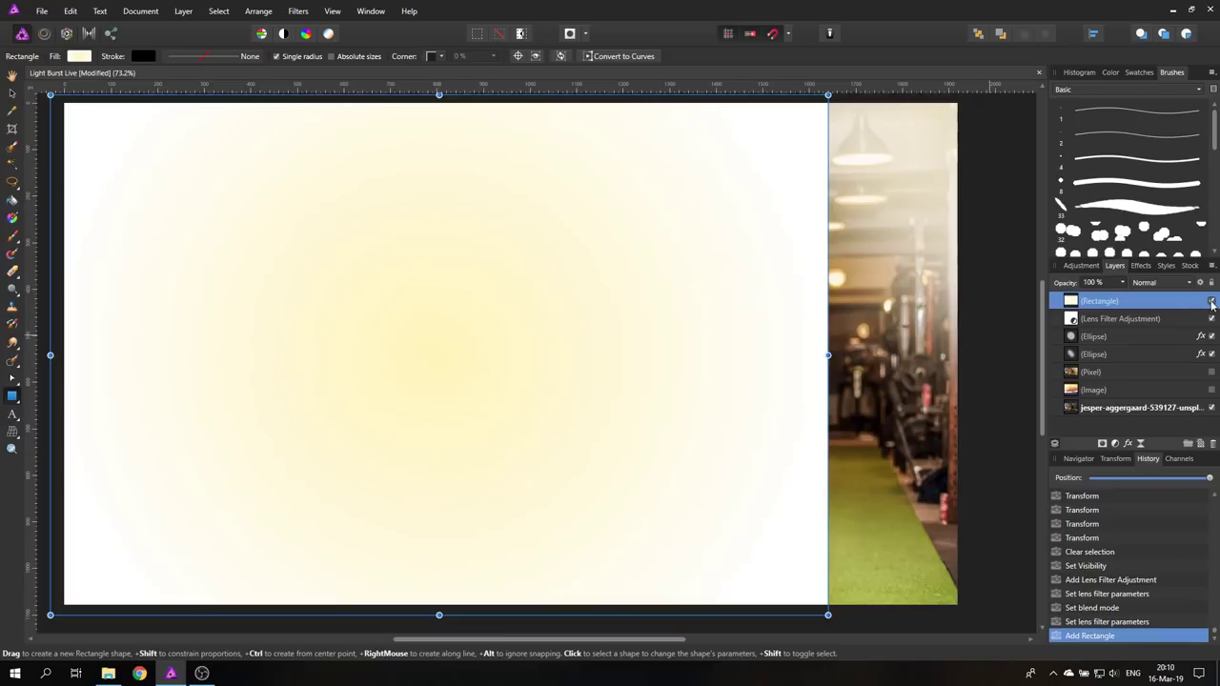
- Hide the yellow gradient rectangle, duplicate it and show only the copy
{"action": "left_click", "coordinate": [1208, 301]}
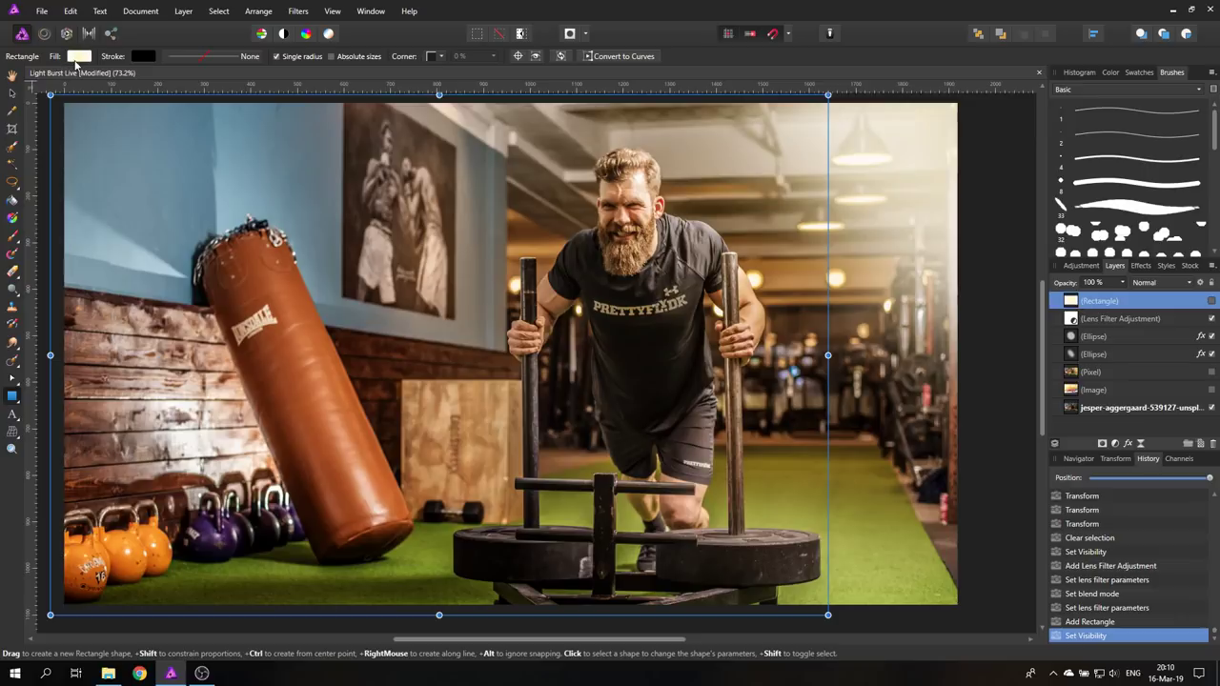
{"action": "right_click", "coordinate": [1098, 301]}
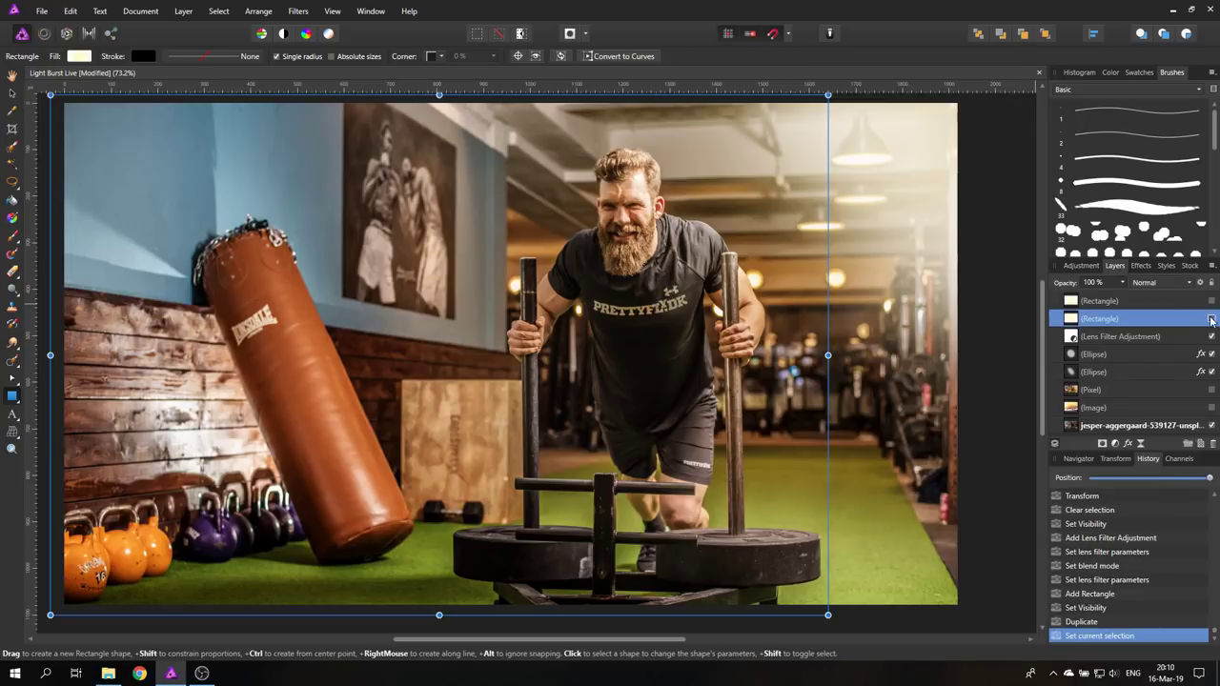
{"action": "left_click", "coordinate": [1208, 318]}
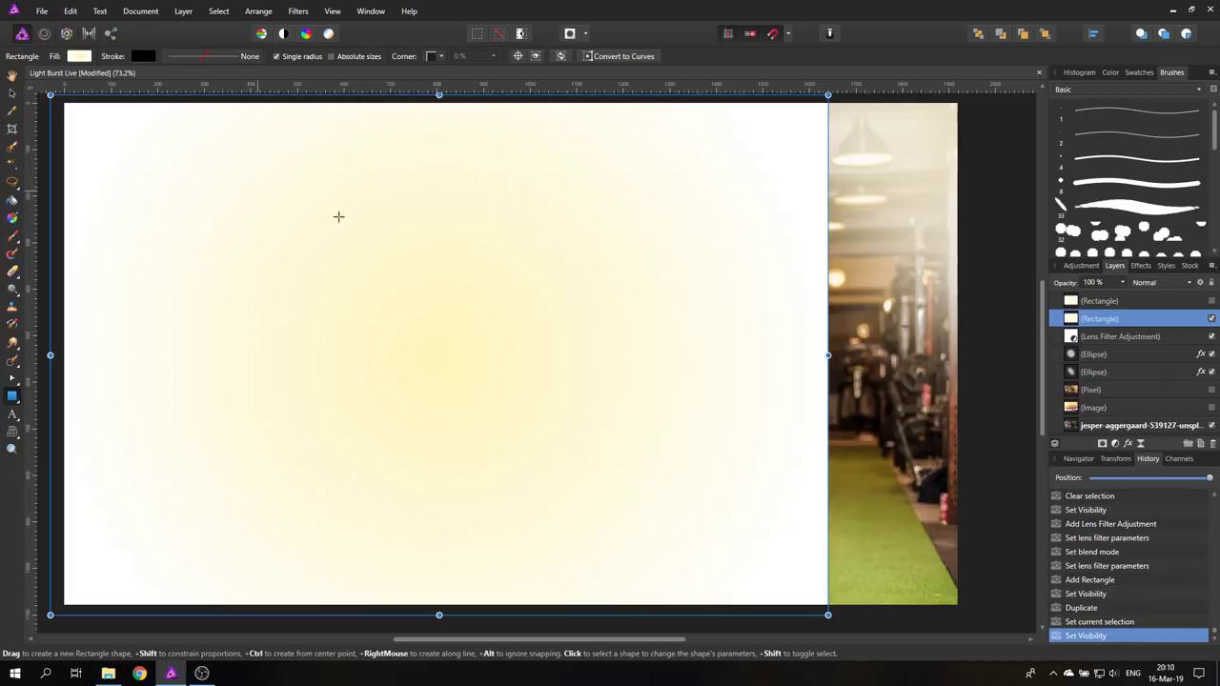
- Recolour the copy's gradient stop to dark navy and raise the Noise slider for grain
{"action": "left_click", "coordinate": [86, 53]}
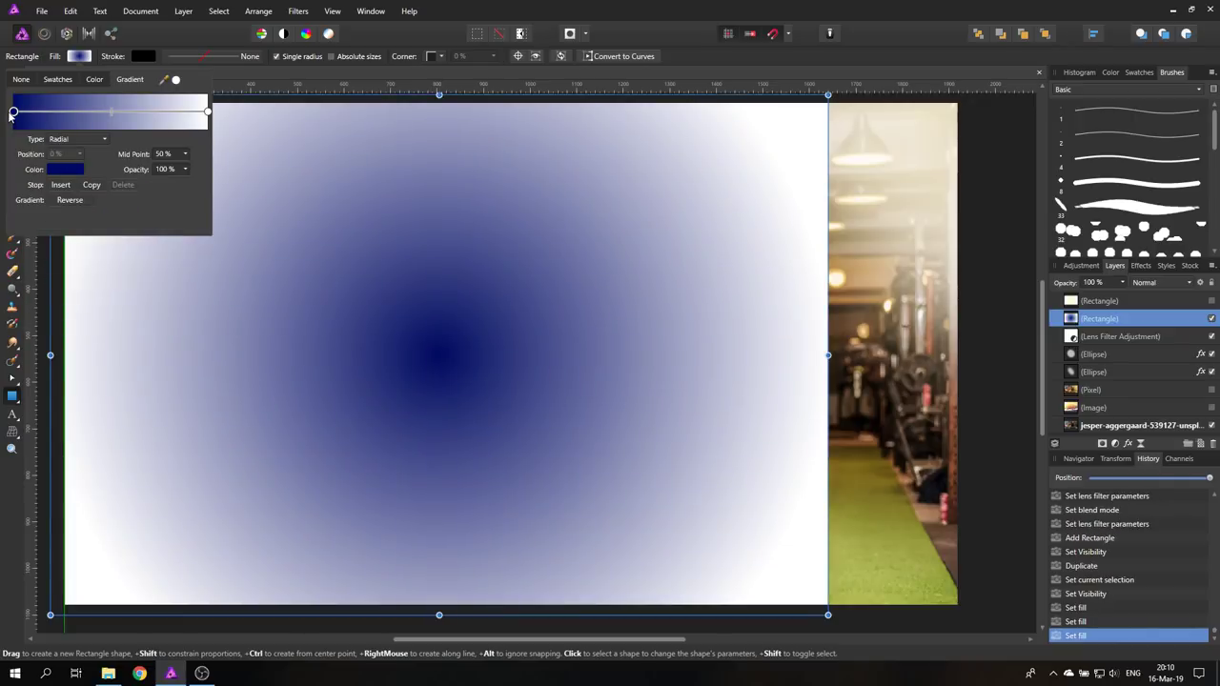
{"action": "left_click", "coordinate": [65, 168]}
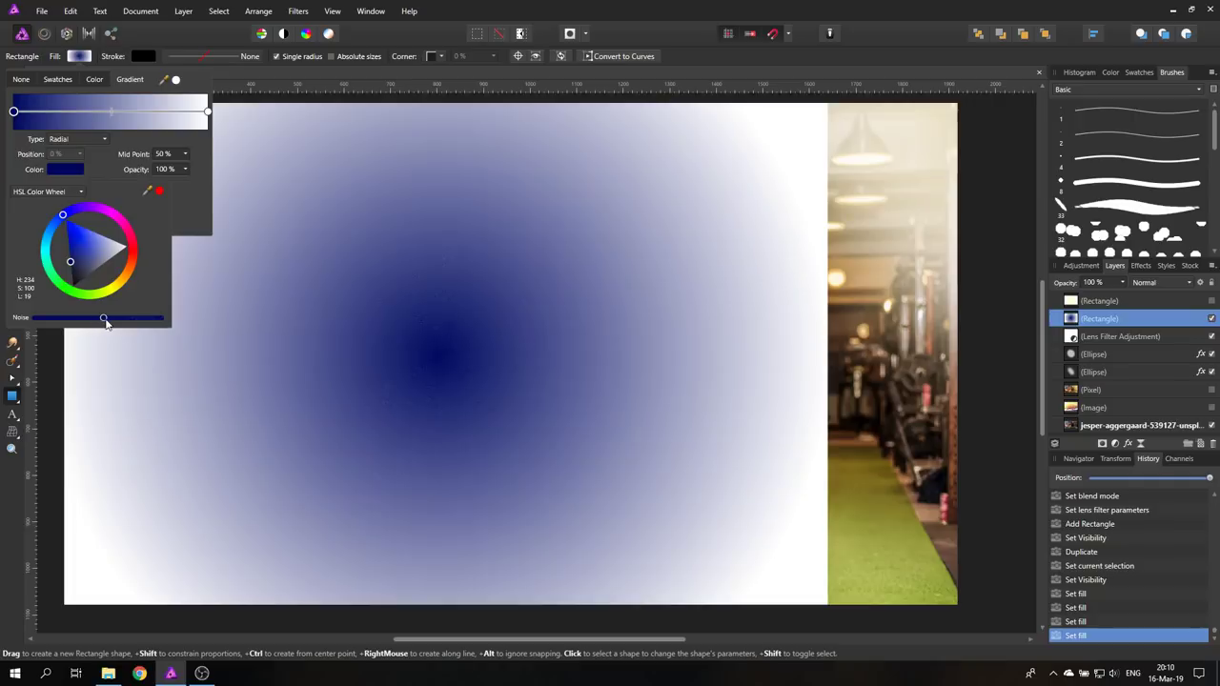
{"action": "left_click_drag", "start_coordinate": [103, 316], "coordinate": [113, 316]}
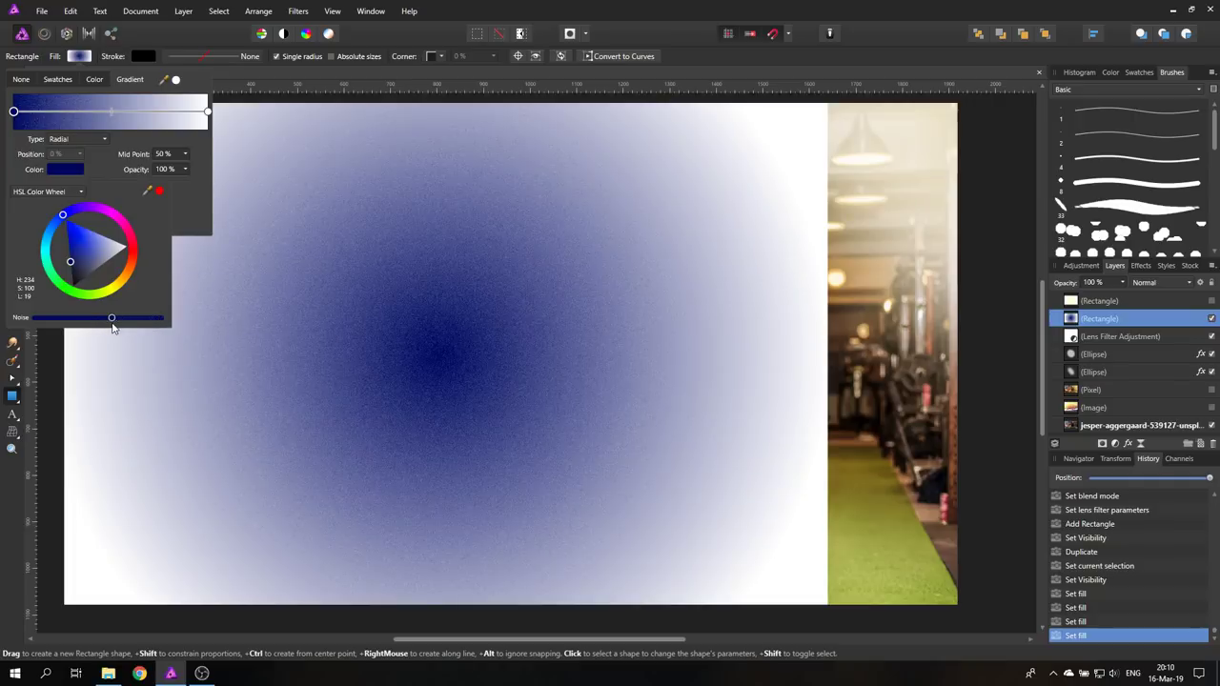
{"action": "left_click_drag", "start_coordinate": [111, 316], "coordinate": [120, 316]}
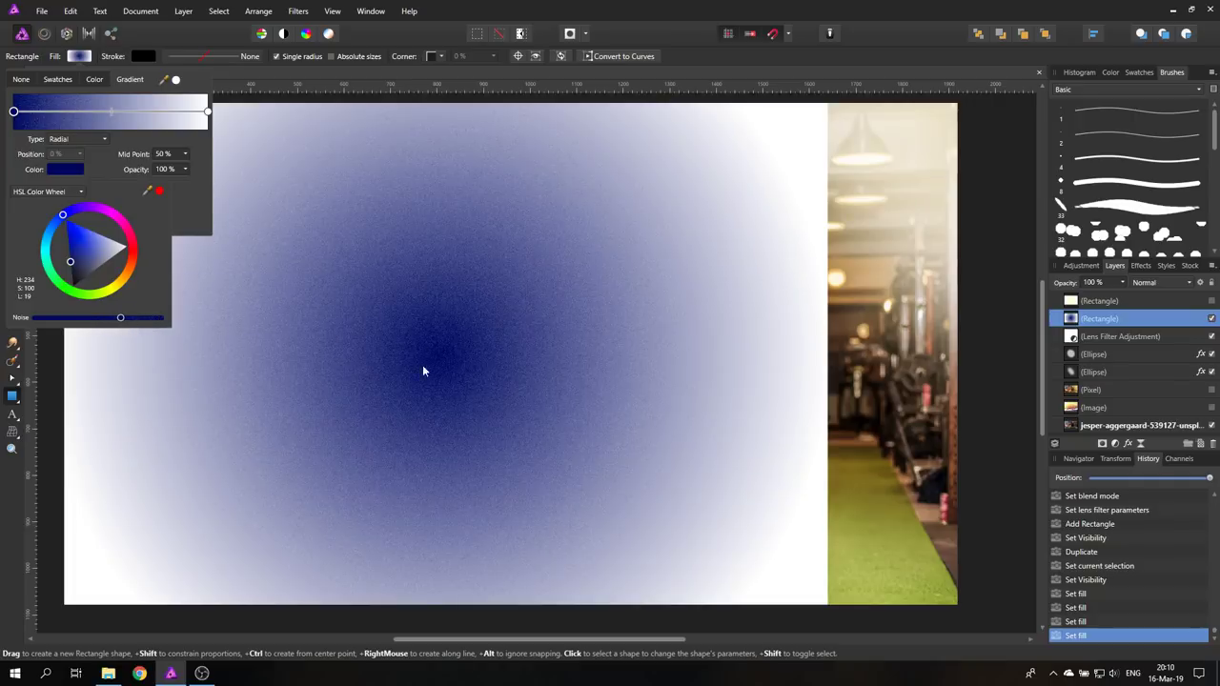
{"action": "left_click", "coordinate": [423, 370]}
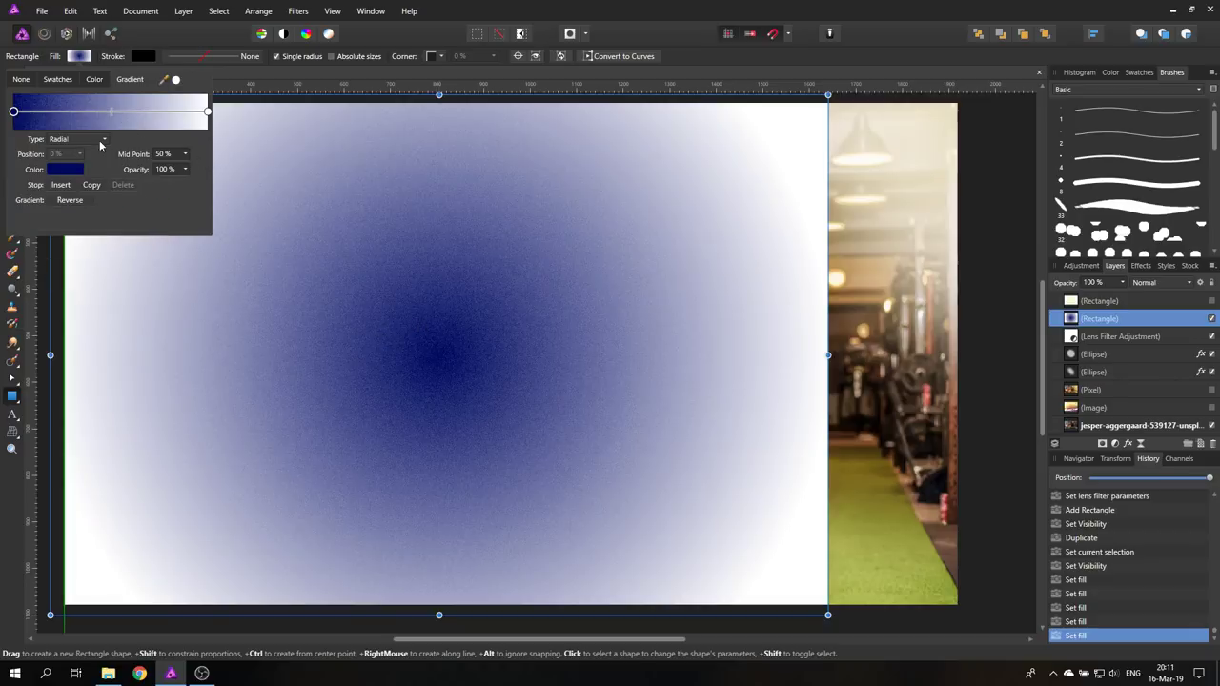
{"action": "left_click", "coordinate": [103, 139]}
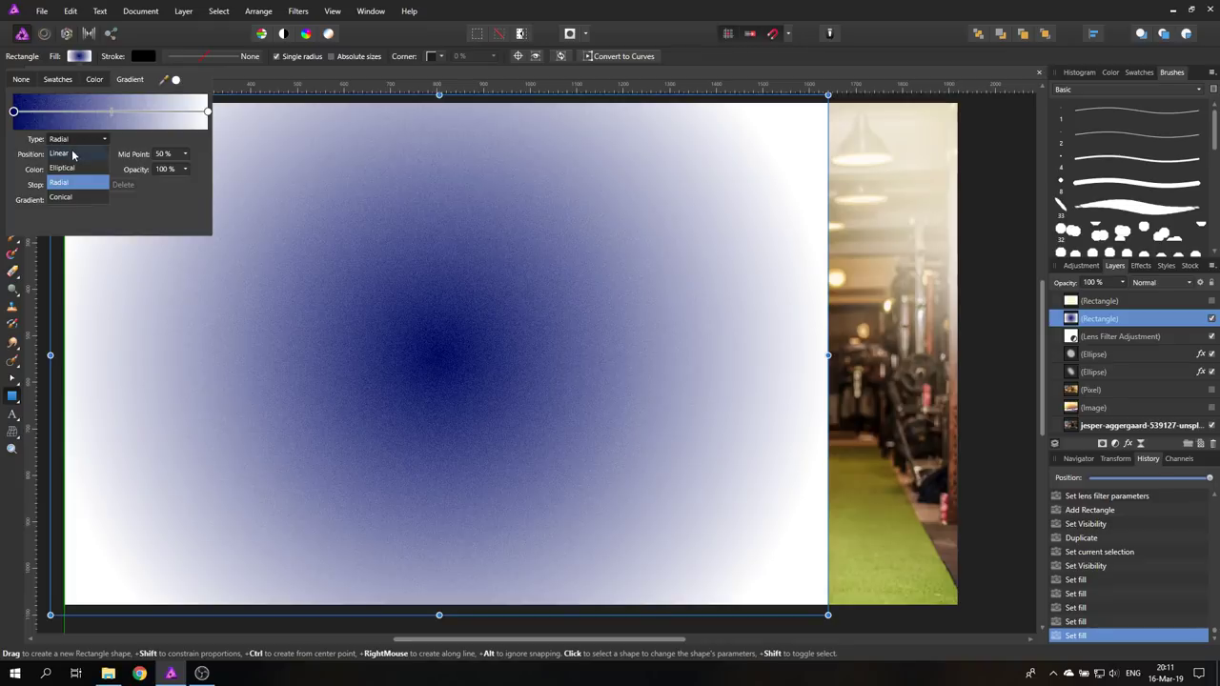
- Switch the navy rectangle's gradient type from Radial to Linear
{"action": "left_click", "coordinate": [61, 153]}
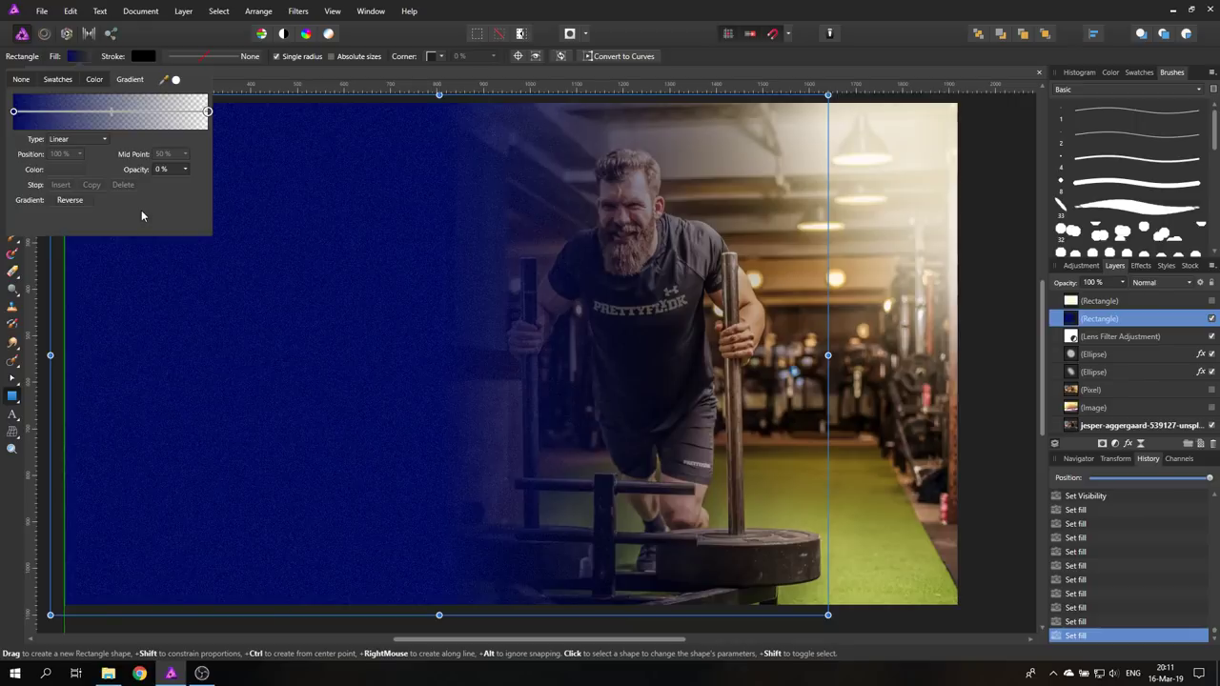
{"action": "mouse_move", "coordinate": [409, 354]}
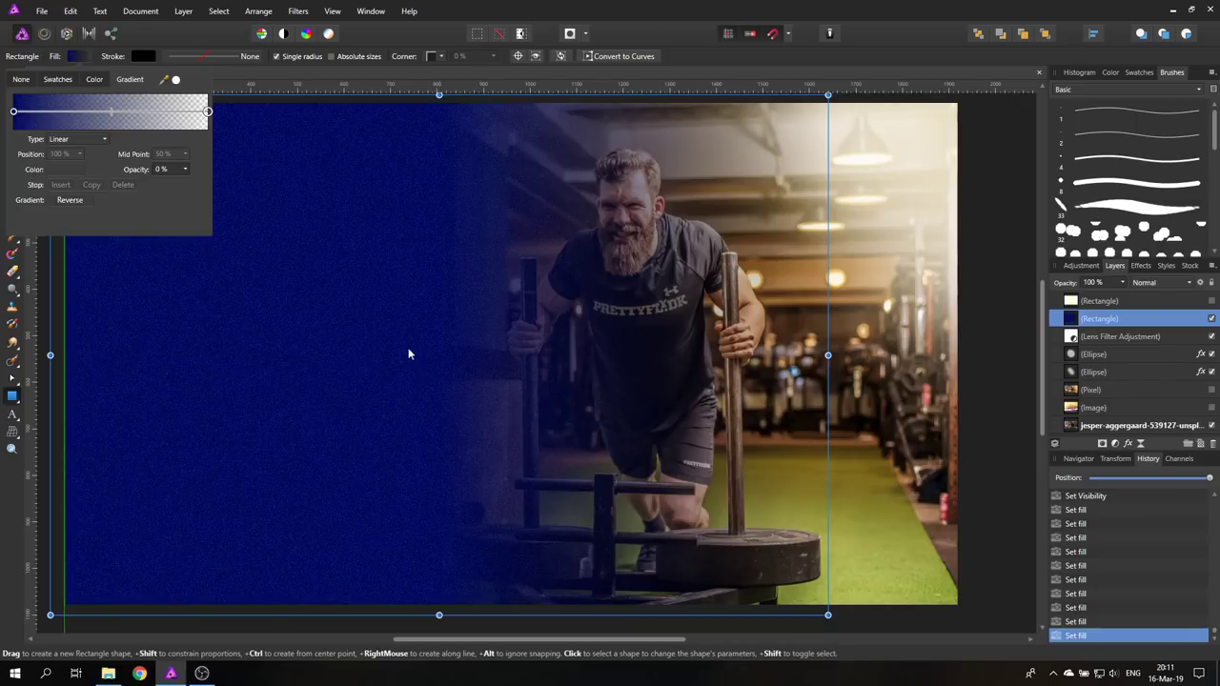
{"action": "mouse_move", "coordinate": [149, 171]}
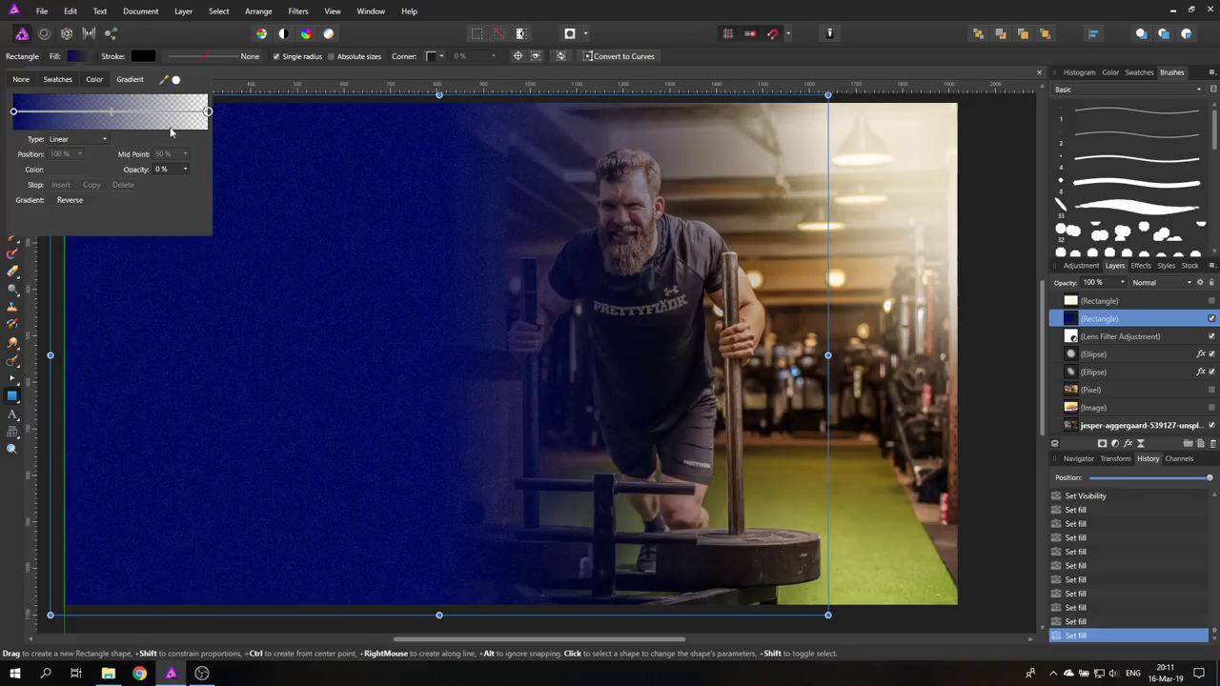
{"action": "mouse_move", "coordinate": [463, 358]}
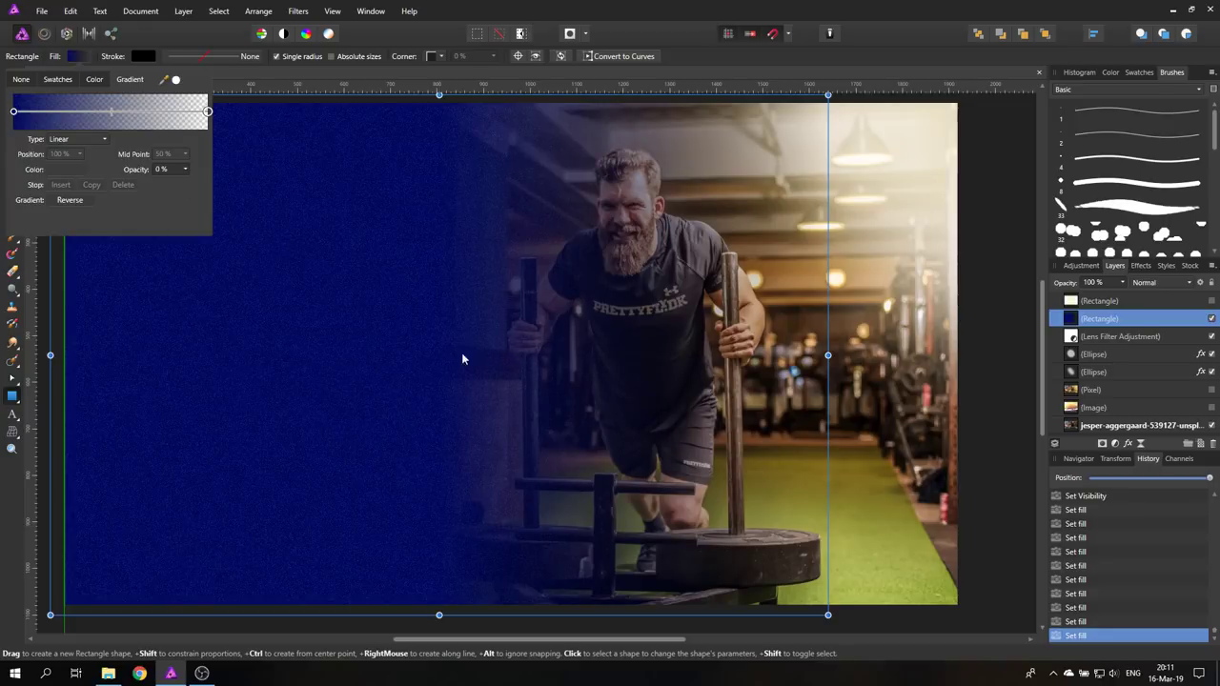
{"action": "mouse_move", "coordinate": [708, 369]}
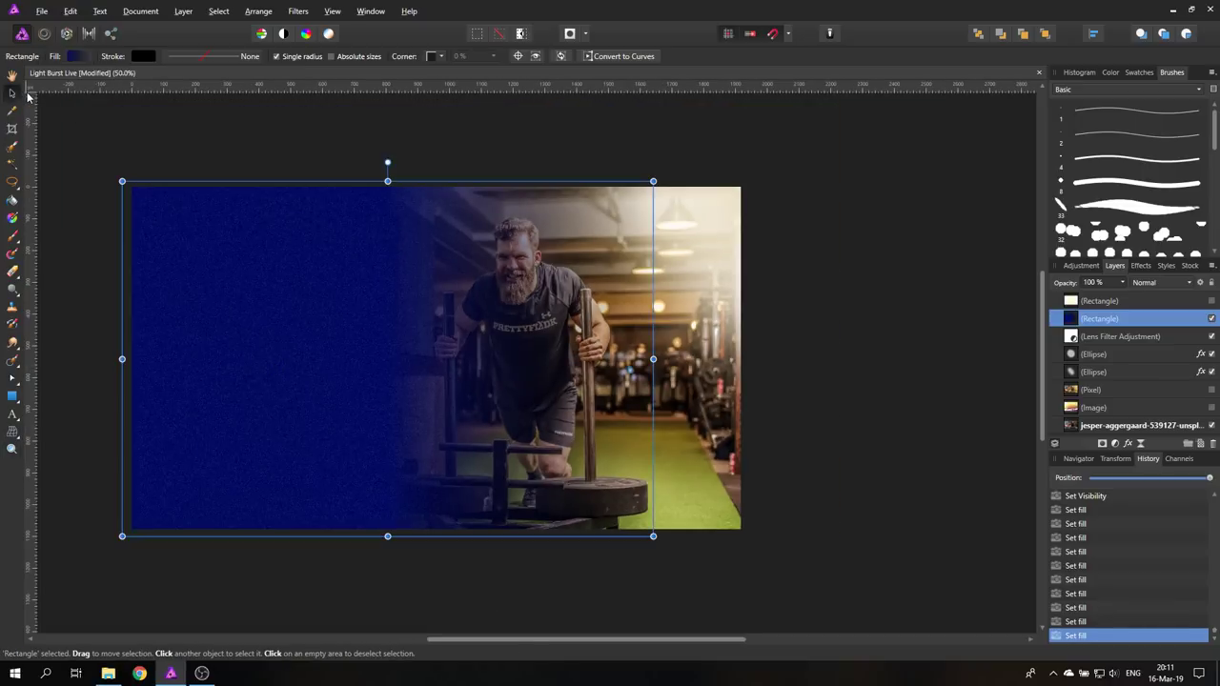
{"action": "mouse_move", "coordinate": [120, 538]}
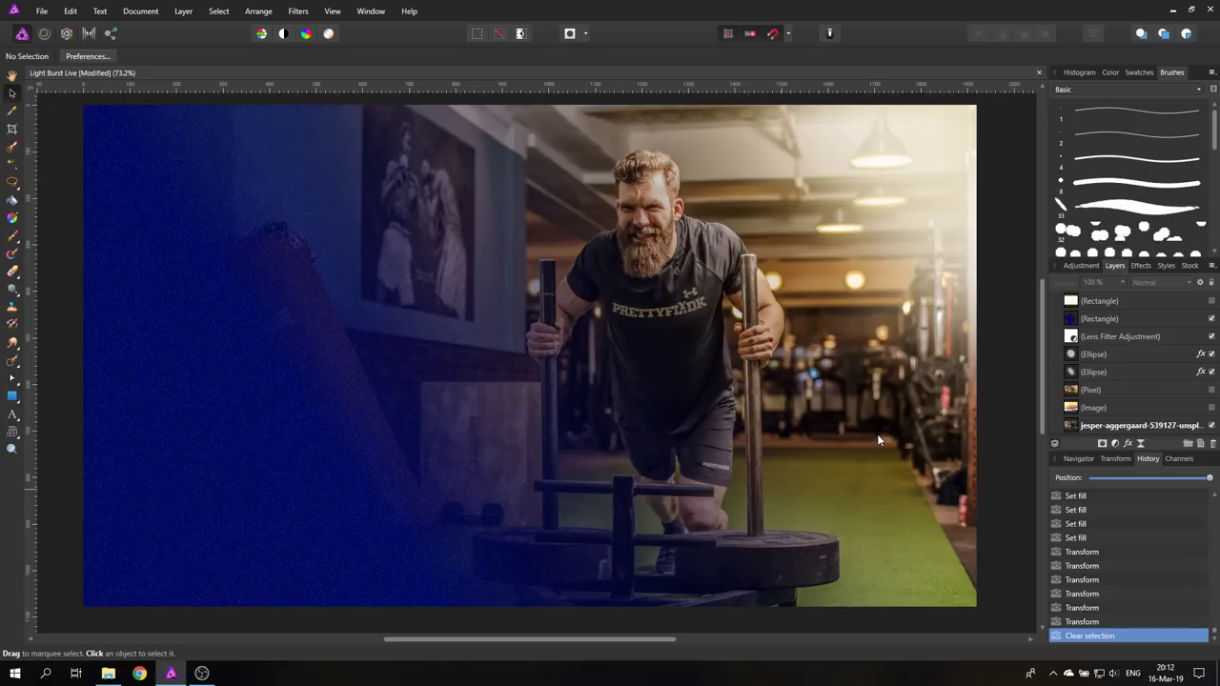
{"action": "mouse_move", "coordinate": [875, 430]}
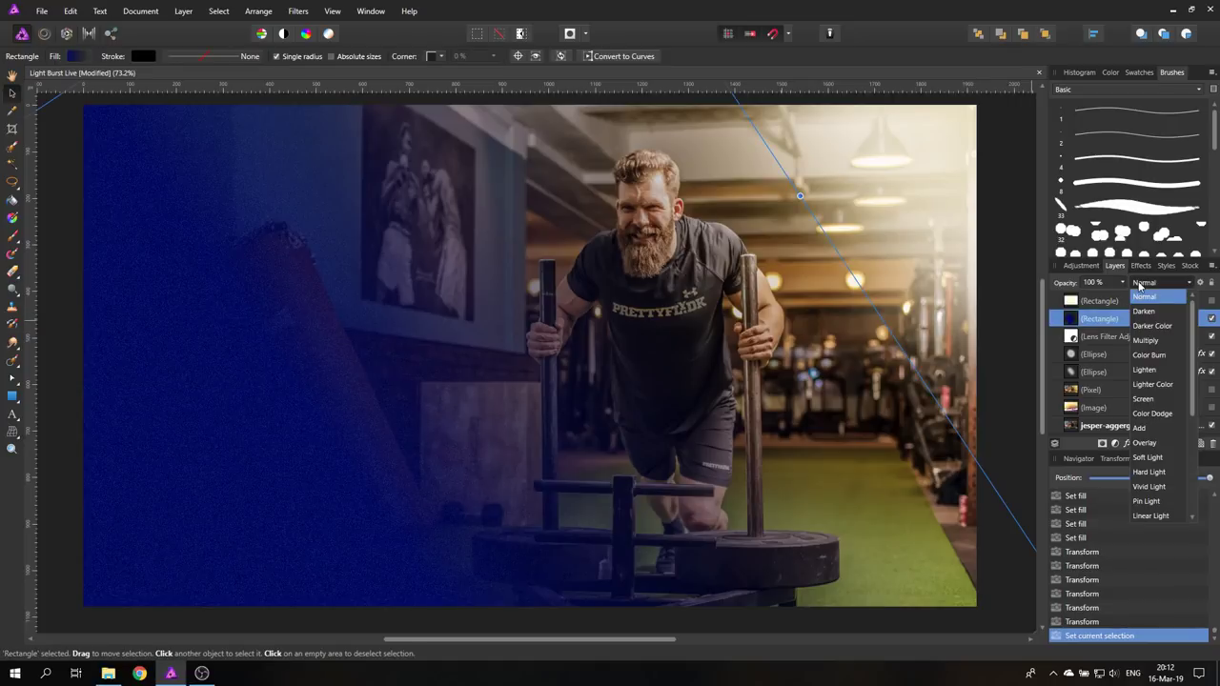
- Blend the left navy gradient rectangle in Soft Light at roughly a quarter opacity
{"action": "left_click", "coordinate": [1149, 458]}
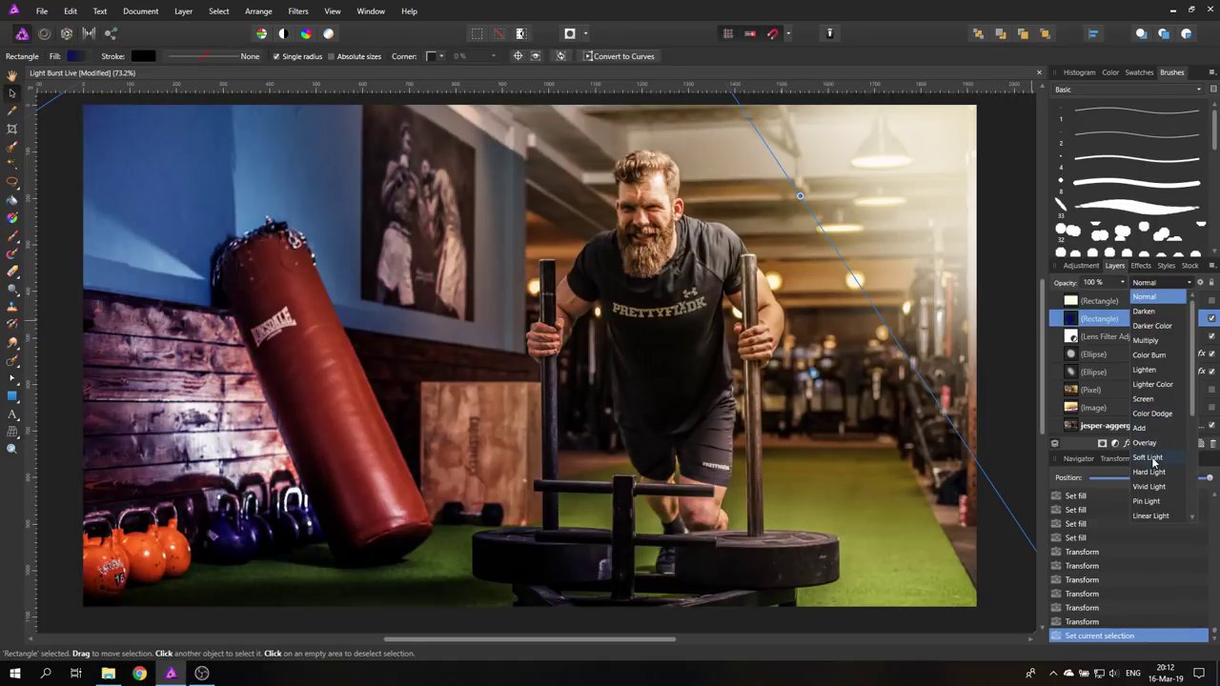
{"action": "left_click", "coordinate": [1147, 455]}
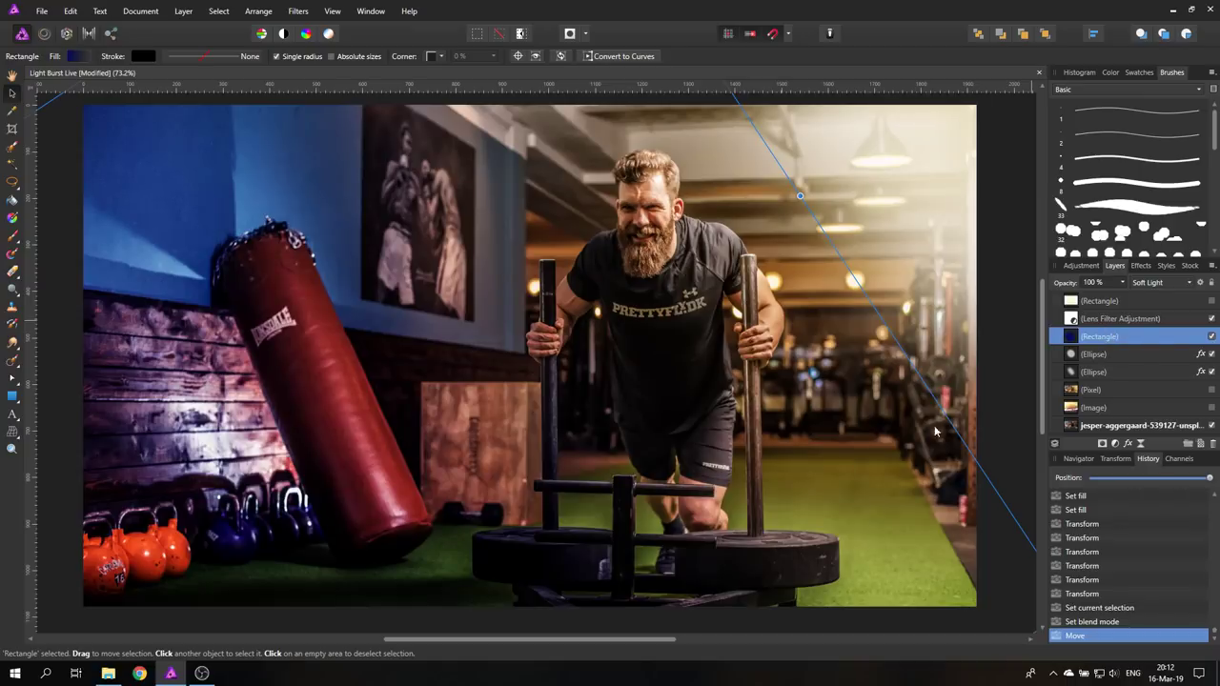
{"action": "mouse_move", "coordinate": [324, 227]}
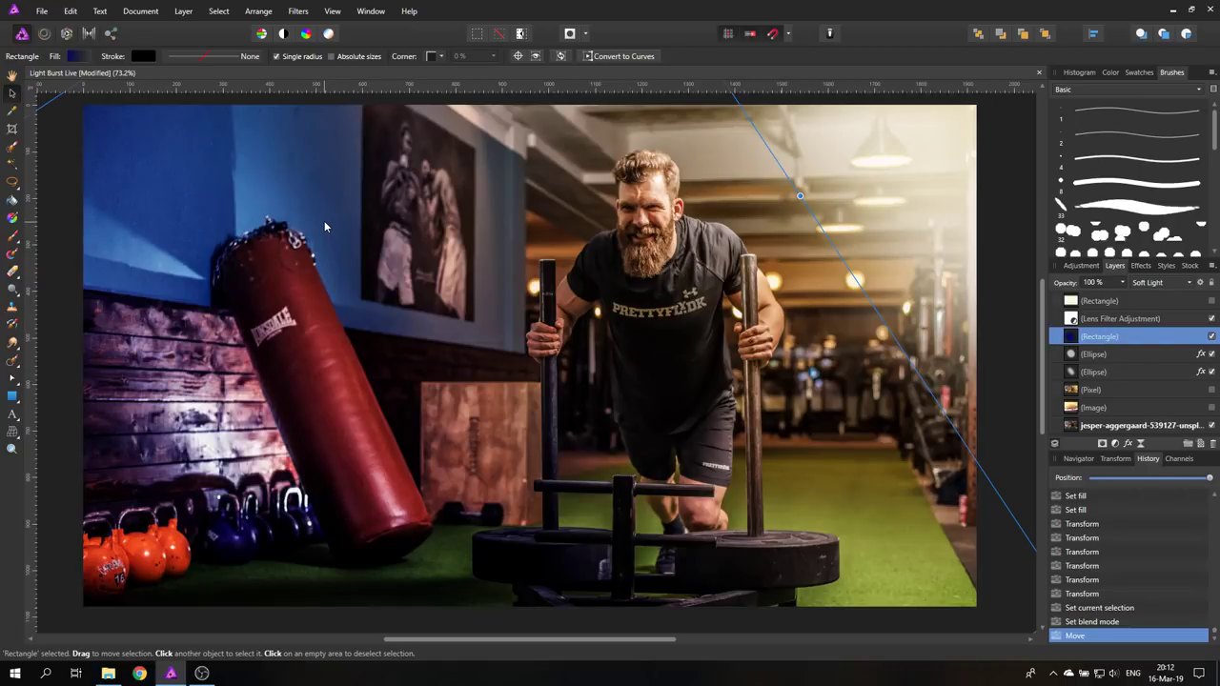
{"action": "mouse_move", "coordinate": [1109, 318]}
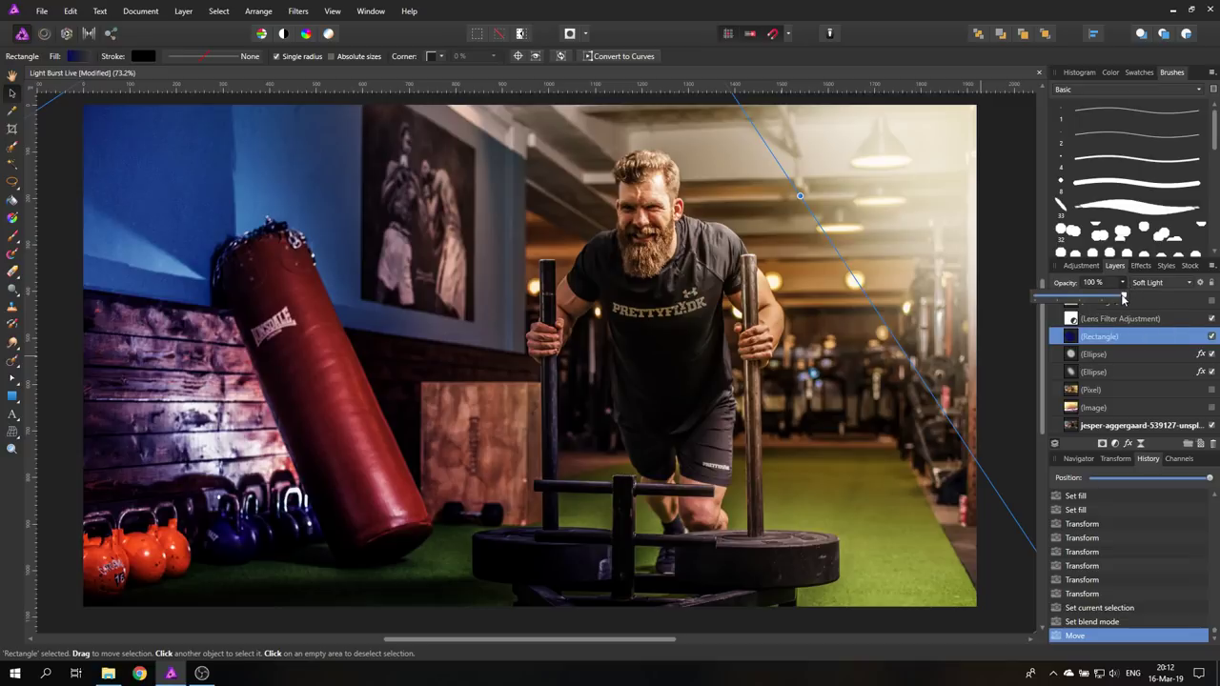
{"action": "left_click_drag", "start_coordinate": [1124, 295], "coordinate": [1066, 295]}
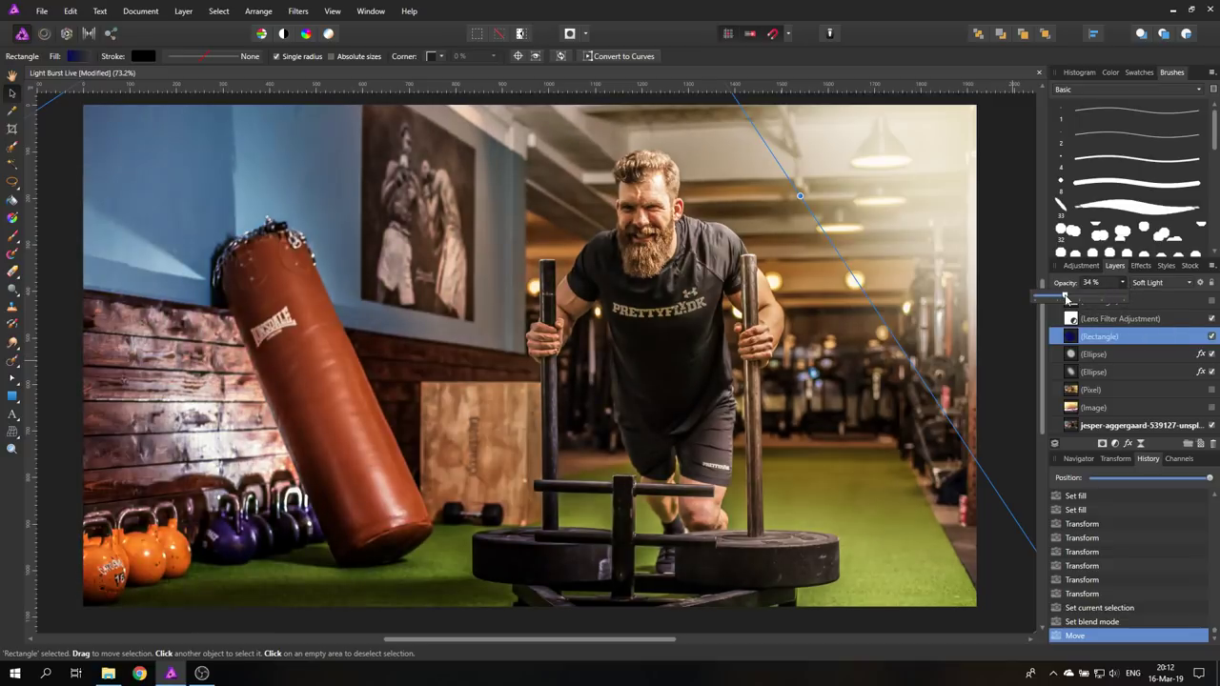
{"action": "left_click_drag", "start_coordinate": [1067, 295], "coordinate": [1055, 296]}
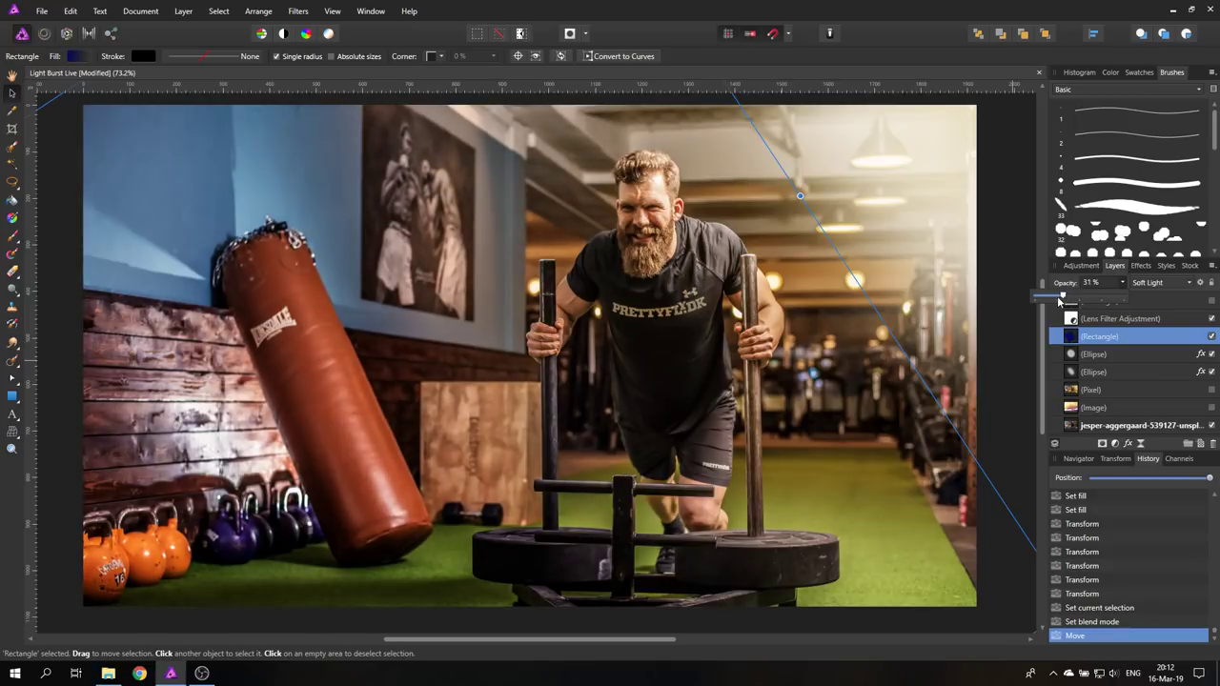
{"action": "left_click_drag", "start_coordinate": [1063, 294], "coordinate": [1046, 293]}
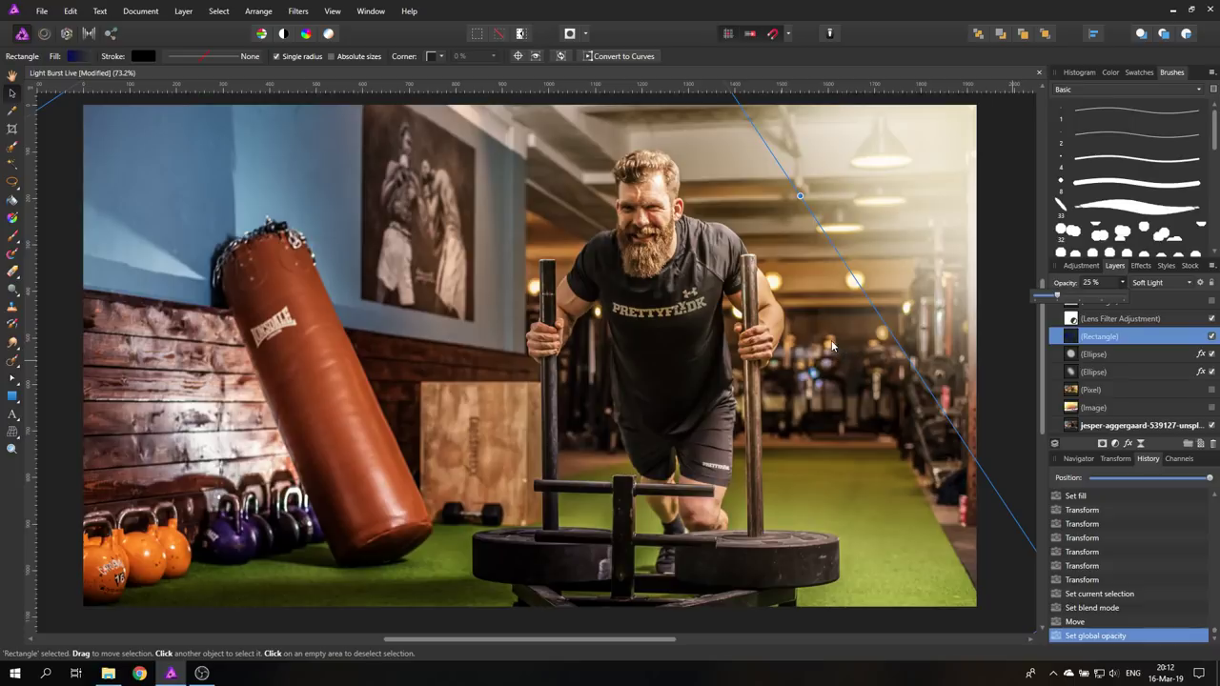
{"action": "mouse_move", "coordinate": [510, 328]}
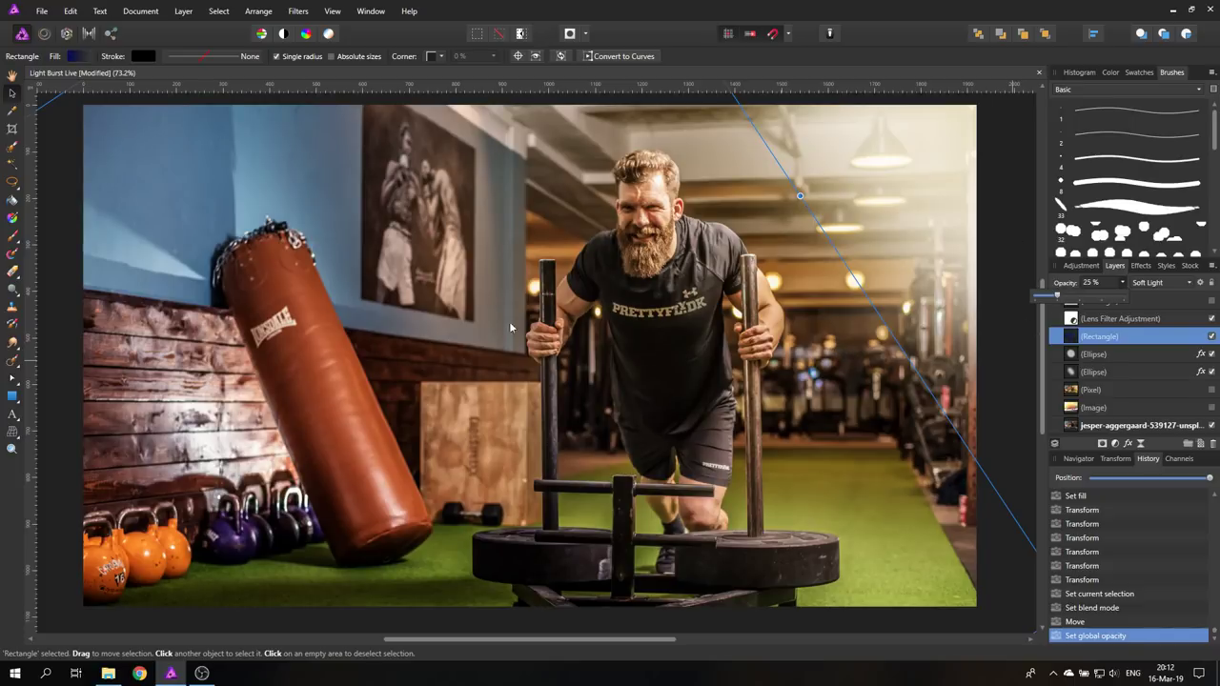
{"action": "mouse_move", "coordinate": [758, 96]}
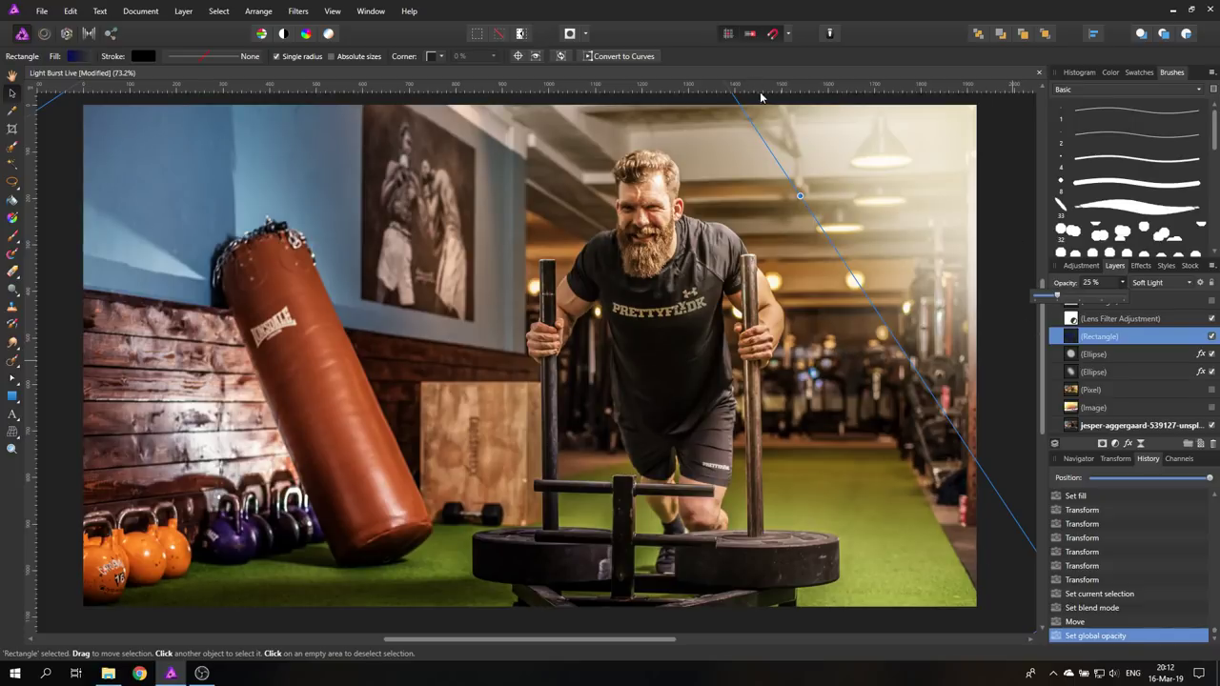
{"action": "left_click", "coordinate": [1099, 353]}
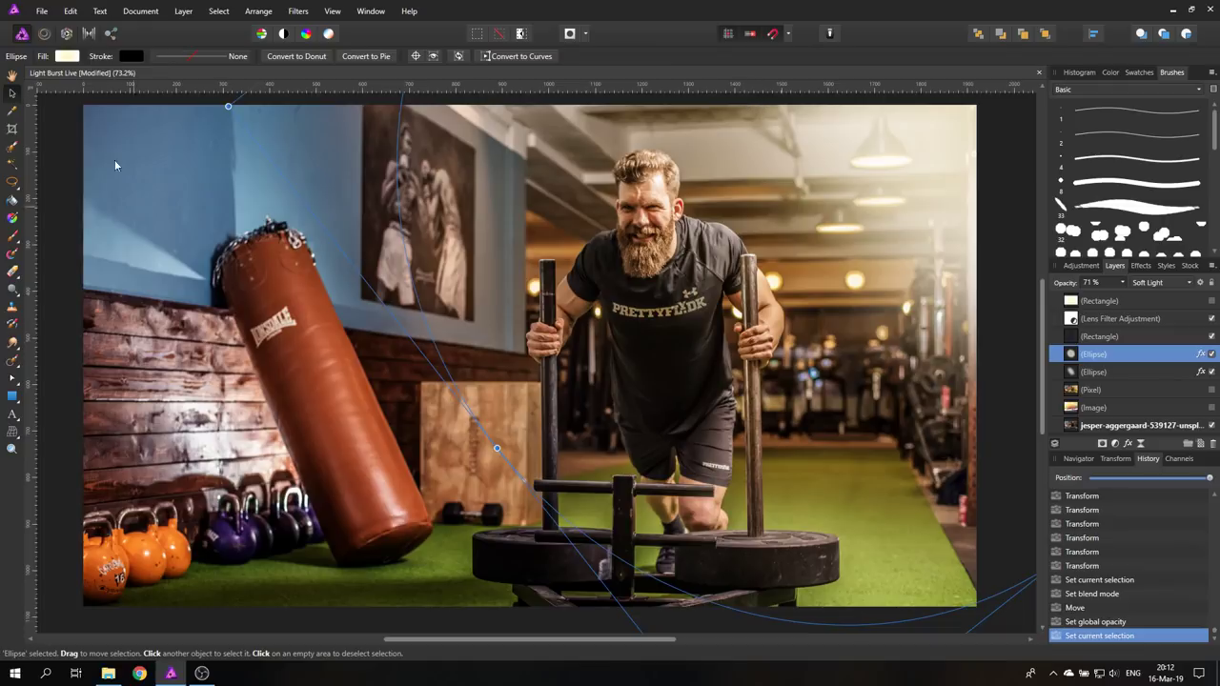
{"action": "scroll", "scroll_direction": "down", "scroll_amount": 3}
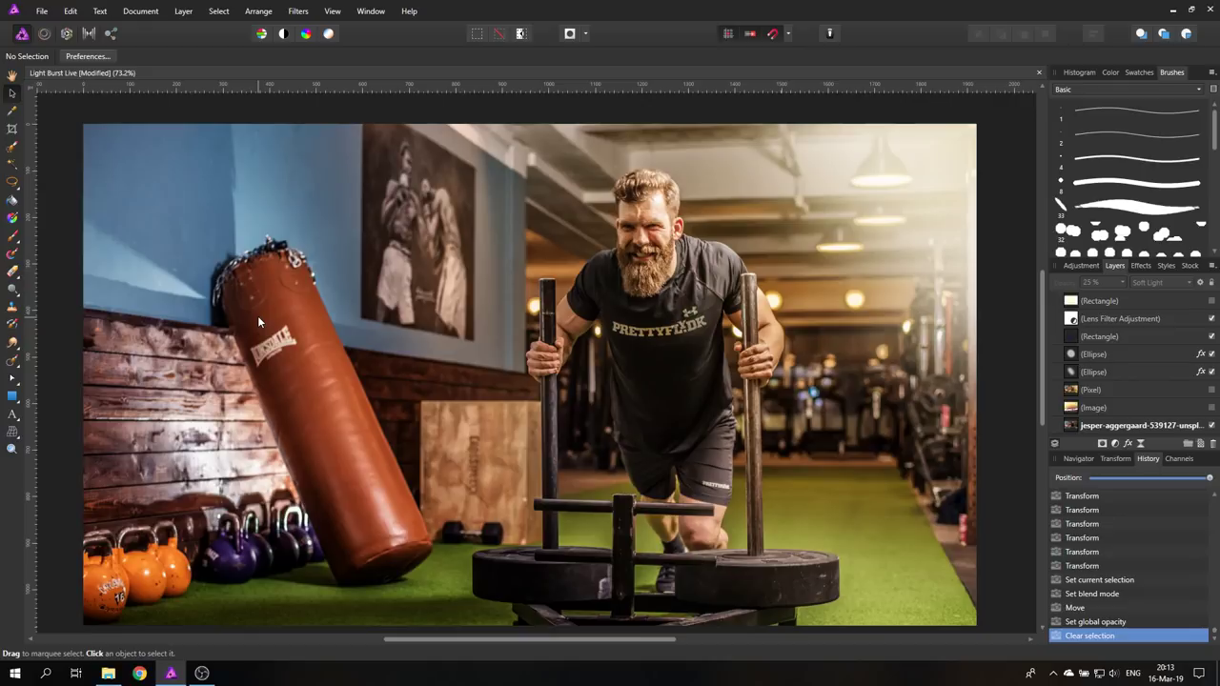
{"action": "mouse_move", "coordinate": [1202, 308]}
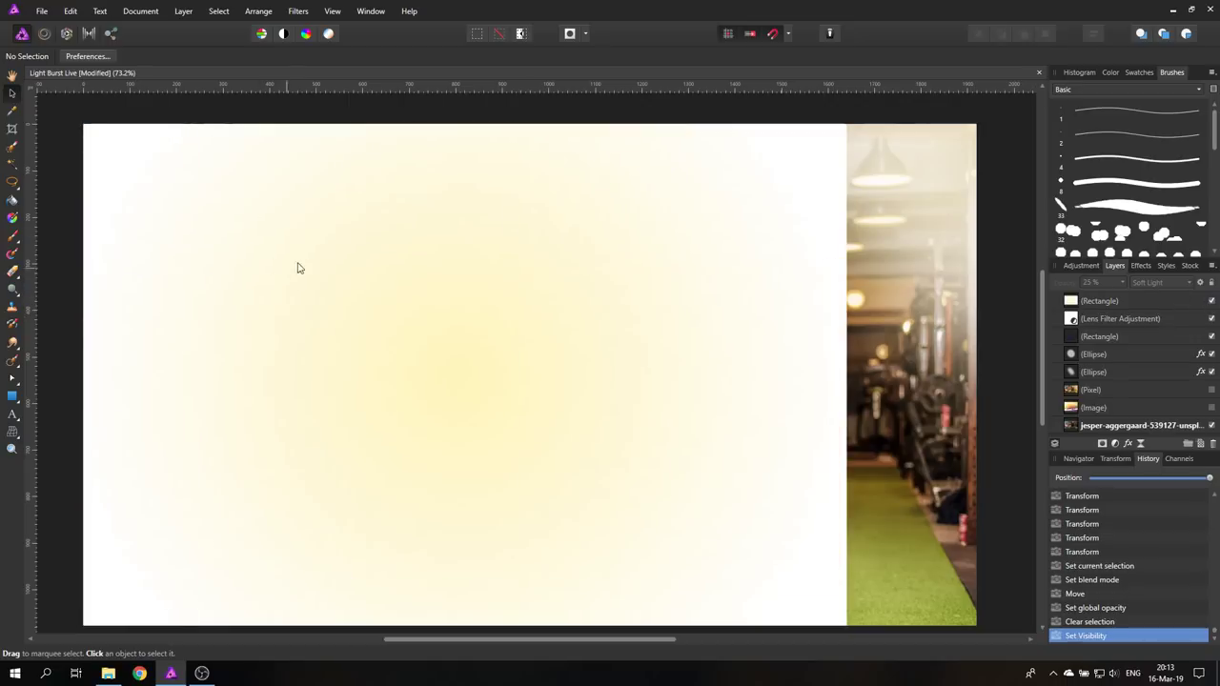
{"action": "mouse_move", "coordinate": [492, 305]}
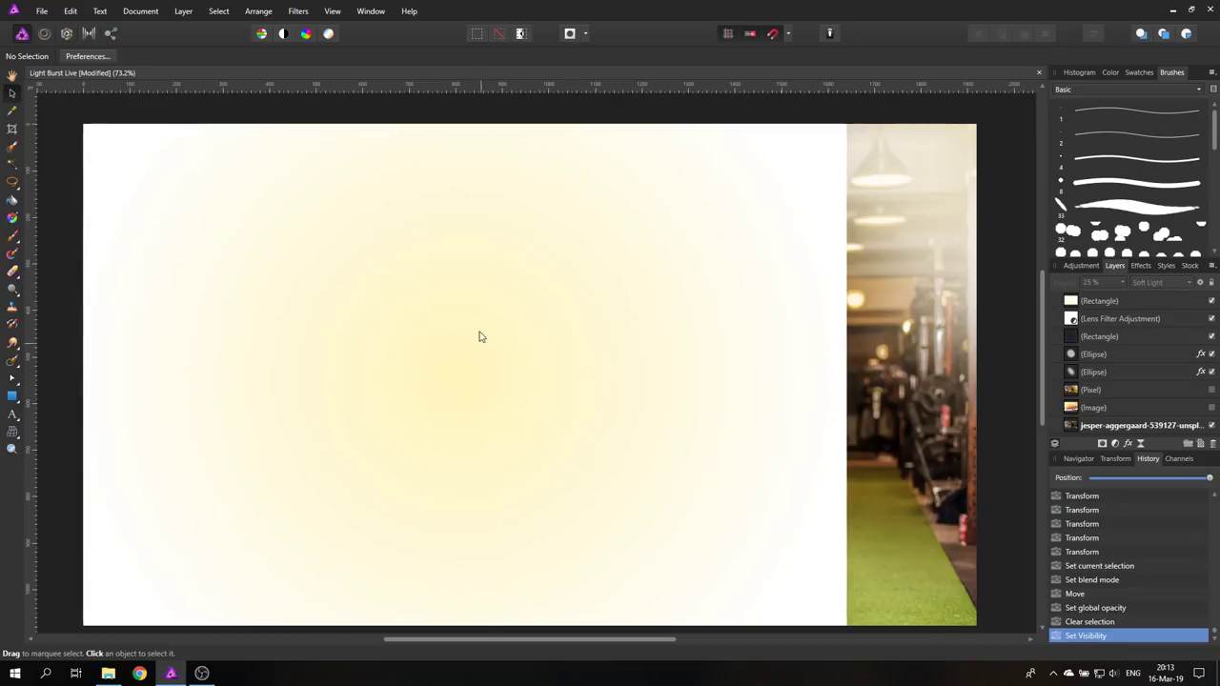
{"action": "mouse_move", "coordinate": [434, 377]}
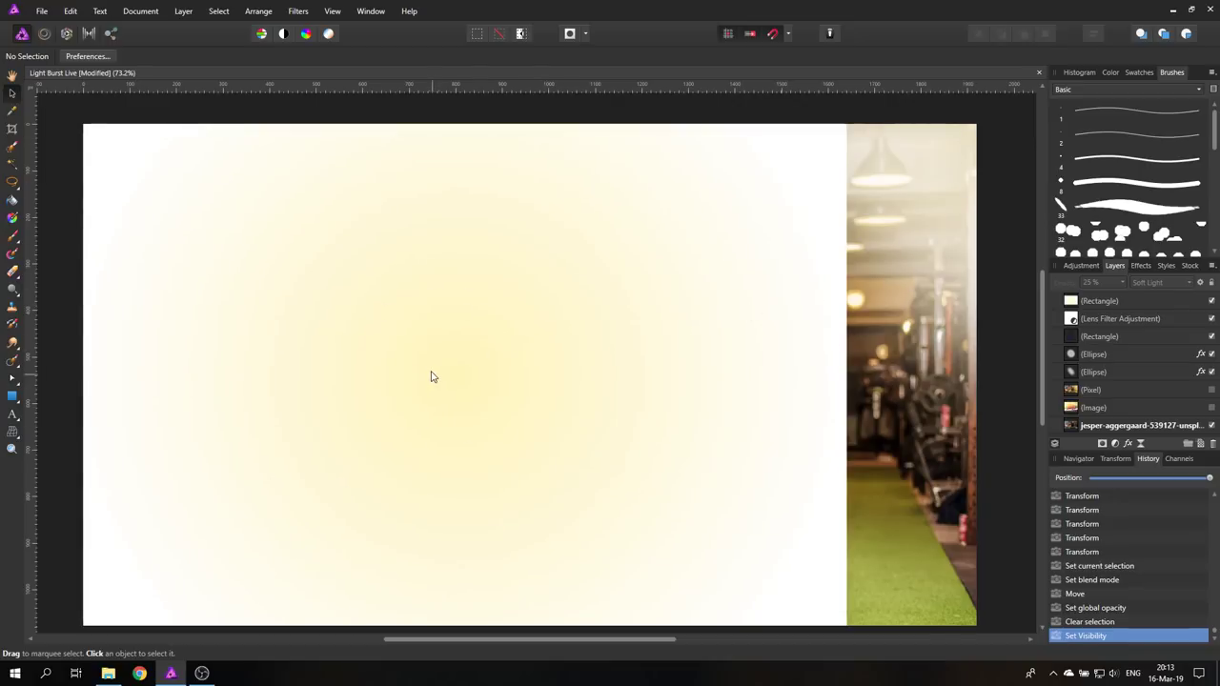
{"action": "mouse_move", "coordinate": [423, 332]}
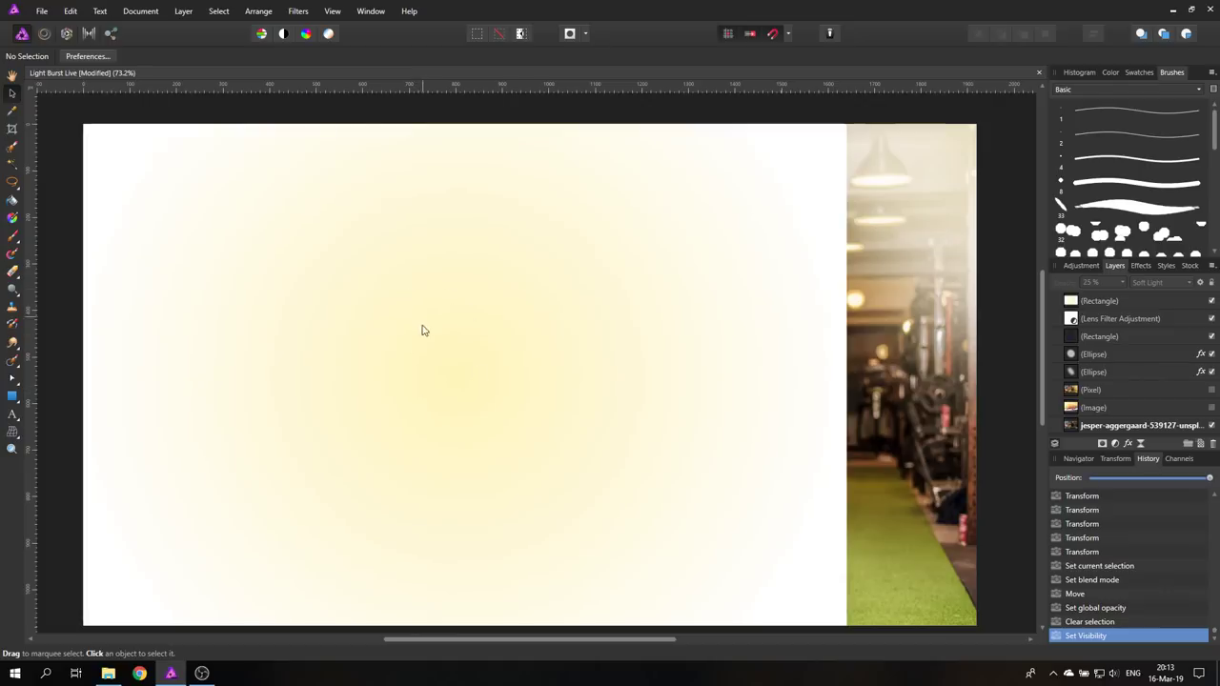
- Select the pale-yellow rectangle and change its fill gradient from Radial to Linear
{"action": "left_click", "coordinate": [1097, 302]}
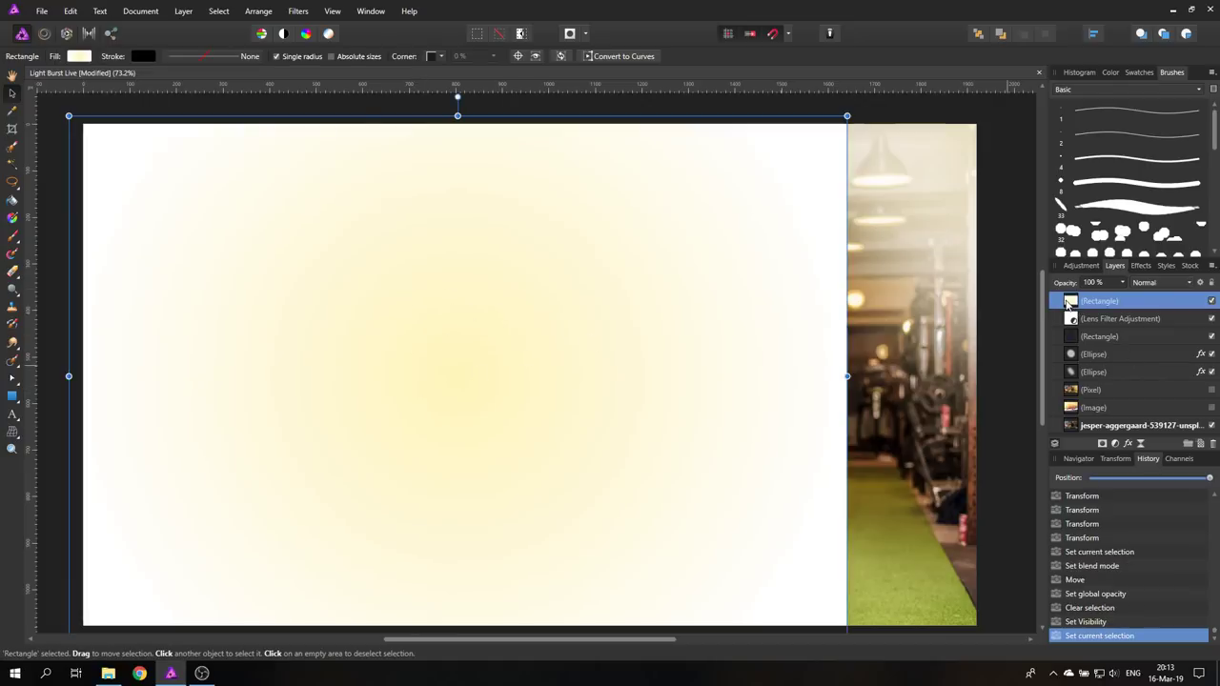
{"action": "left_click", "coordinate": [84, 55]}
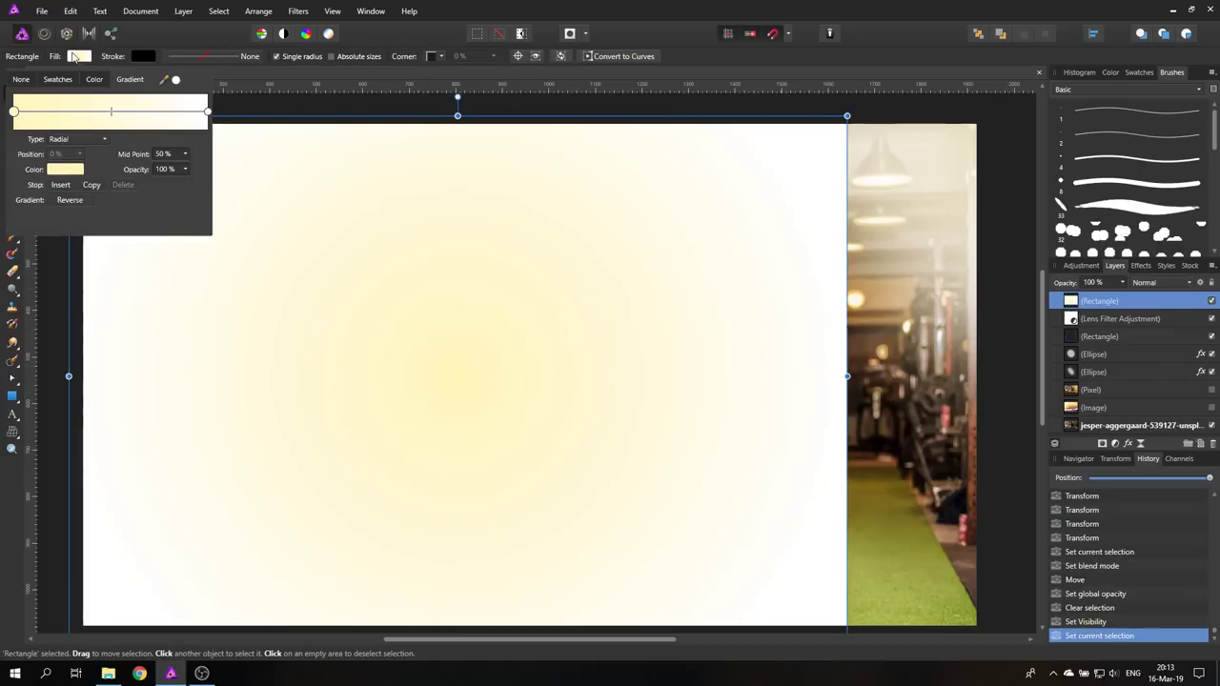
{"action": "left_click", "coordinate": [78, 137]}
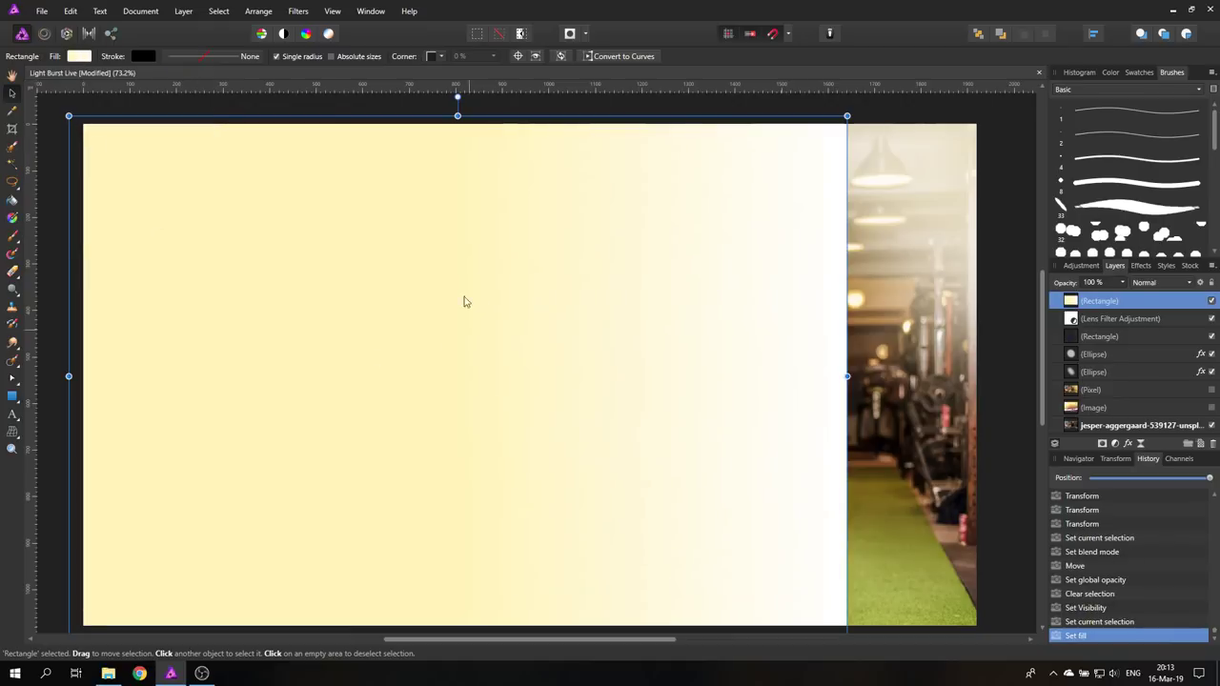
{"action": "left_click", "coordinate": [86, 49]}
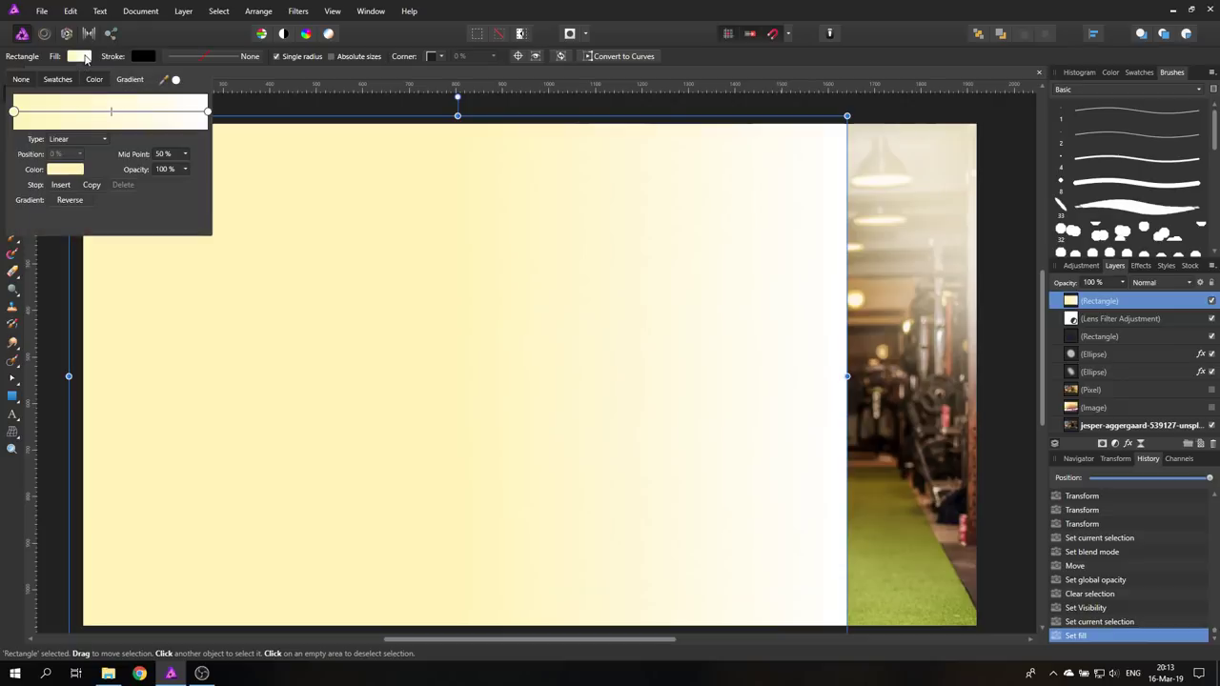
{"action": "mouse_move", "coordinate": [285, 236]}
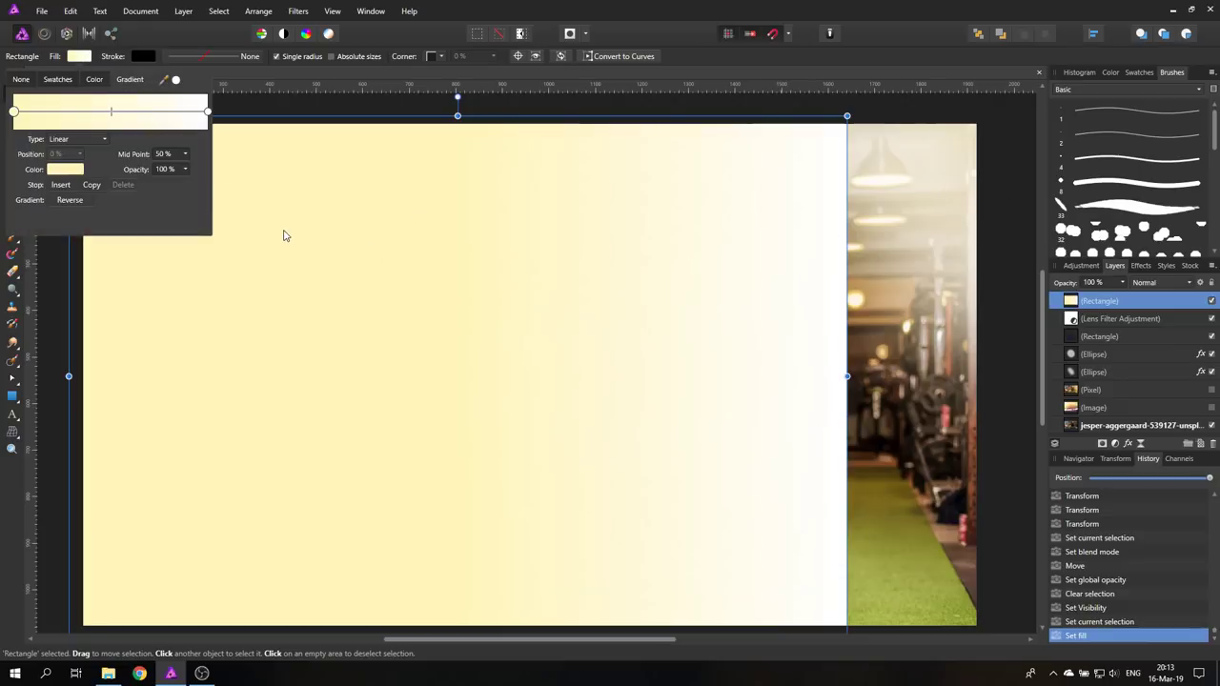
{"action": "left_click", "coordinate": [69, 200]}
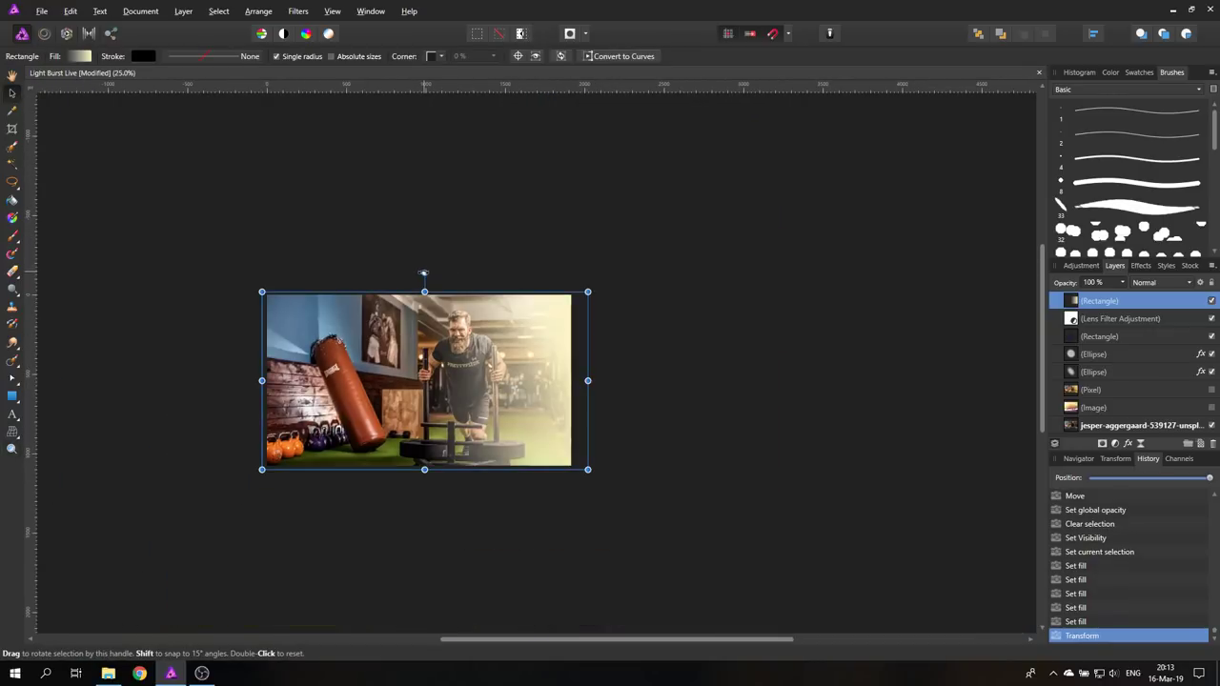
- Rotate the yellow gradient rectangle so its warm light covers the photo from the top right
{"action": "left_click_drag", "start_coordinate": [423, 275], "coordinate": [530, 227]}
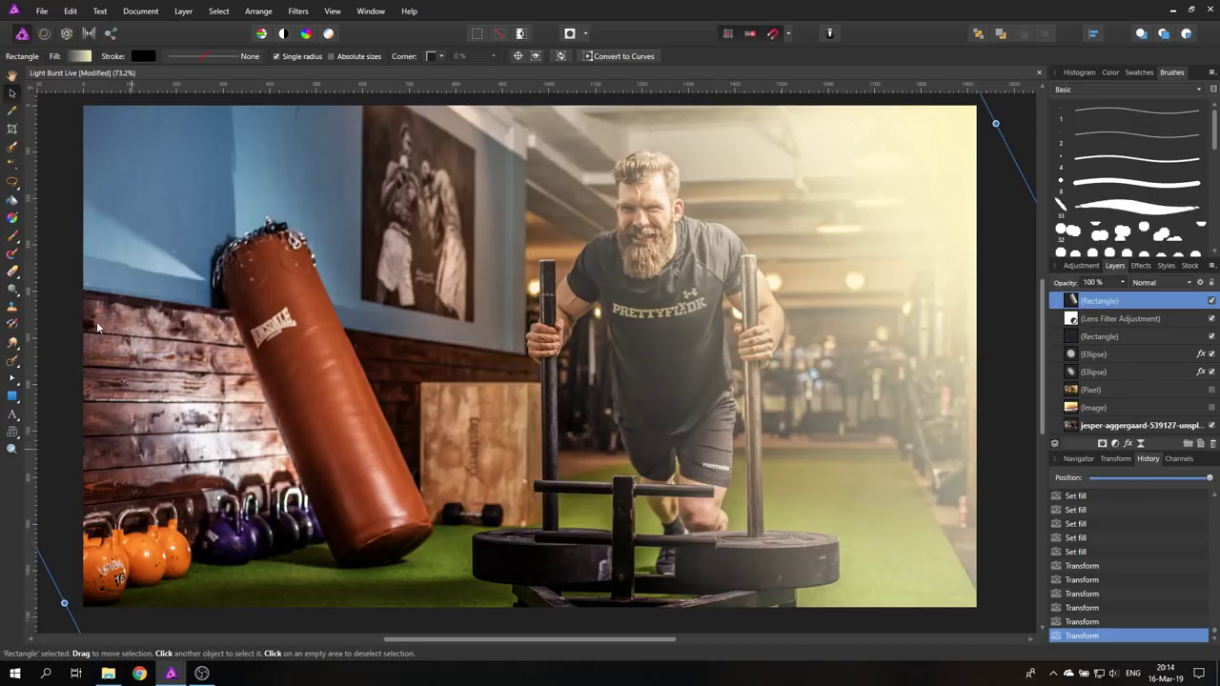
{"action": "mouse_move", "coordinate": [14, 221]}
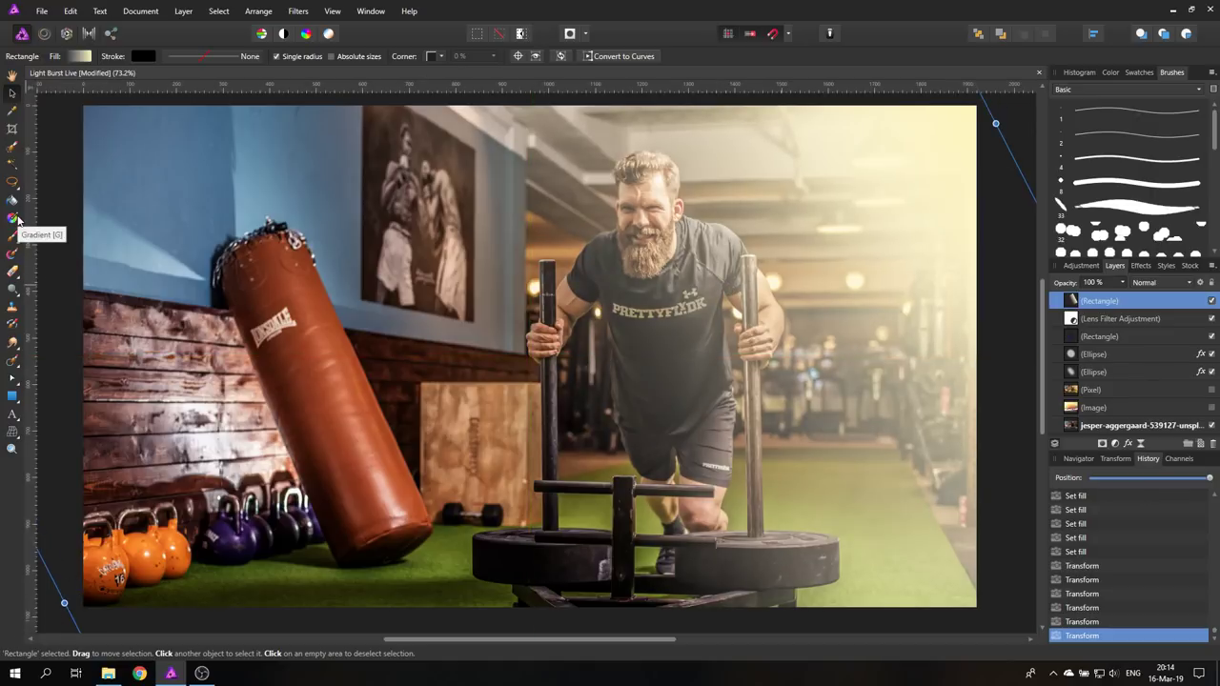
- With the Gradient Tool, stretch the warm haze gradient from the photo's centre toward the top-right corner
{"action": "left_click", "coordinate": [15, 219]}
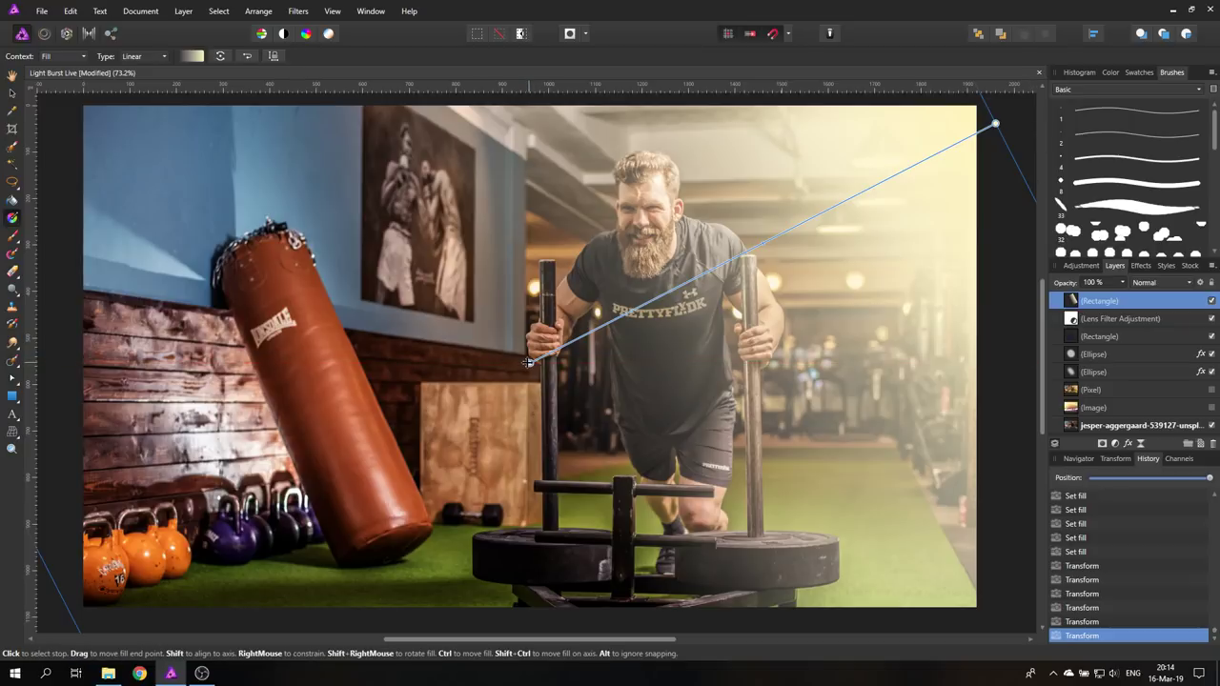
{"action": "left_click_drag", "start_coordinate": [530, 362], "coordinate": [84, 581]}
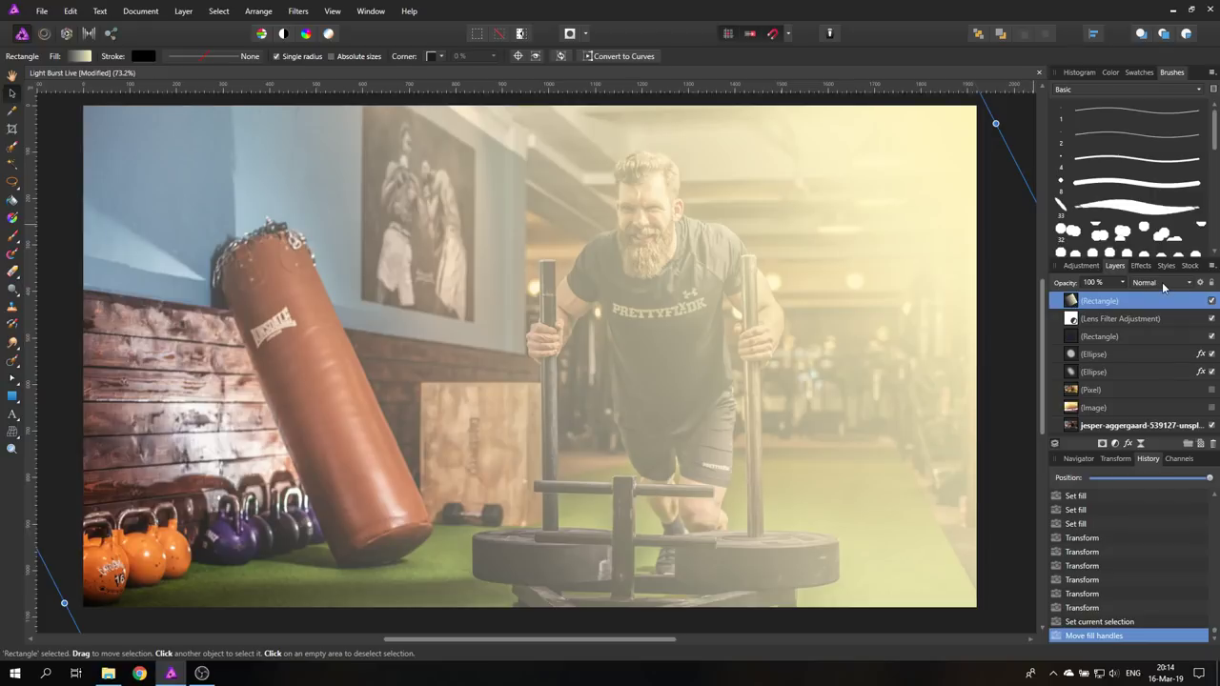
- Preview blend modes for the haze rectangle and keep it on Normal
{"action": "left_click", "coordinate": [1162, 282]}
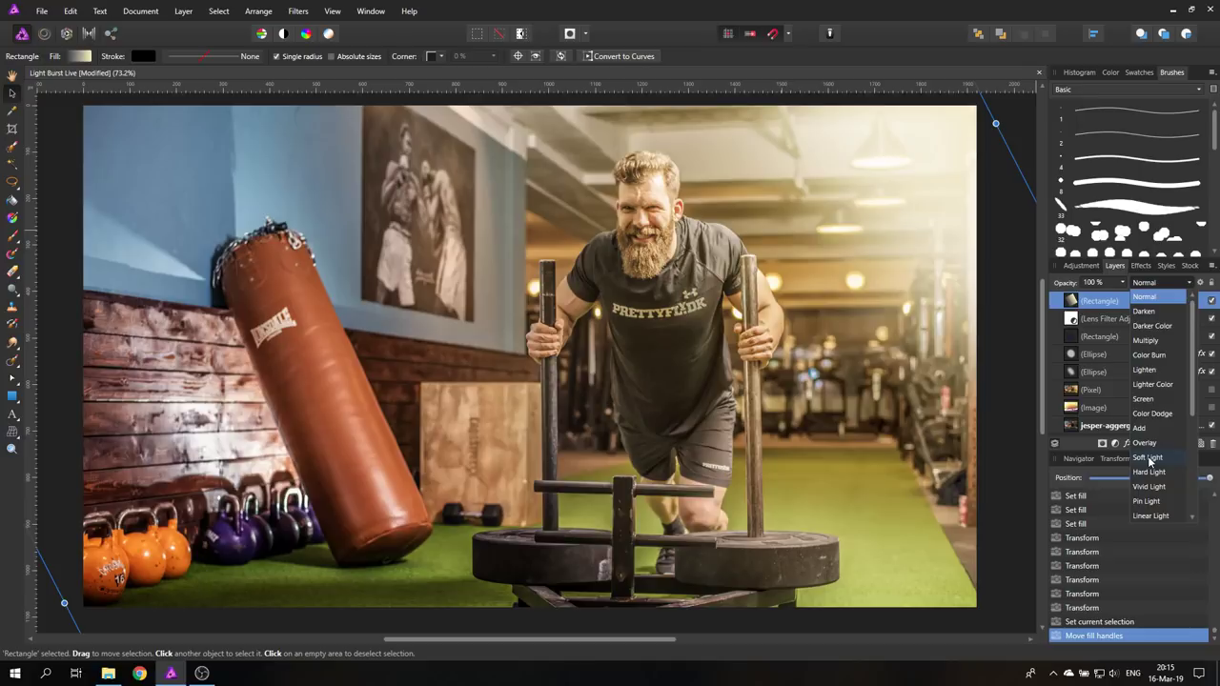
{"action": "left_click", "coordinate": [1143, 297]}
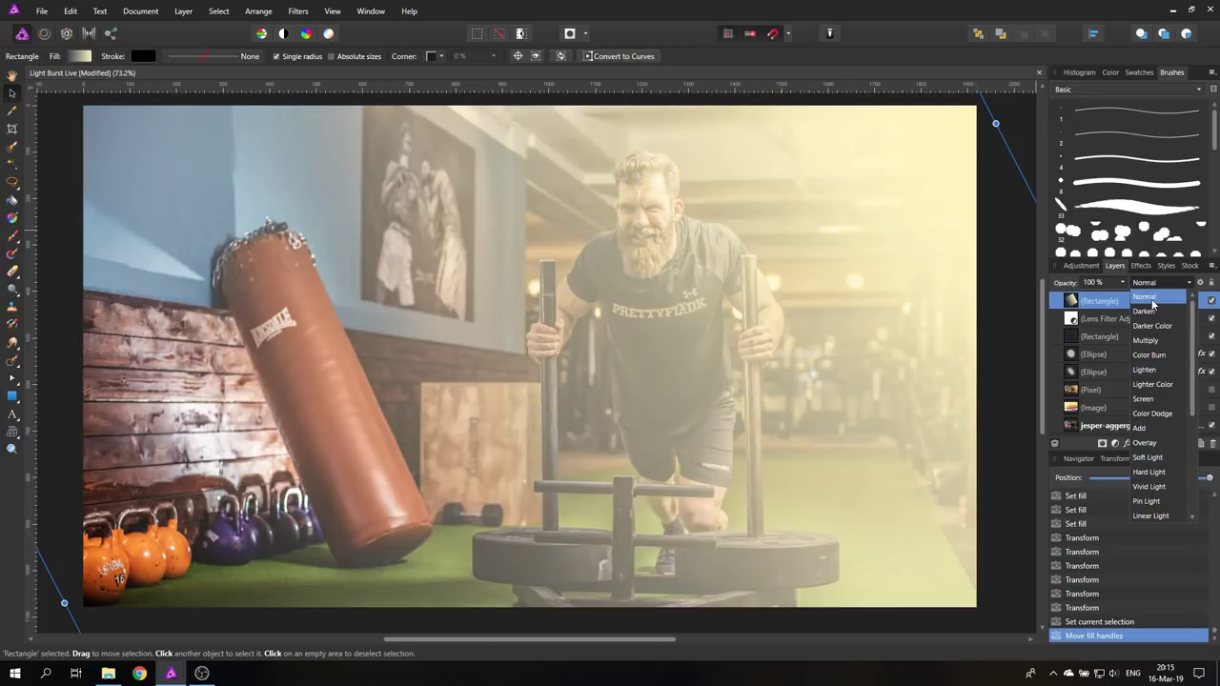
{"action": "left_click", "coordinate": [1143, 298]}
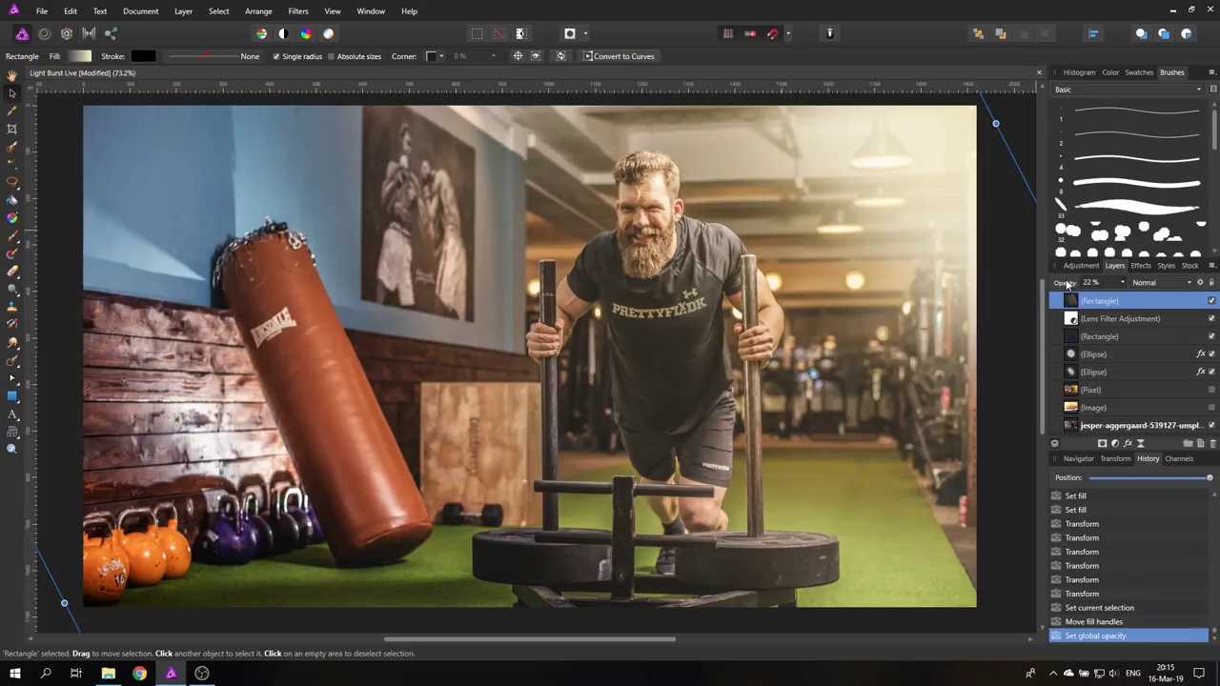
{"action": "left_click", "coordinate": [84, 52]}
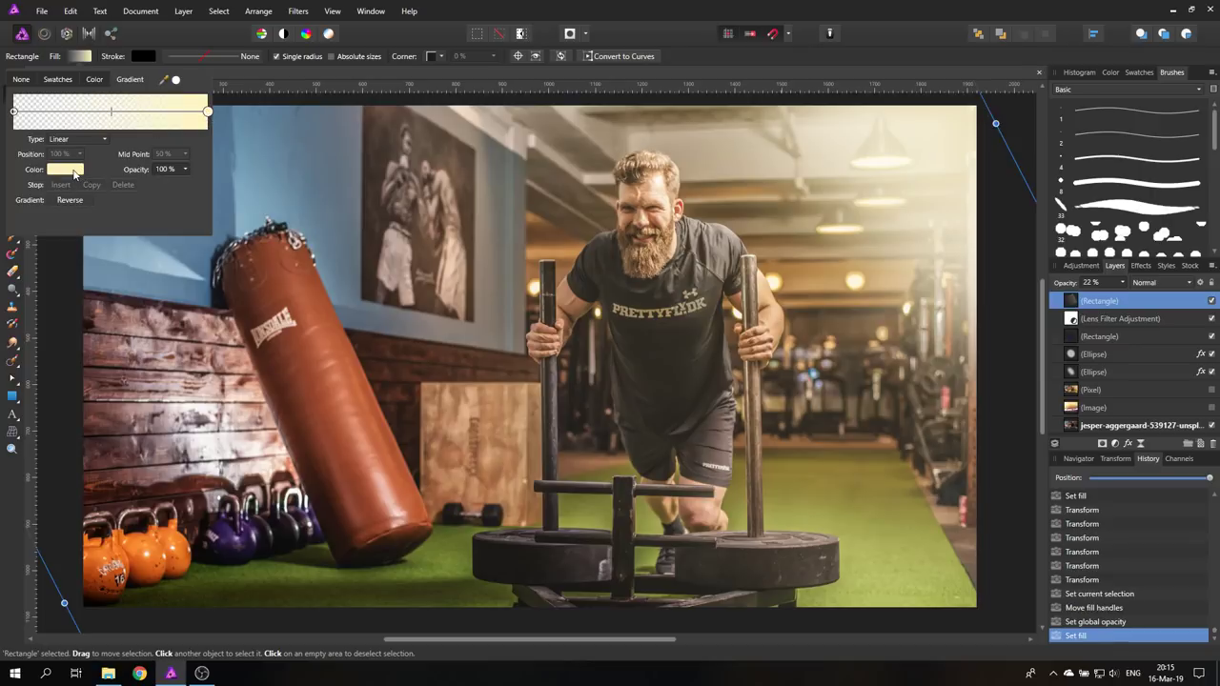
- Choose a warmer, more orange colour for the haze gradient's colour stop
{"action": "left_click", "coordinate": [65, 167]}
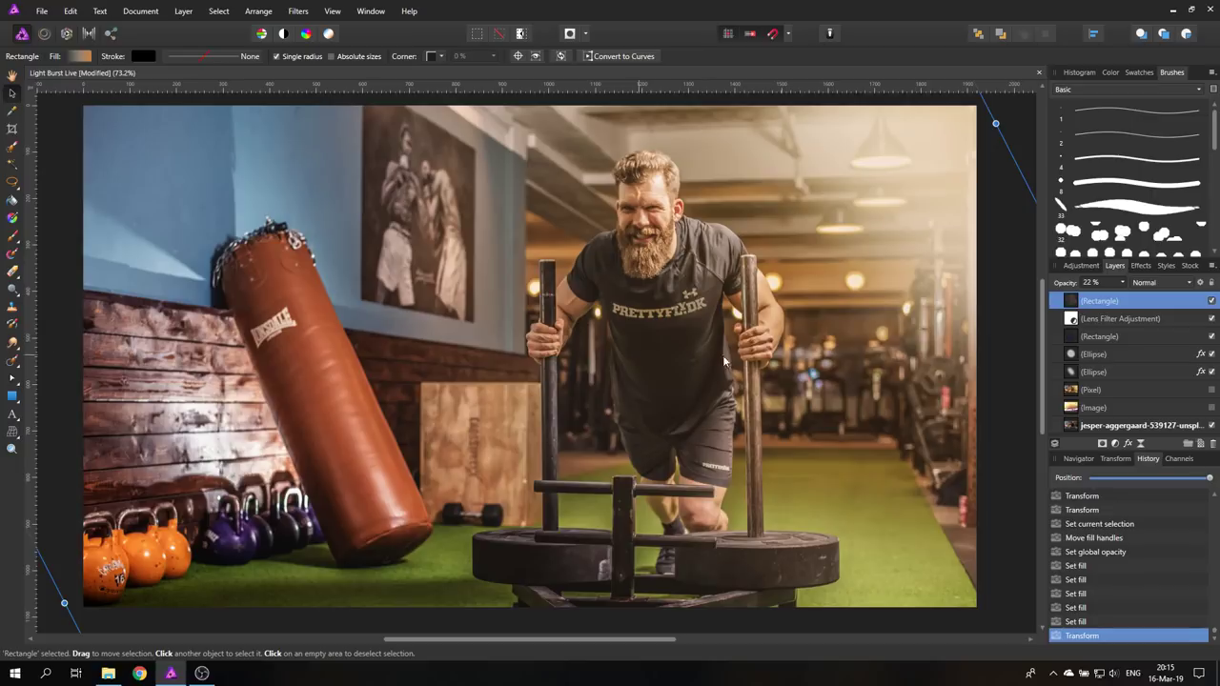
{"action": "left_click", "coordinate": [1212, 302]}
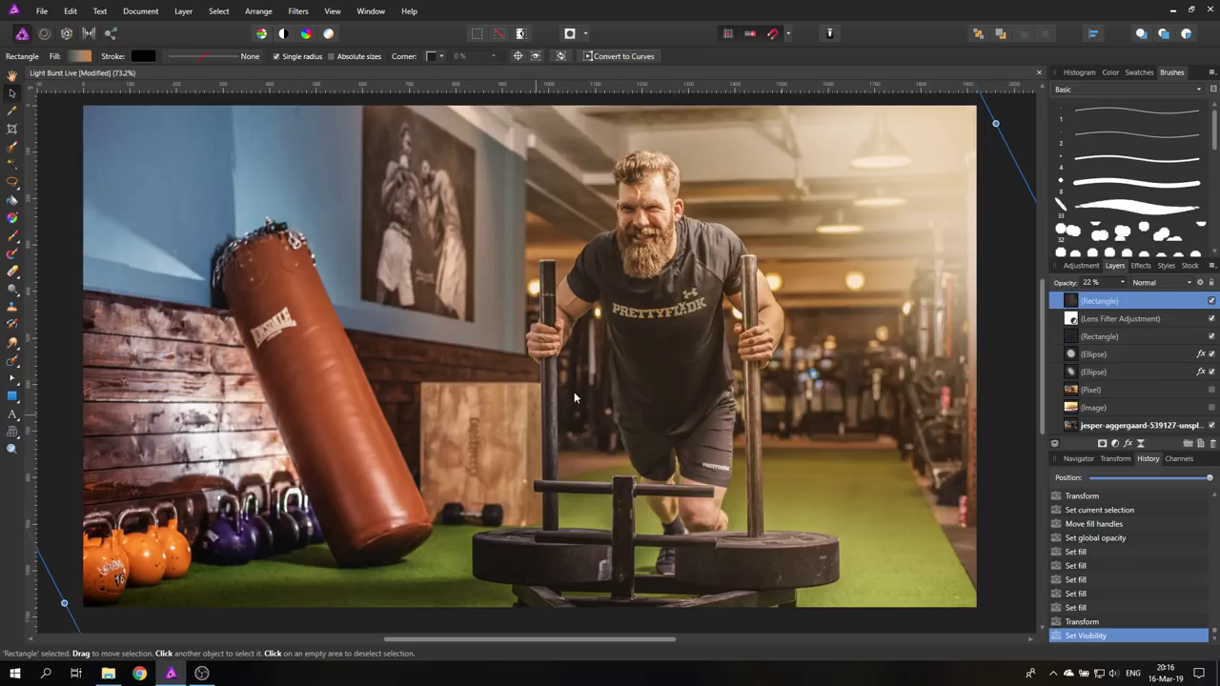
{"action": "mouse_move", "coordinate": [473, 381]}
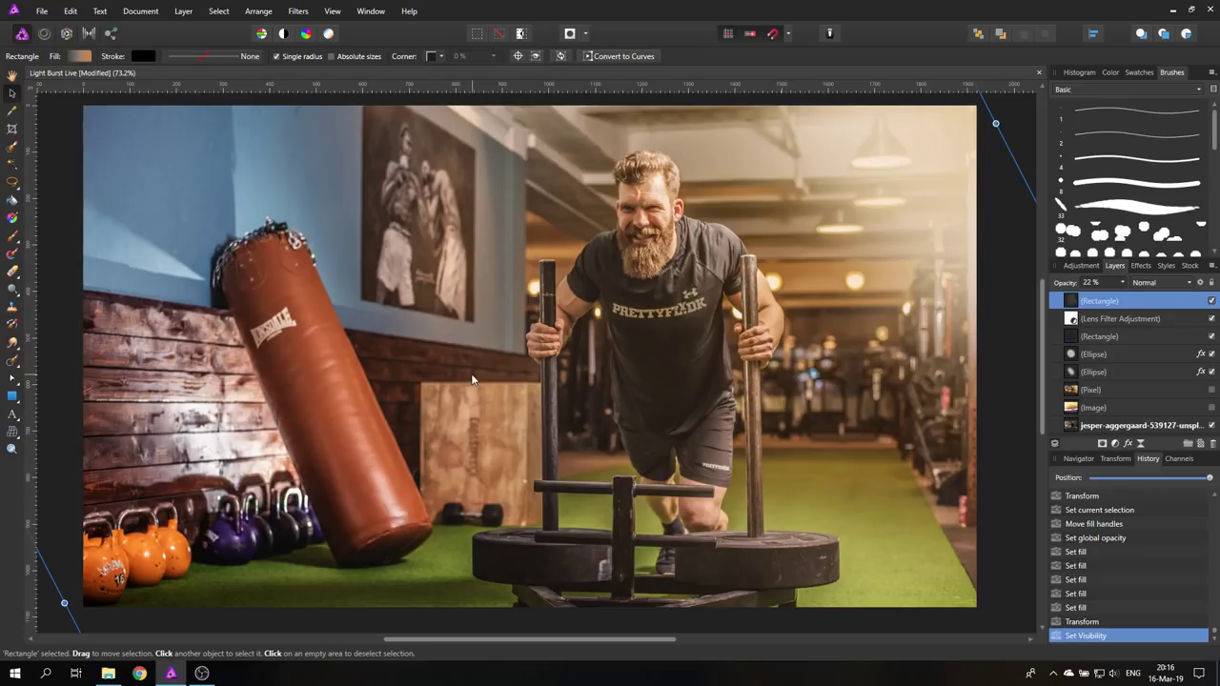